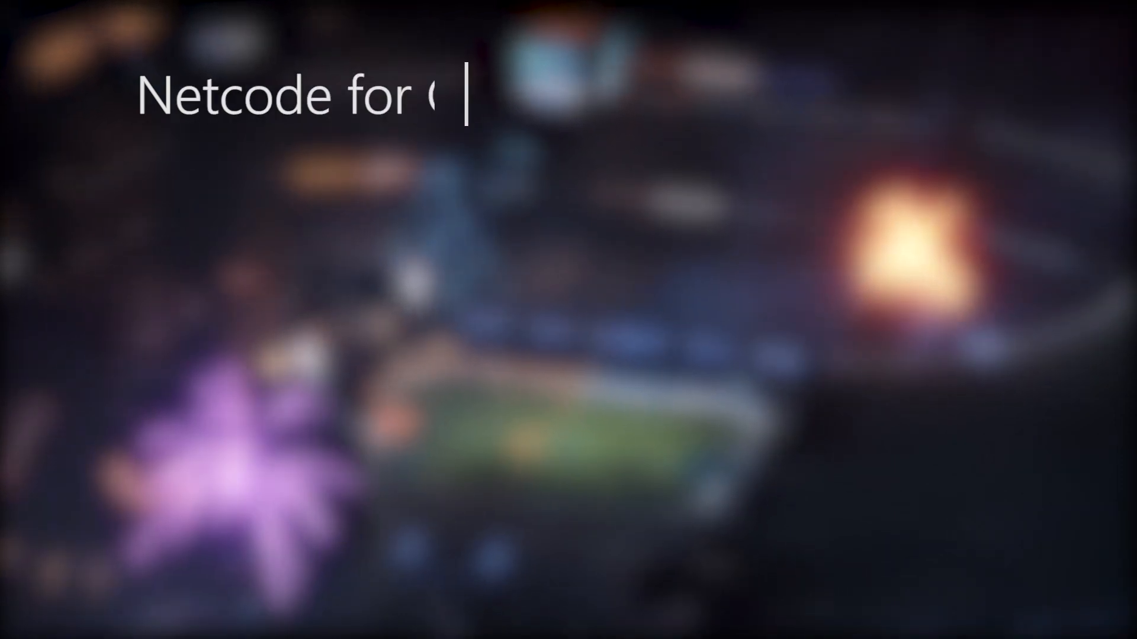
Present the Netcode for GameObjects slides through Network Topology, then end the slideshow.
{"action": "type", "text": "GameObjects in Unity"}
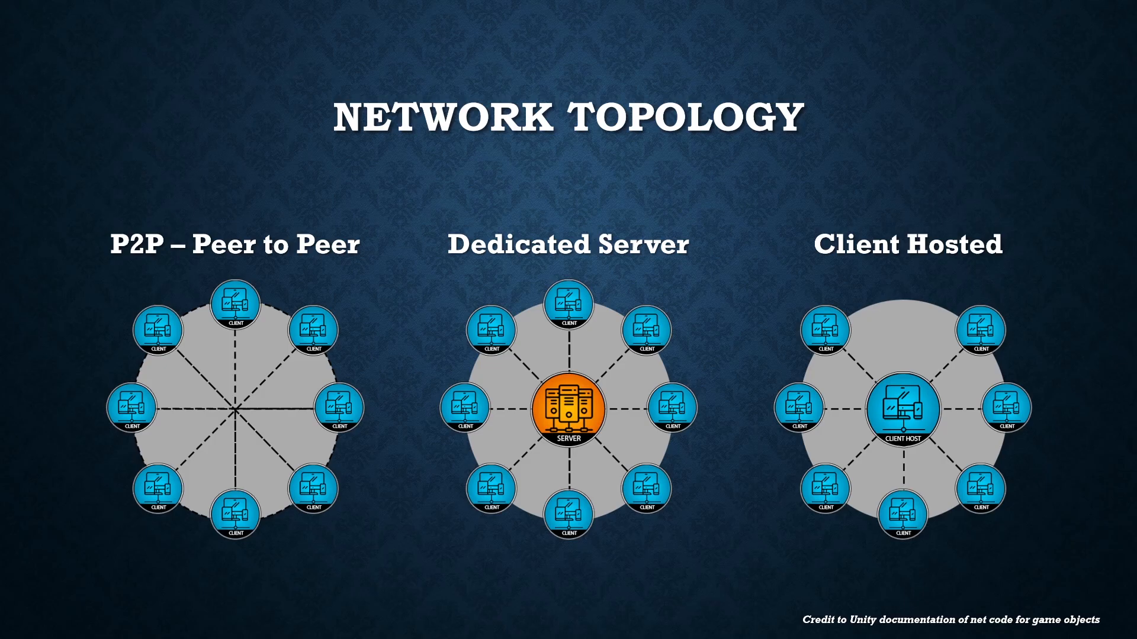
{"action": "key", "text": "Right"}
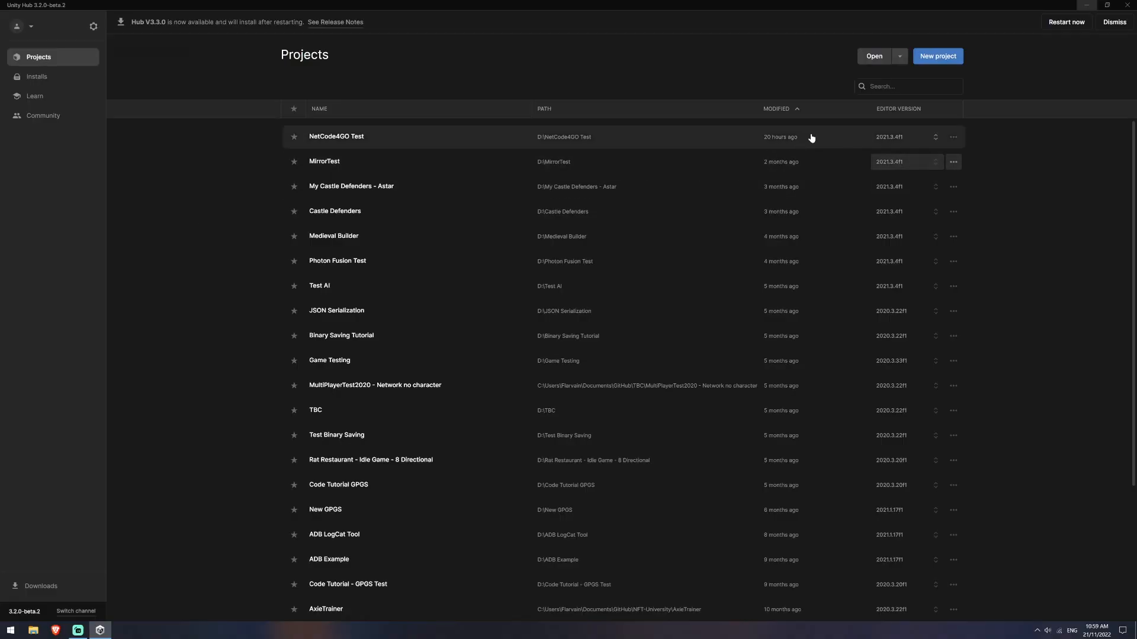
Create a 3D (Core) project named Netcode4GO on D:\ in Unity Hub.
{"action": "left_click", "coordinate": [937, 56]}
{"action": "type", "text": "Netcode4G"}
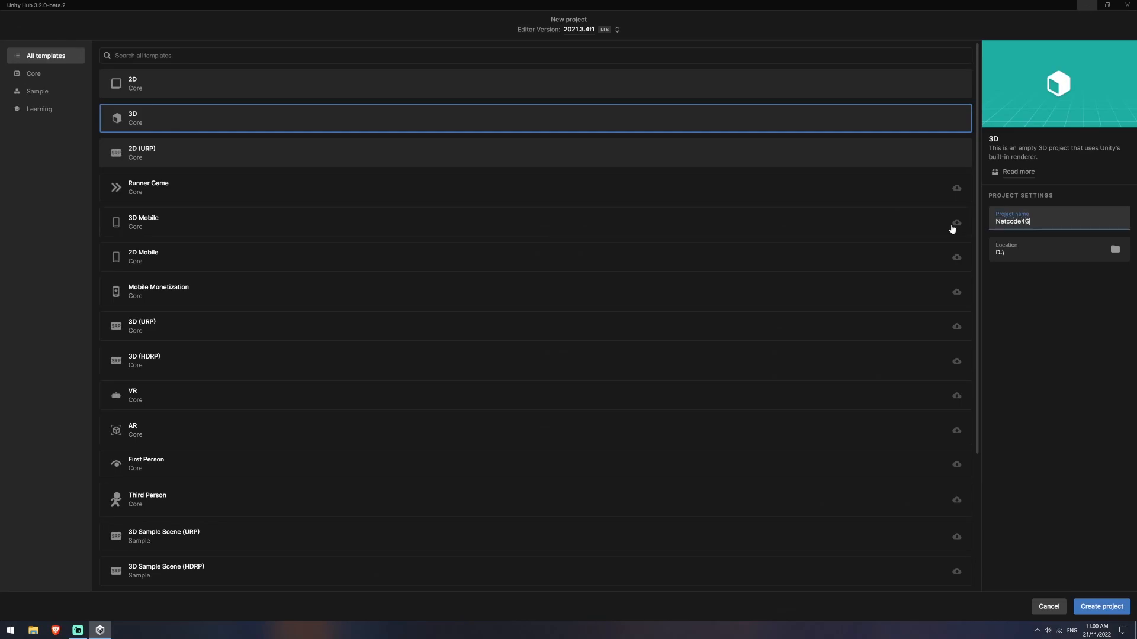
{"action": "type", "text": "O"}
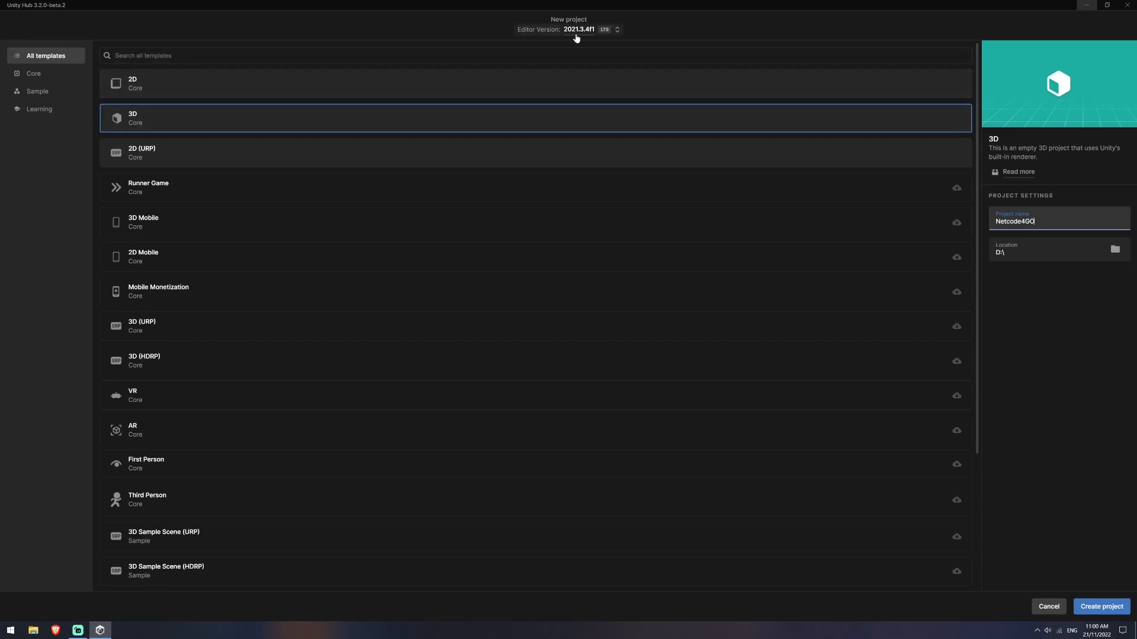
{"action": "mouse_move", "coordinate": [591, 36]}
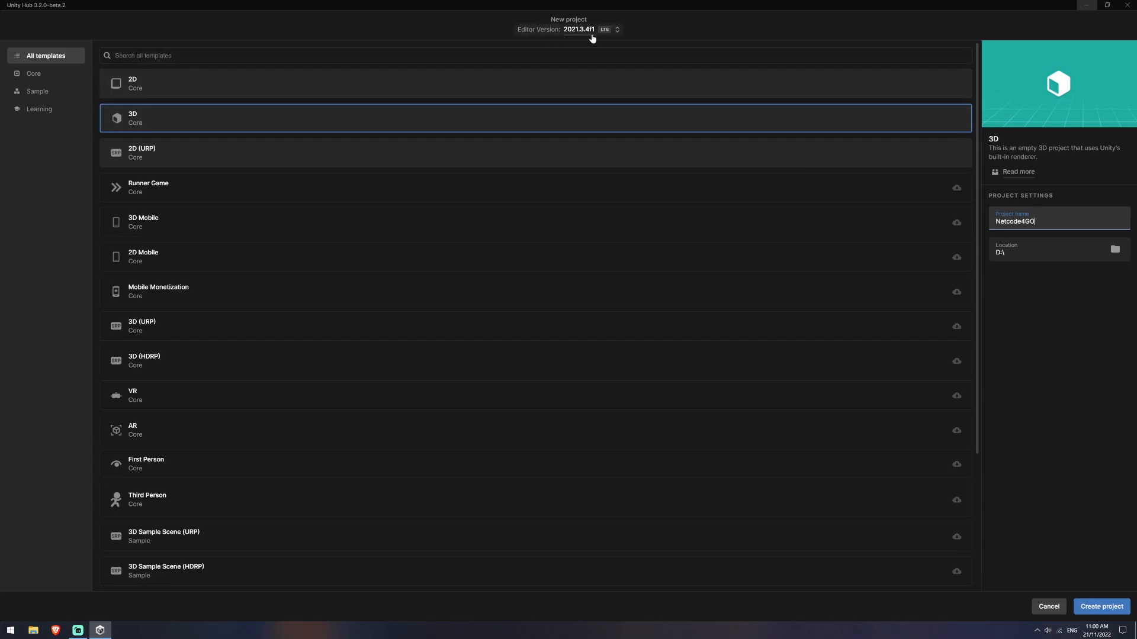
{"action": "mouse_move", "coordinate": [592, 39]}
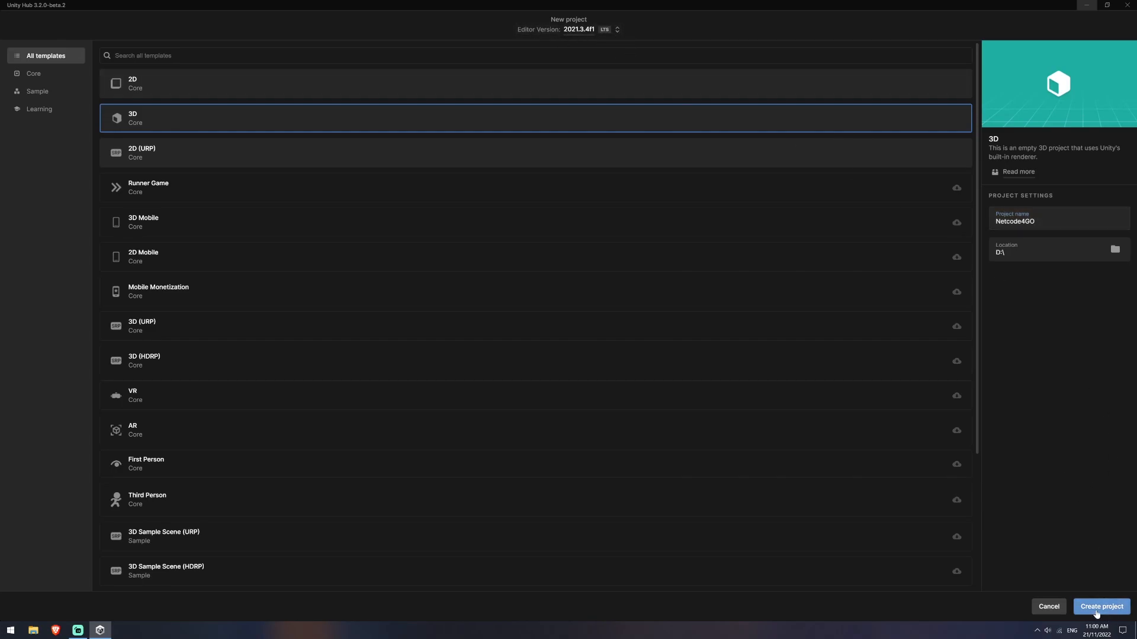
{"action": "left_click", "coordinate": [1101, 606]}
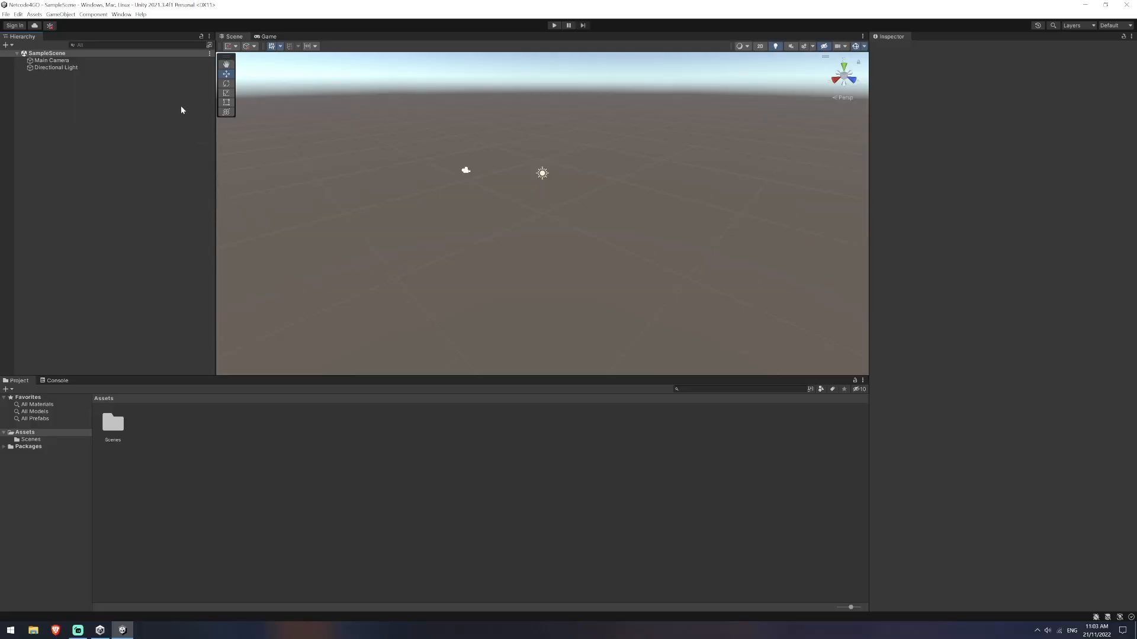
Add package com.unity.netcode.gameobjects by name in Package Manager and install it.
{"action": "left_click", "coordinate": [121, 13]}
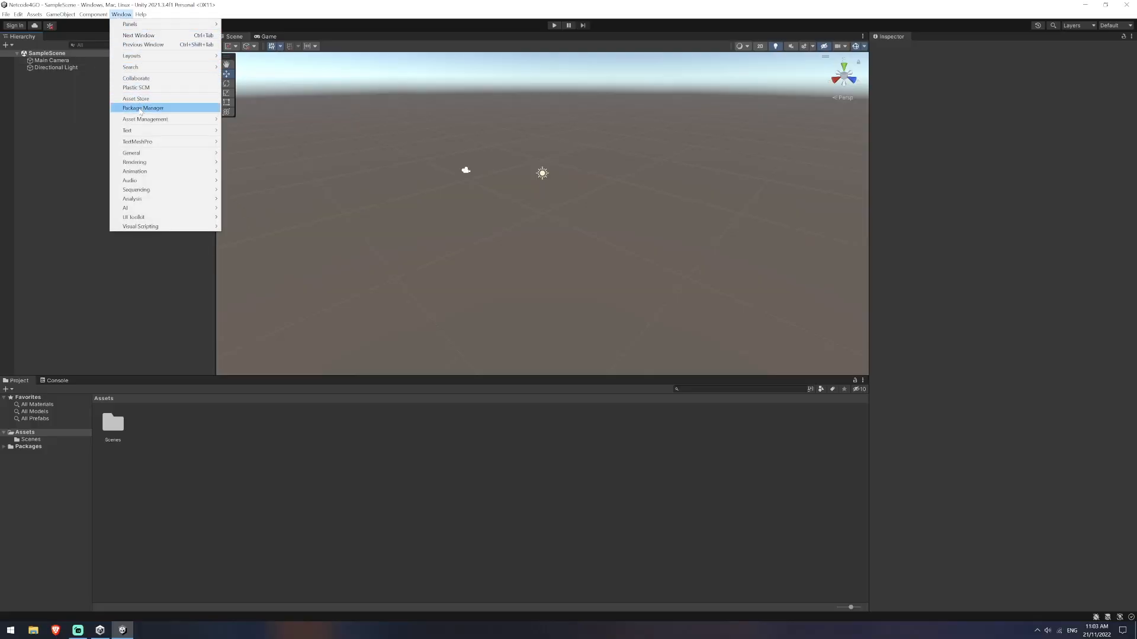
{"action": "left_click", "coordinate": [143, 107]}
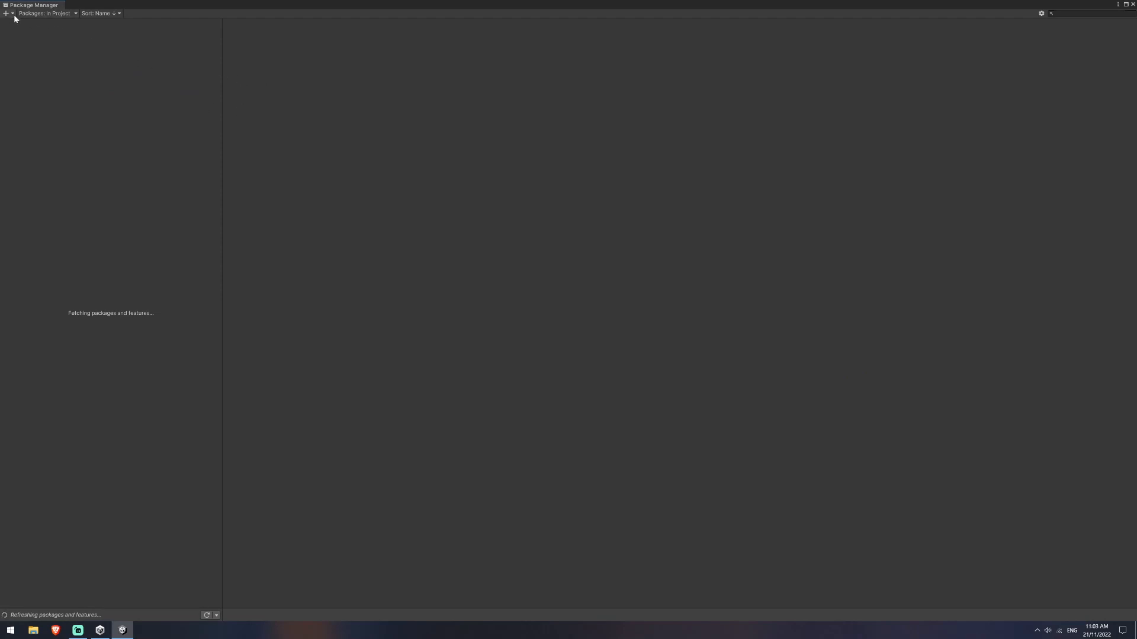
{"action": "left_click", "coordinate": [6, 13]}
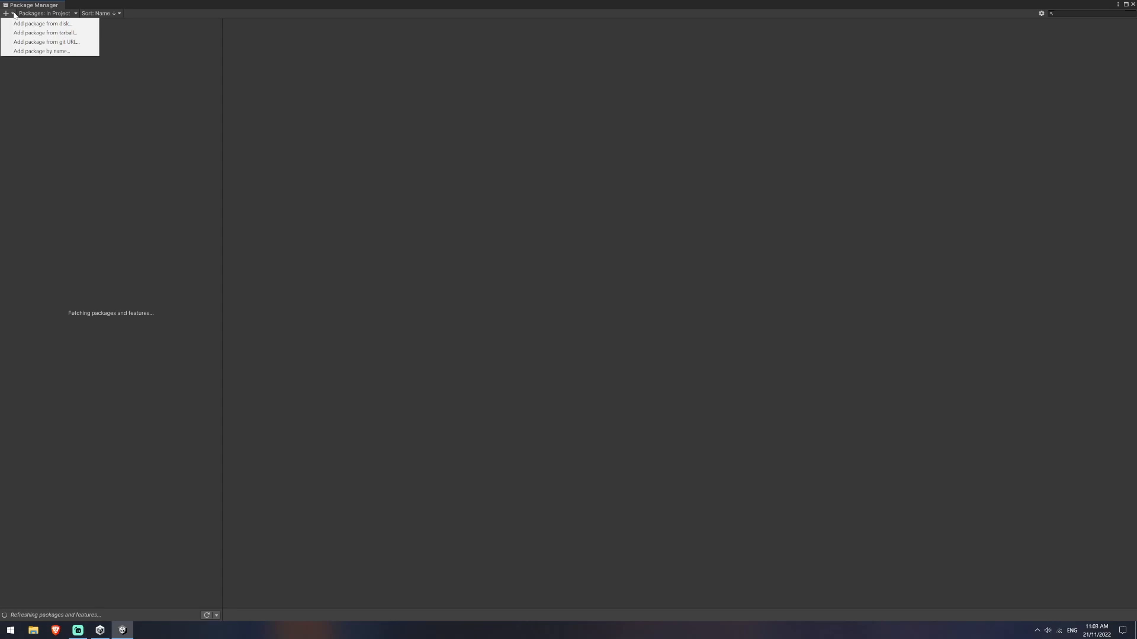
{"action": "mouse_move", "coordinate": [42, 51]}
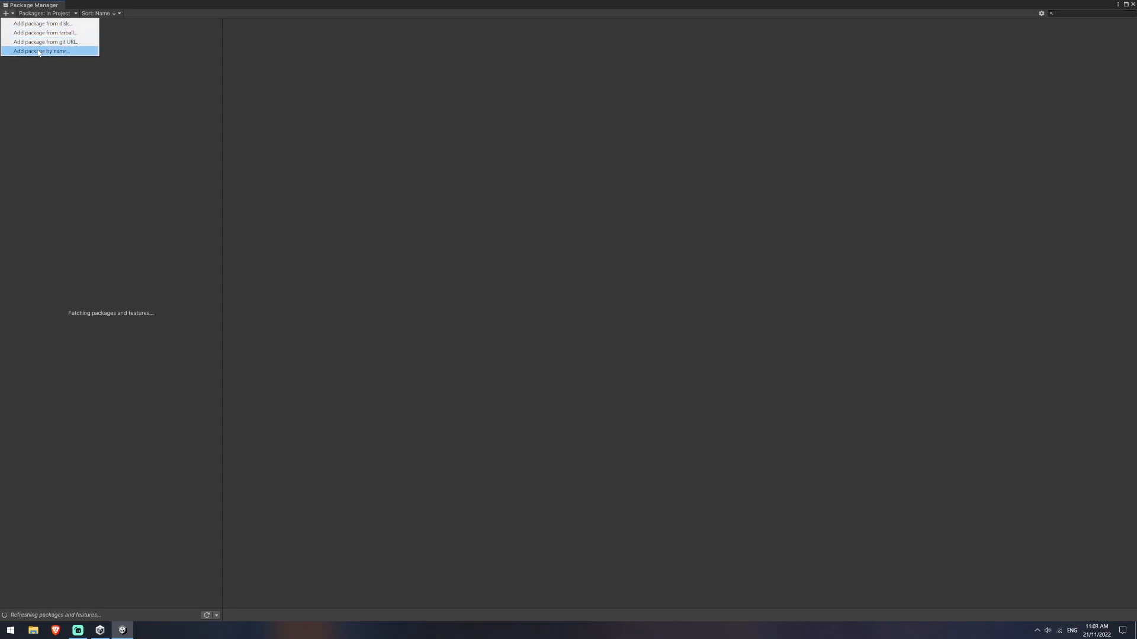
{"action": "left_click", "coordinate": [41, 51]}
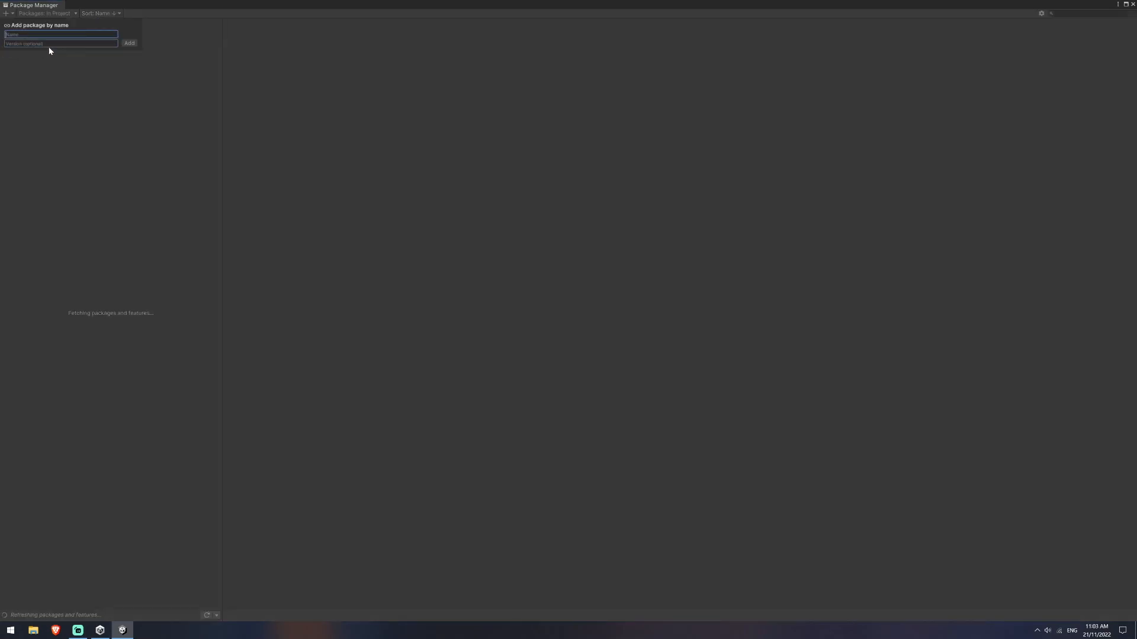
{"action": "type", "text": "com.uni"}
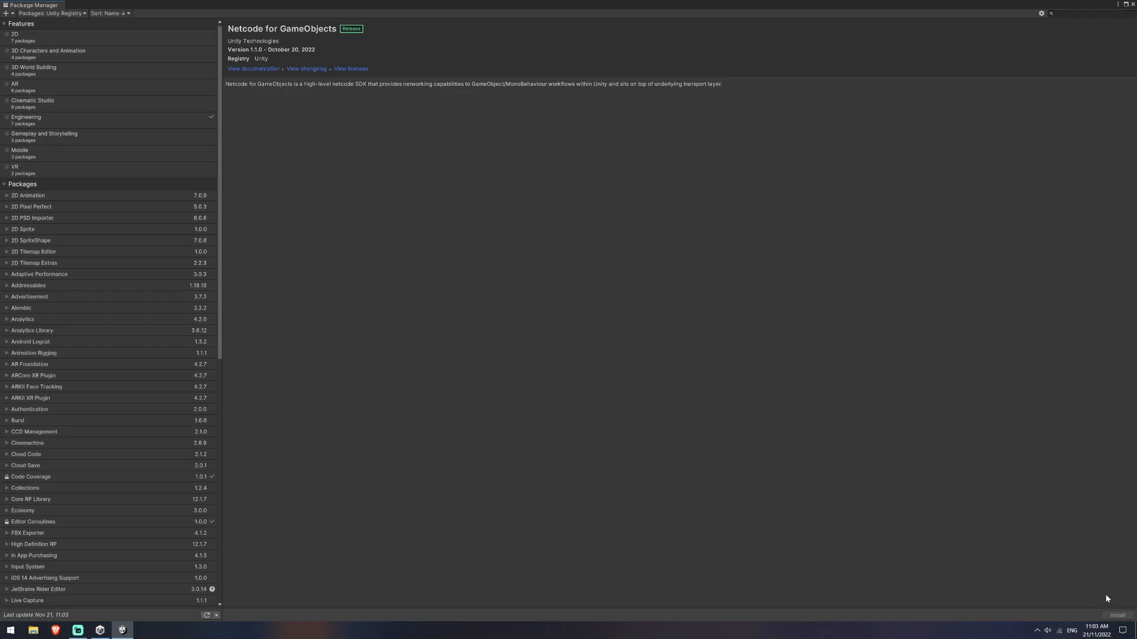
{"action": "mouse_move", "coordinate": [1107, 621]}
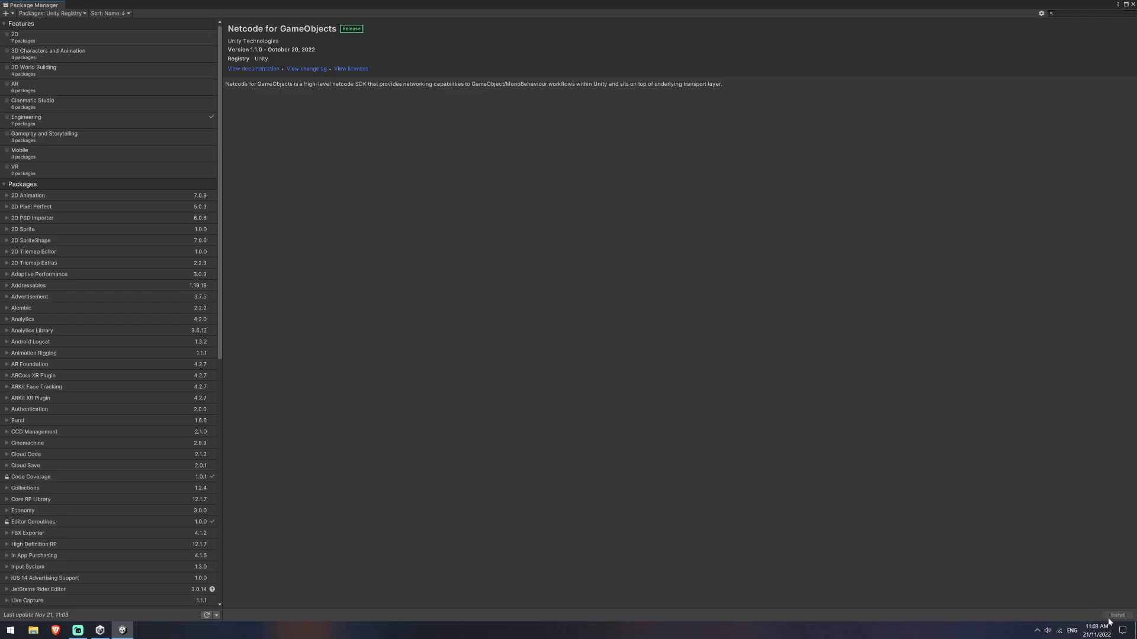
{"action": "left_click", "coordinate": [1123, 615]}
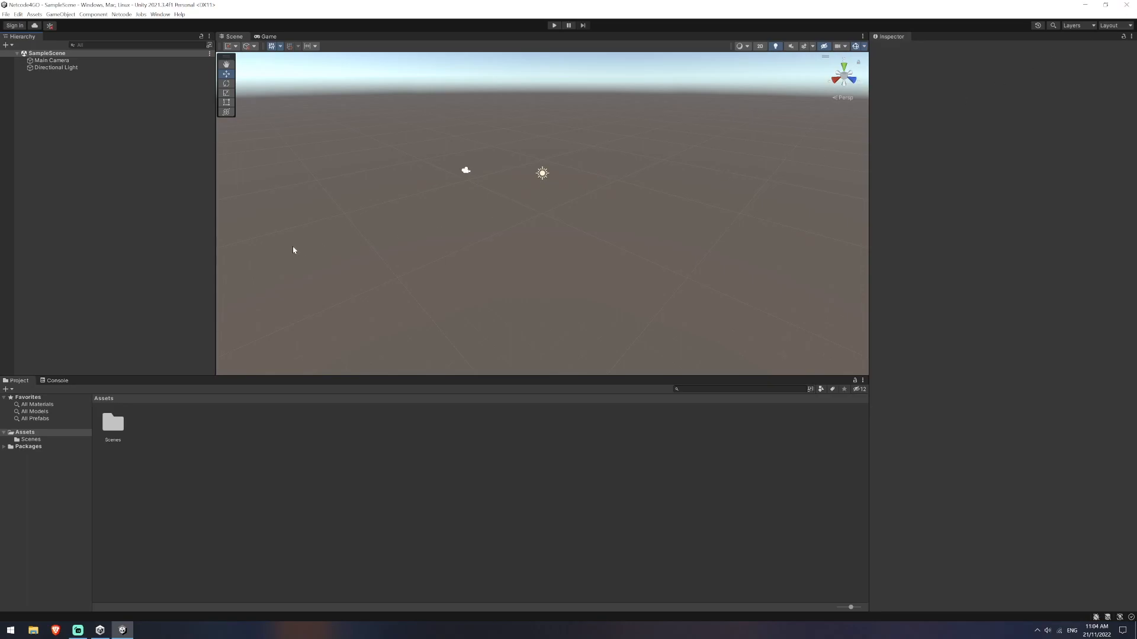
{"action": "mouse_move", "coordinate": [52, 104]}
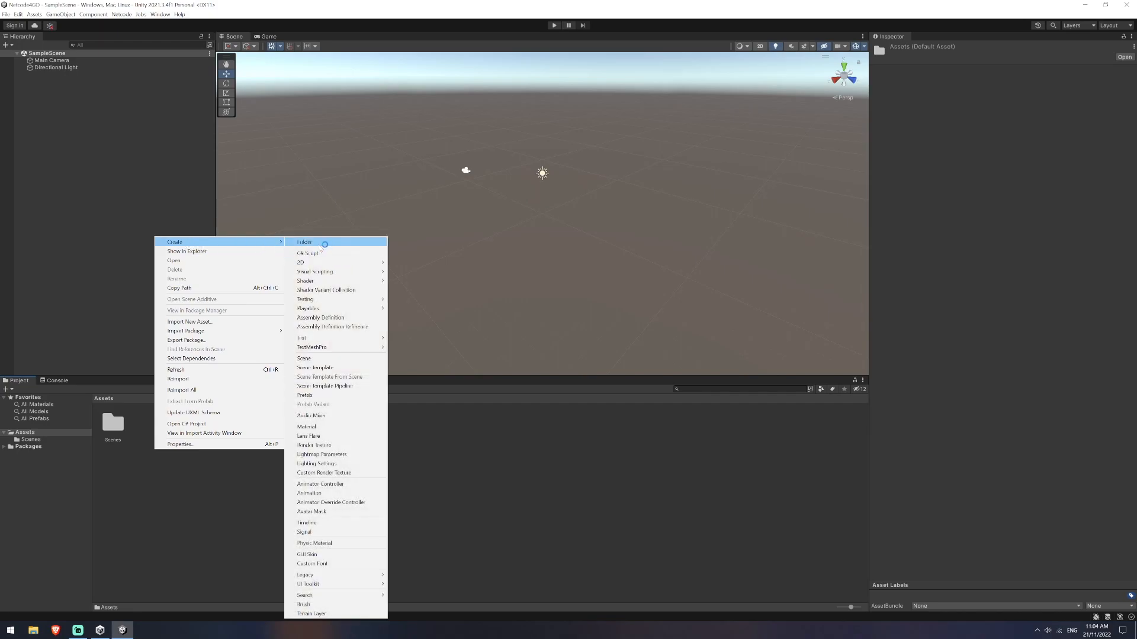
Create Prefabs and Scripts folders in Assets.
{"action": "left_click", "coordinate": [303, 242]}
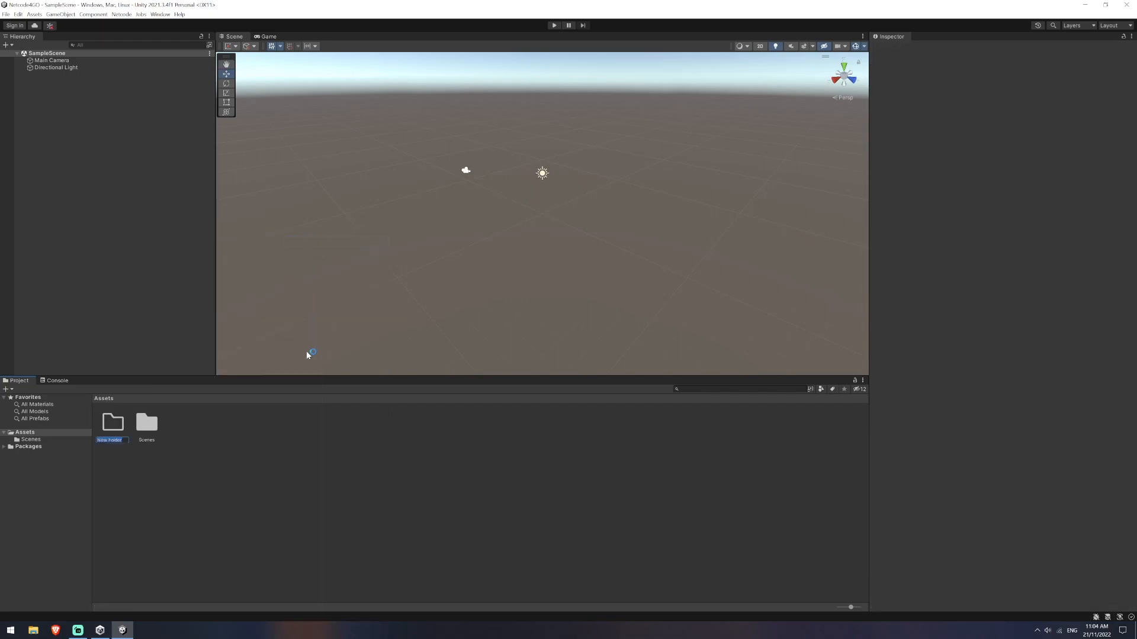
{"action": "type", "text": "Prefabs"}
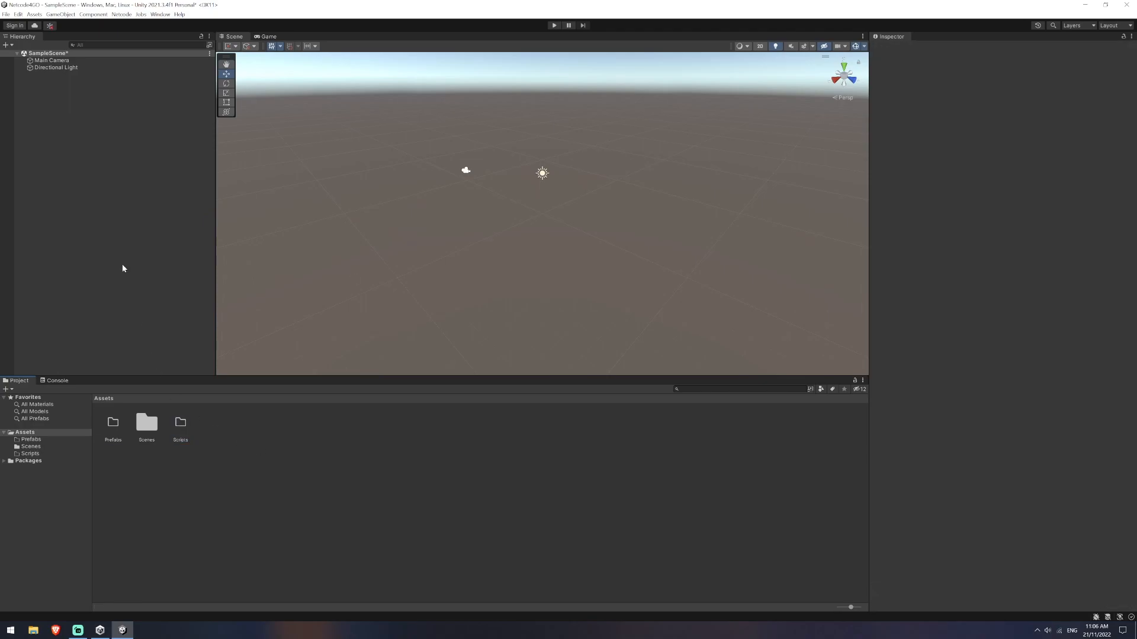
Create empty object NetworkManager with a Network Manager component using UnityTransport.
{"action": "right_click", "coordinate": [123, 269]}
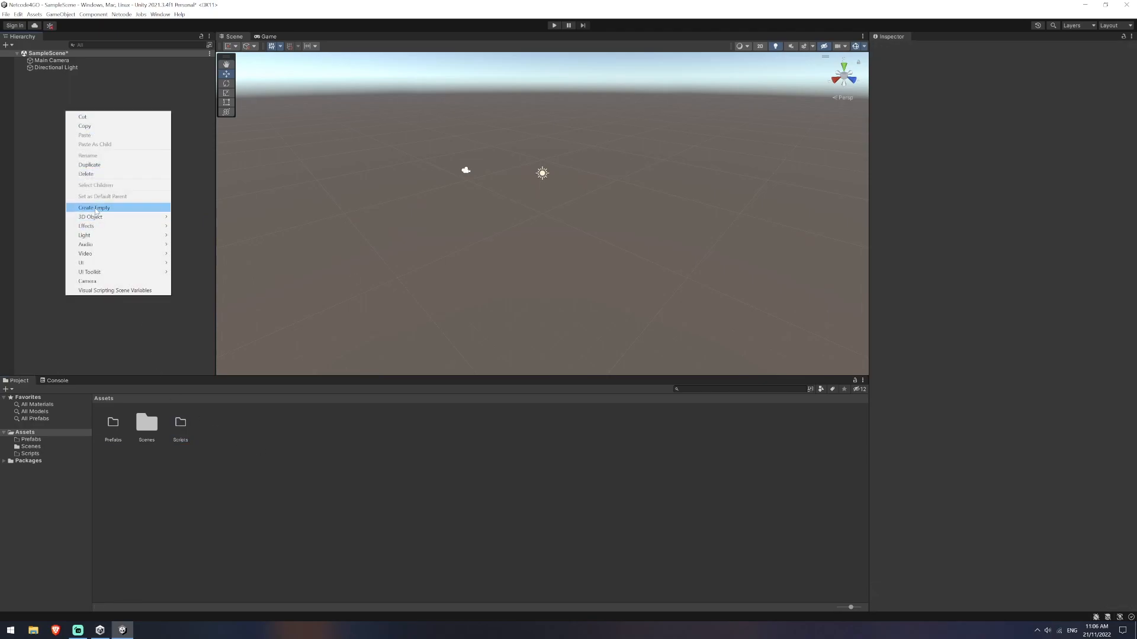
{"action": "left_click", "coordinate": [94, 207]}
{"action": "type", "text": "network"}
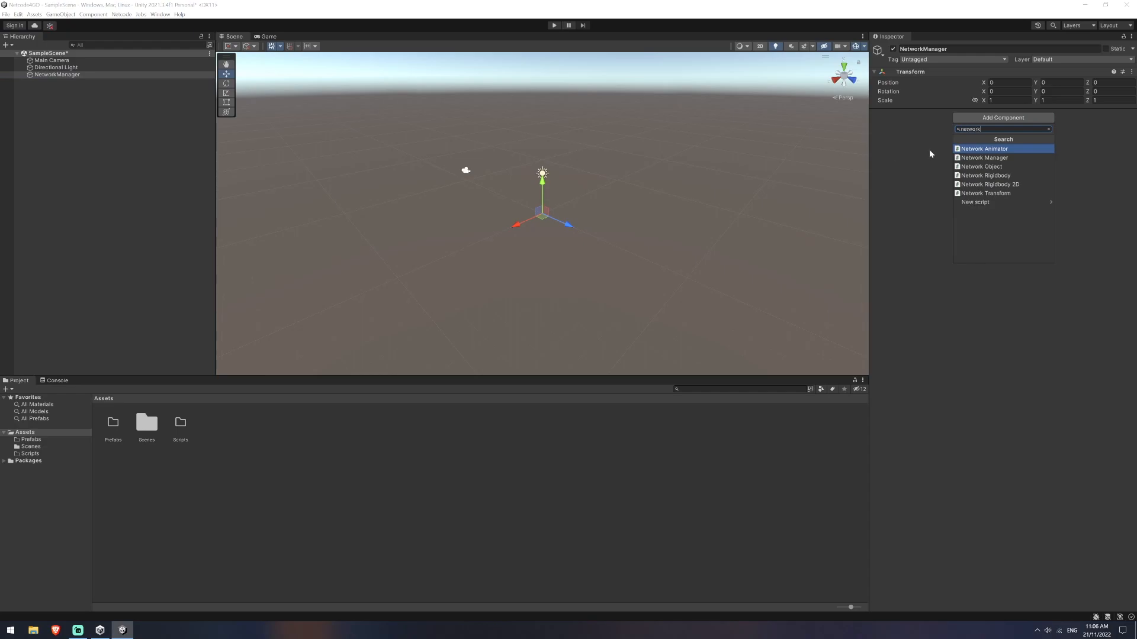
{"action": "left_click", "coordinate": [982, 158]}
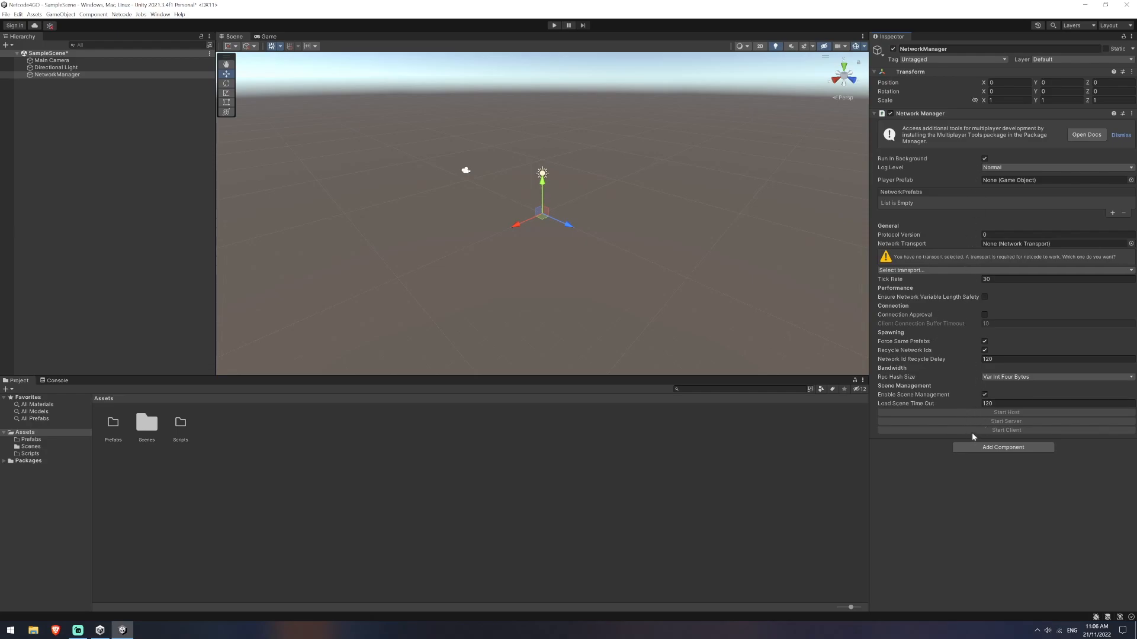
{"action": "mouse_move", "coordinate": [922, 225]}
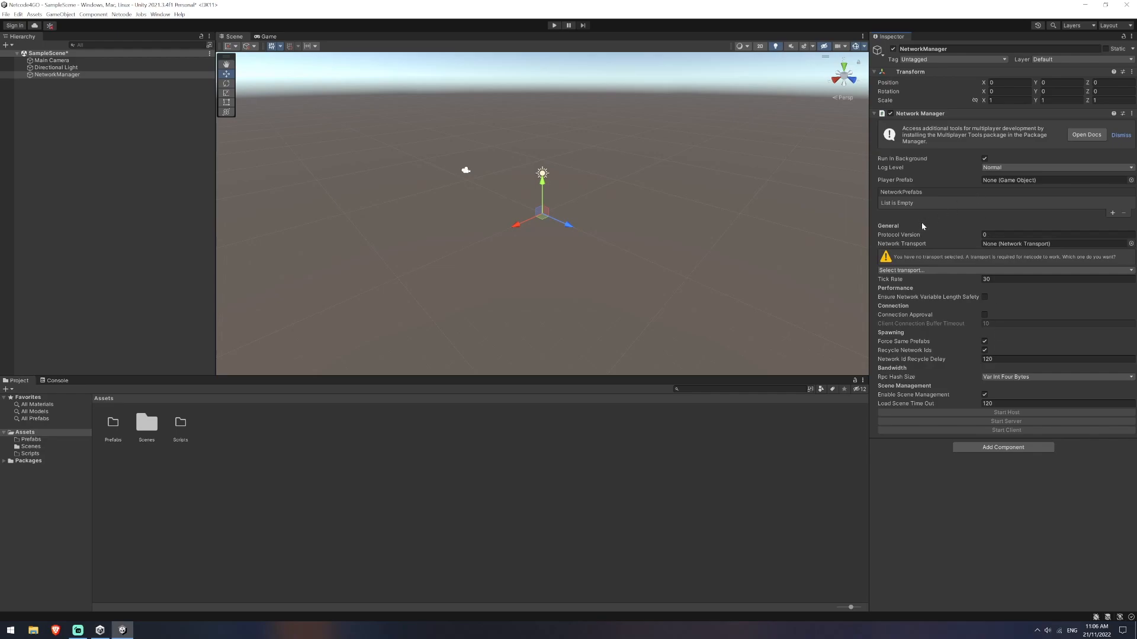
{"action": "mouse_move", "coordinate": [882, 245]}
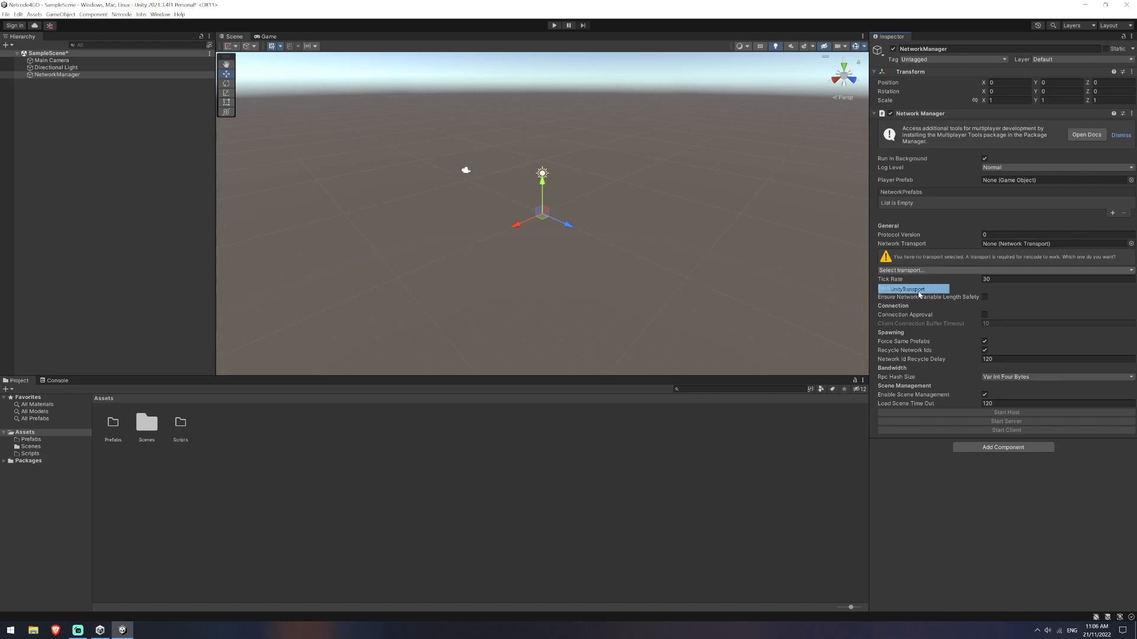
{"action": "left_click", "coordinate": [904, 290]}
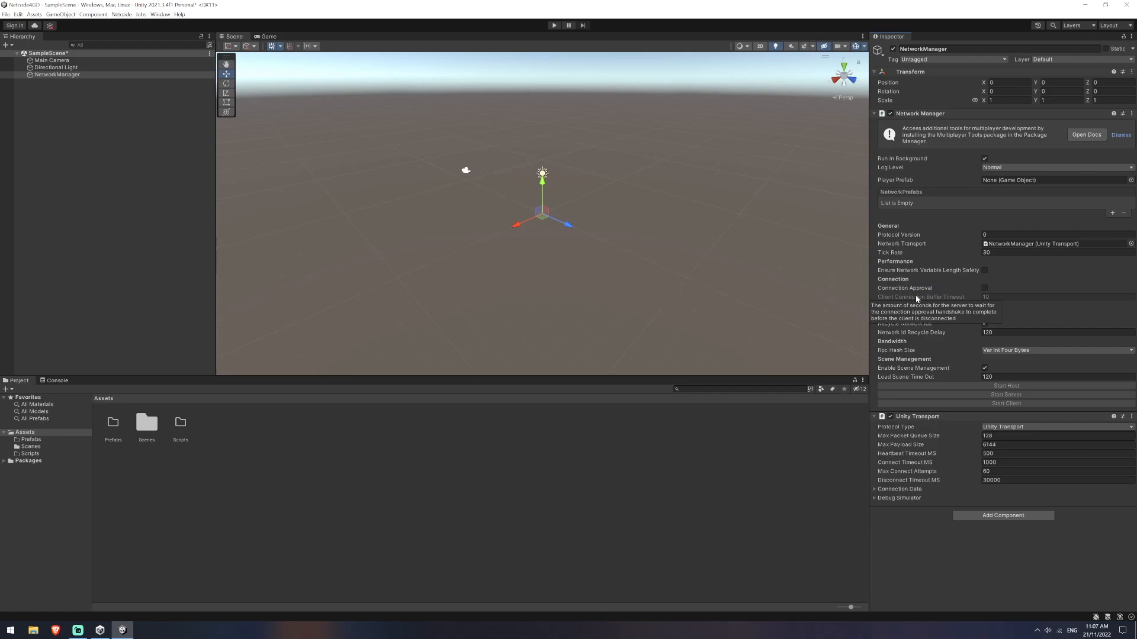
{"action": "mouse_move", "coordinate": [923, 395]}
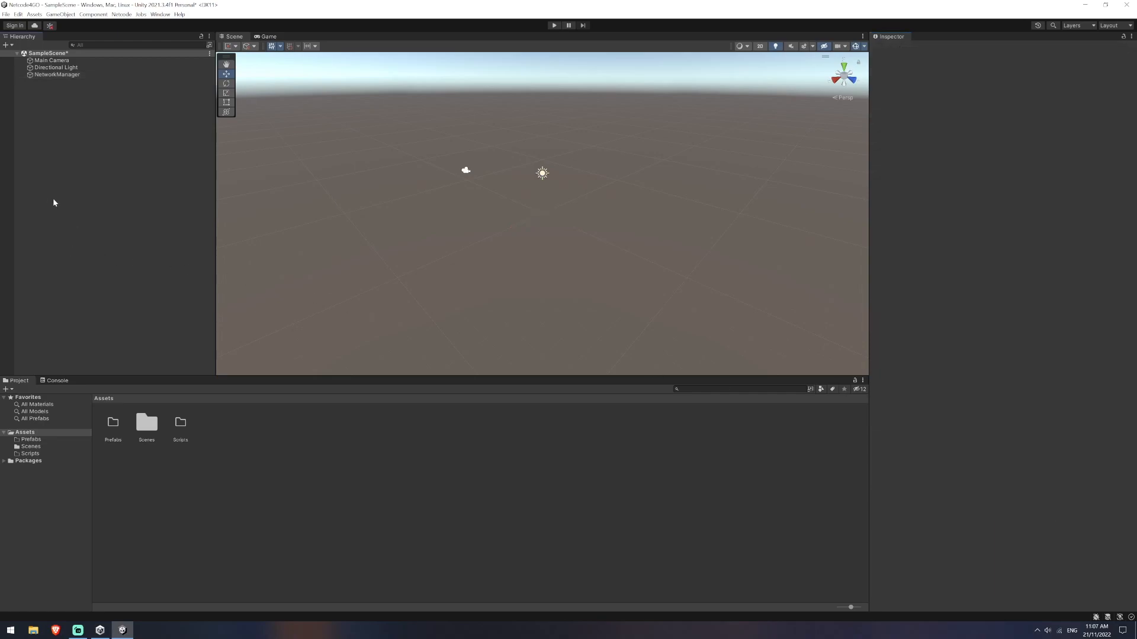
Add a capsule named Player with Network Object, save as prefab, remove from scene.
{"action": "right_click", "coordinate": [52, 203]}
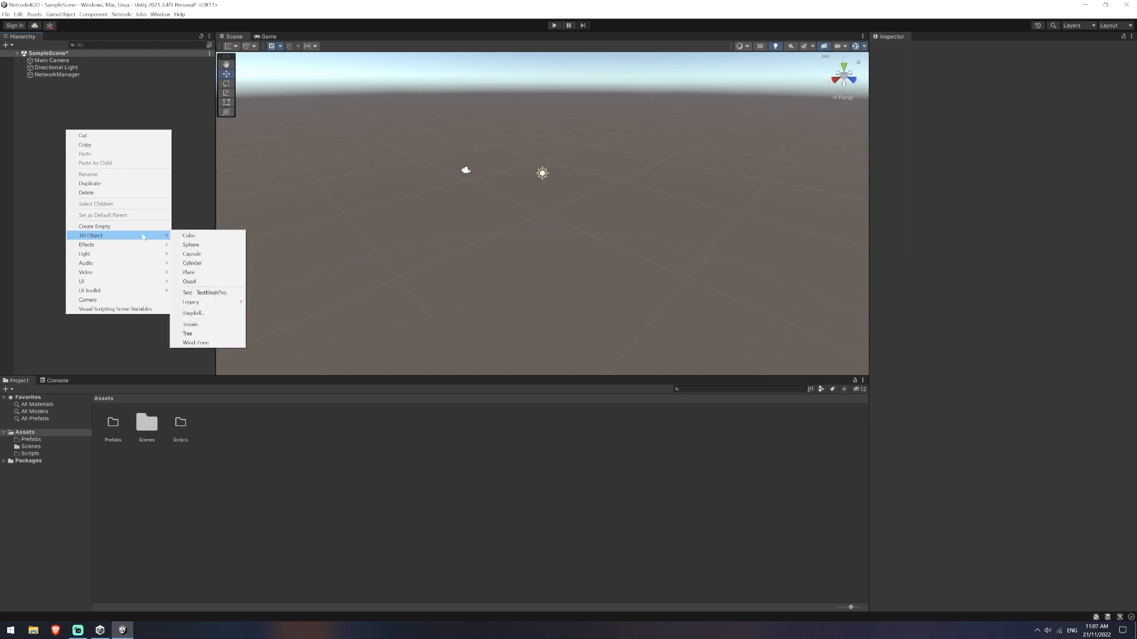
{"action": "left_click", "coordinate": [191, 254]}
{"action": "type", "text": "Playet"}
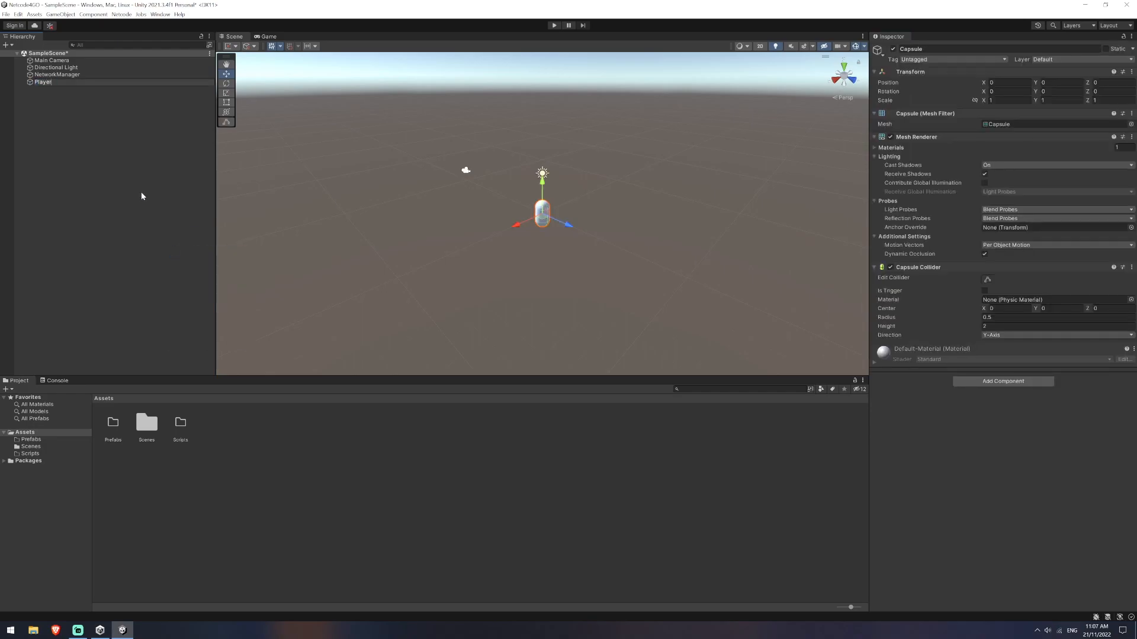
{"action": "left_click", "coordinate": [42, 81]}
{"action": "type", "text": "1"}
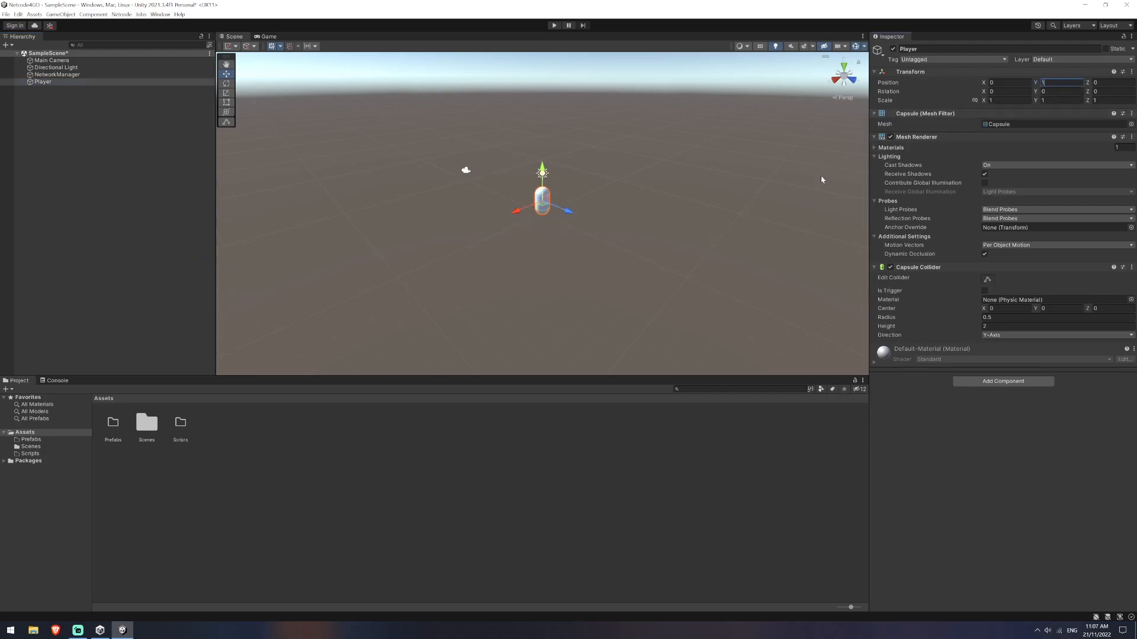
{"action": "left_click", "coordinate": [35, 121]}
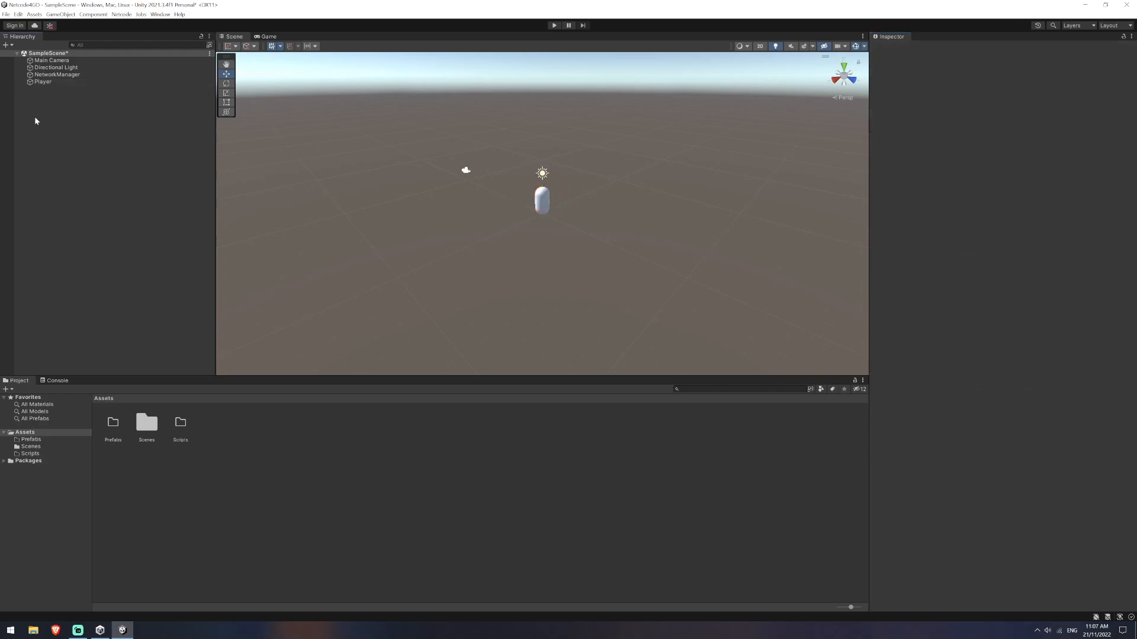
{"action": "left_click", "coordinate": [42, 81]}
{"action": "type", "text": "network"}
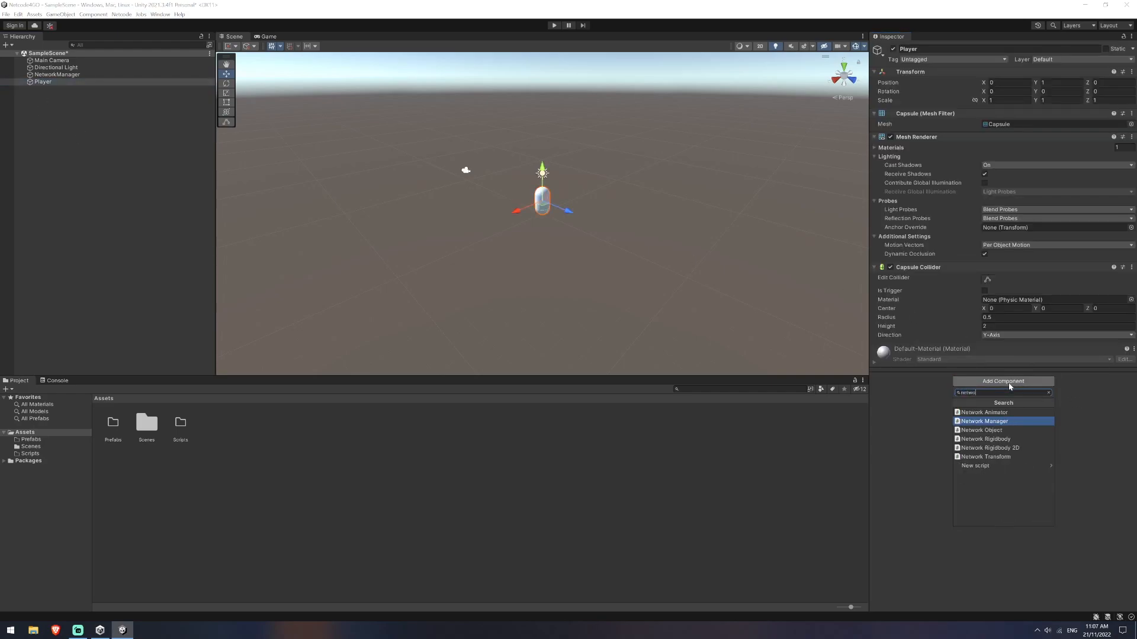
{"action": "left_click", "coordinate": [982, 430]}
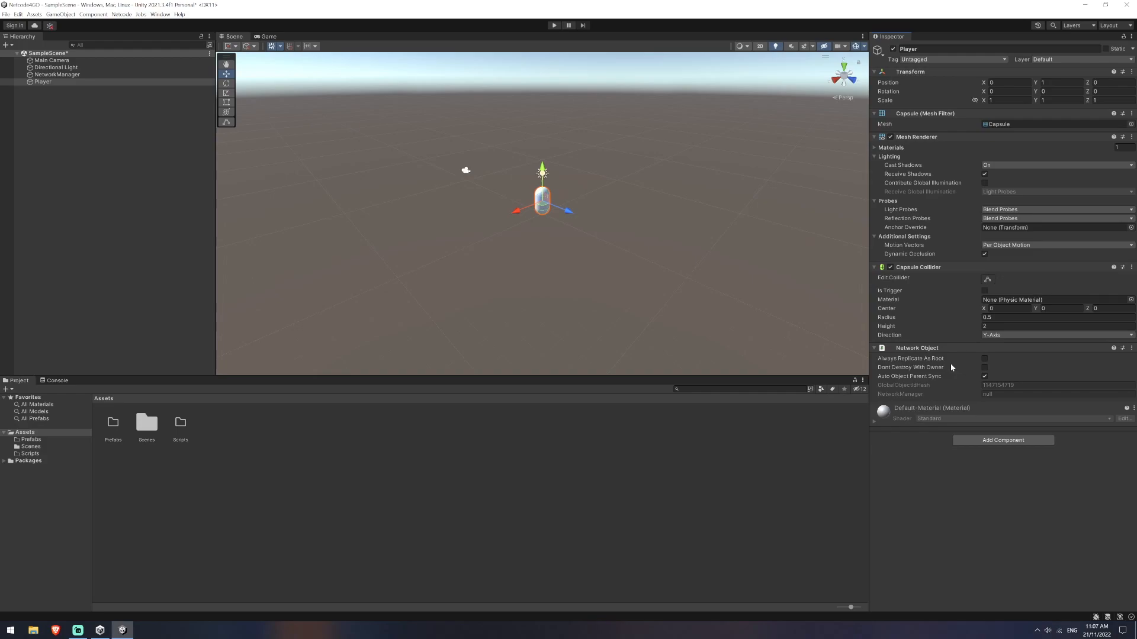
{"action": "mouse_move", "coordinate": [962, 398]}
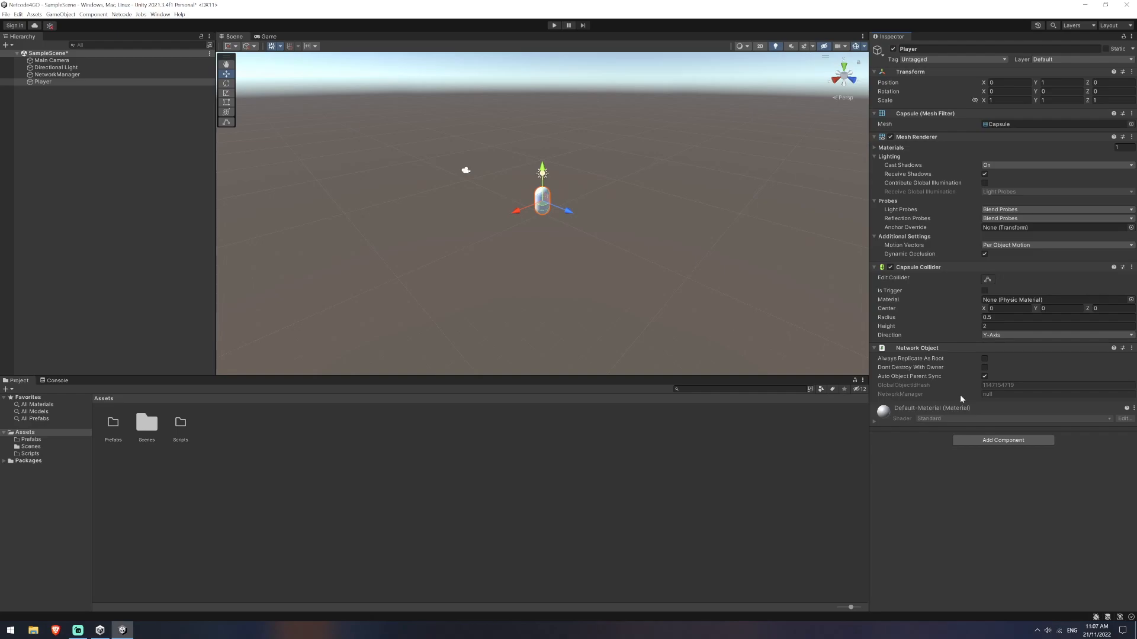
{"action": "mouse_move", "coordinate": [975, 360]}
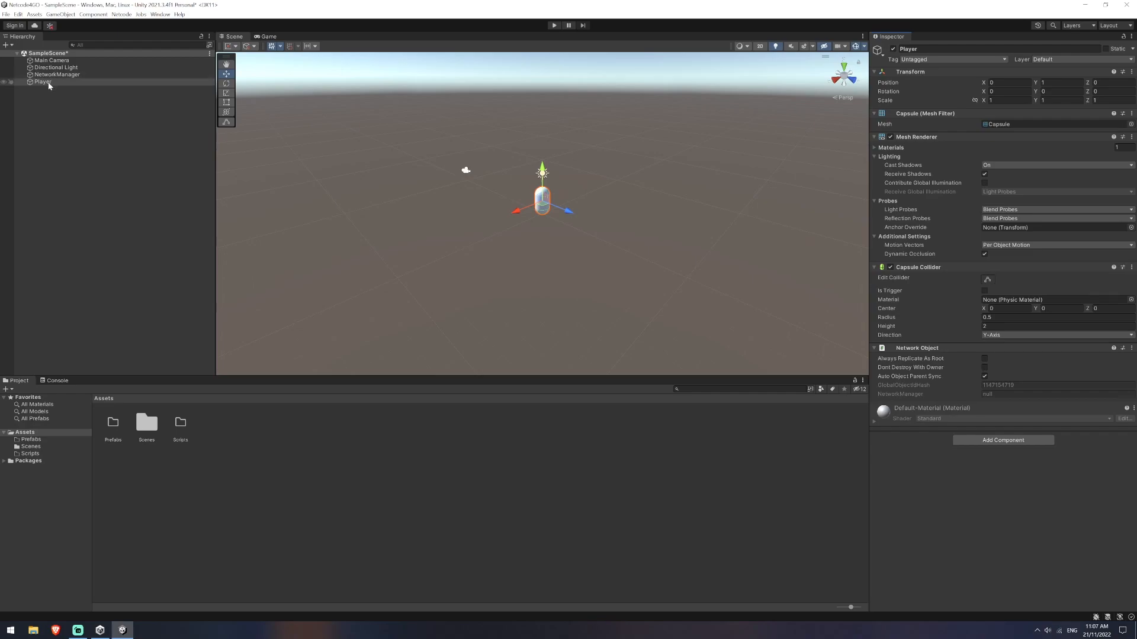
{"action": "left_click", "coordinate": [113, 422]}
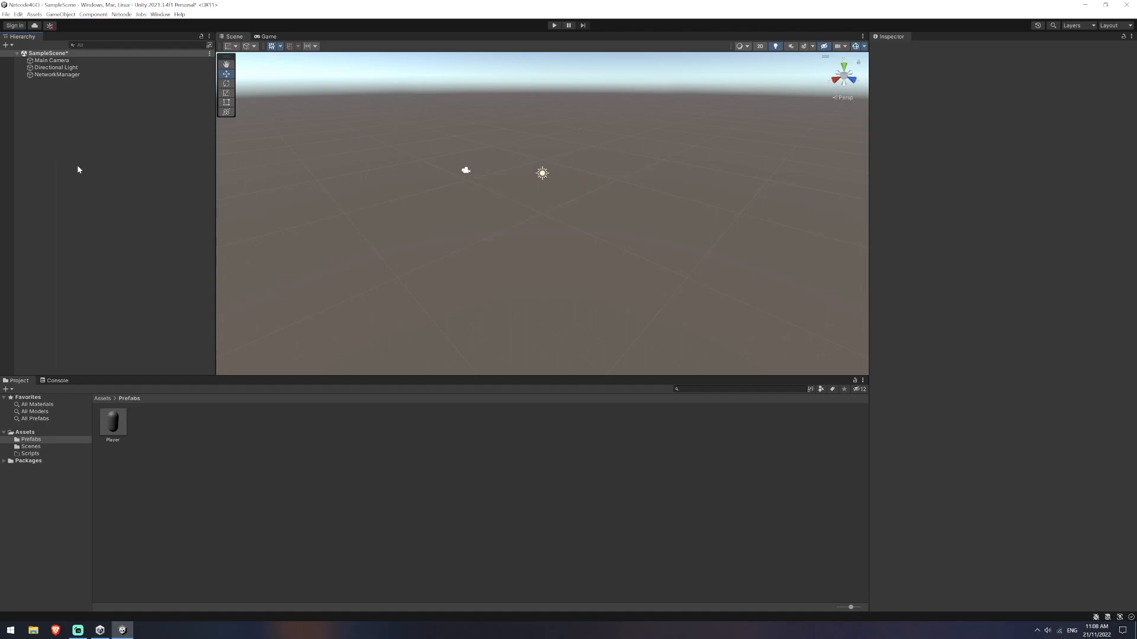
Assign the Player prefab to NetworkManager and add a plane named Ground.
{"action": "left_click", "coordinate": [57, 74]}
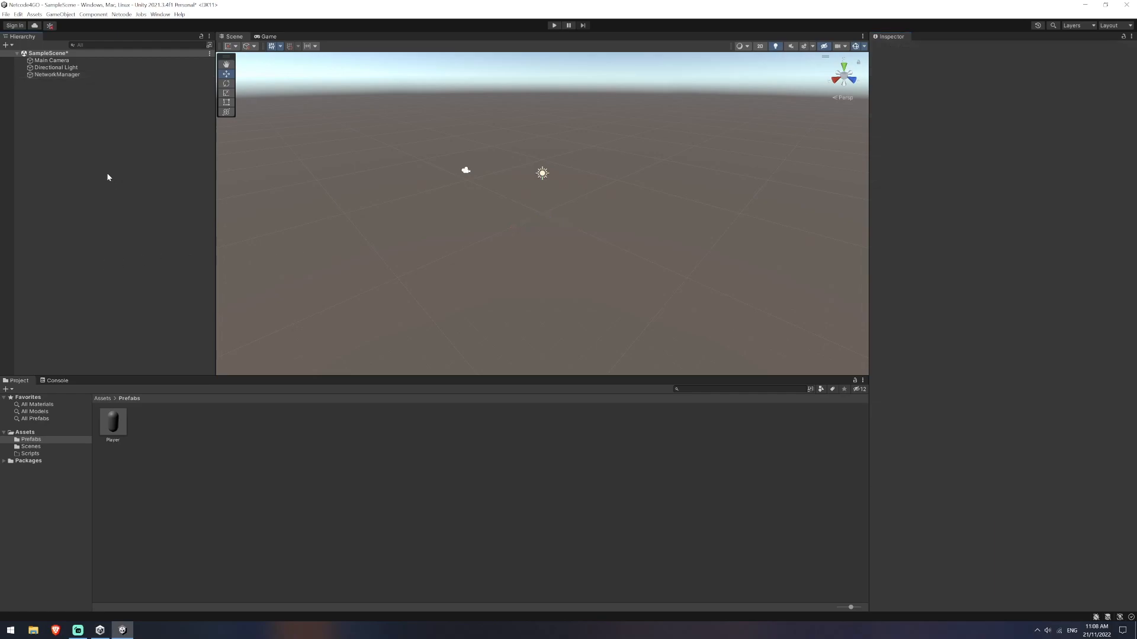
{"action": "right_click", "coordinate": [107, 177]}
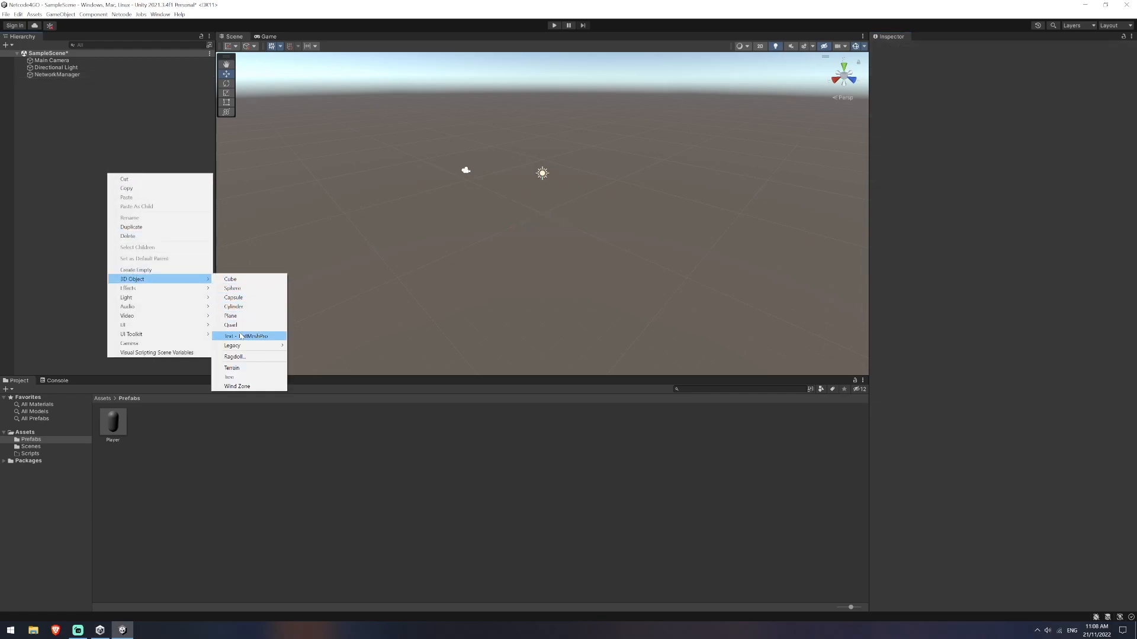
{"action": "left_click", "coordinate": [229, 315]}
{"action": "type", "text": "Ground"}
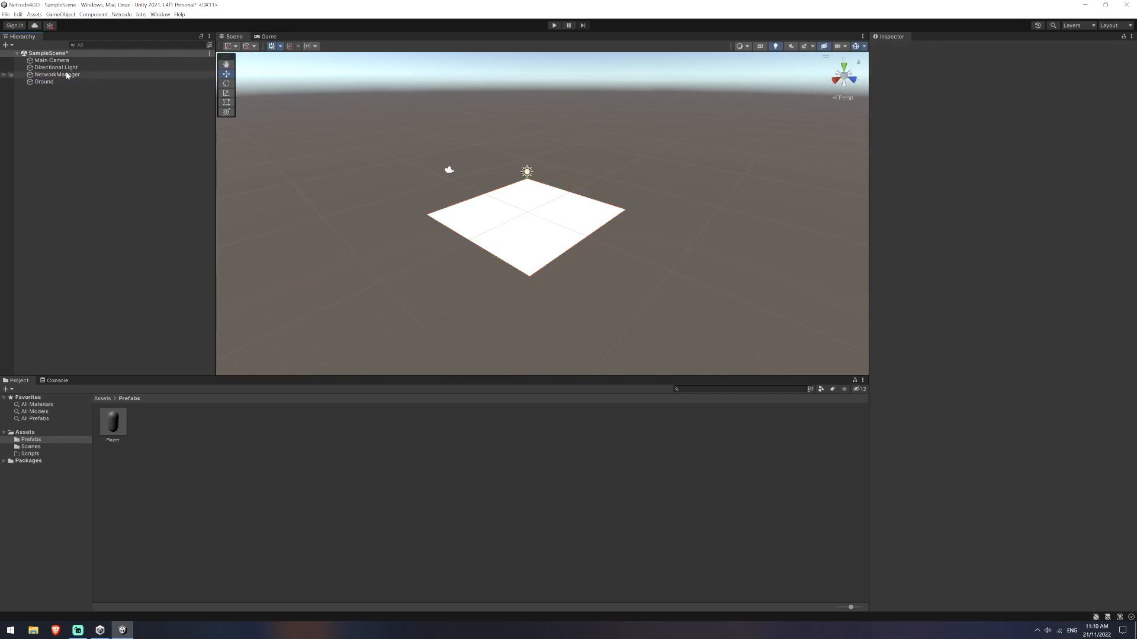
{"action": "right_click", "coordinate": [51, 74]}
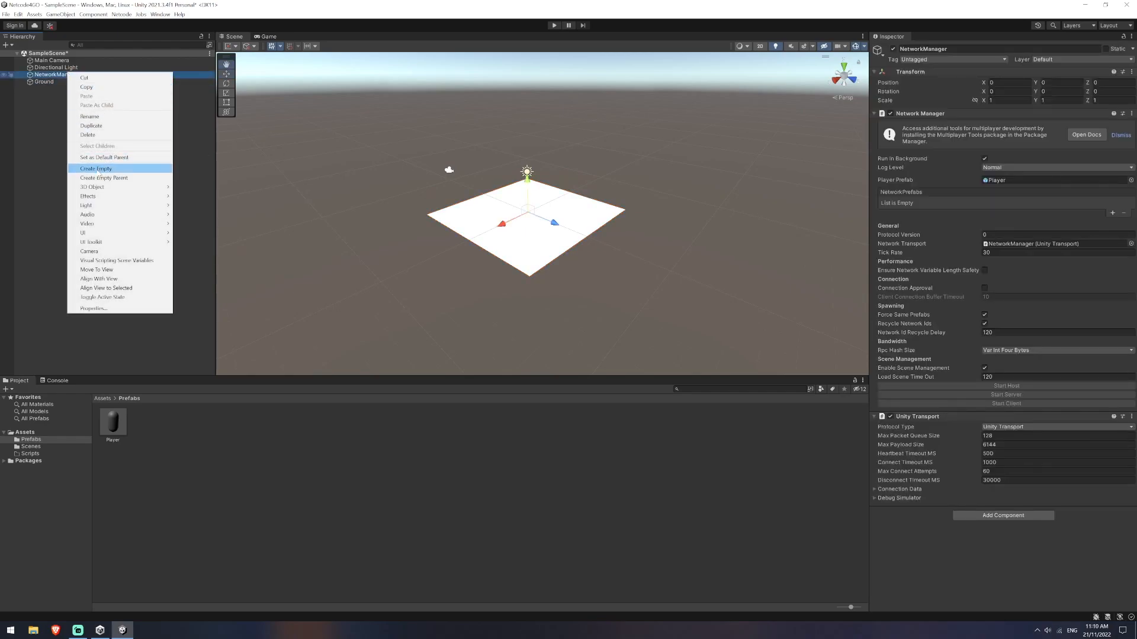
{"action": "mouse_move", "coordinate": [64, 122]}
{"action": "type", "text": "Networ"}
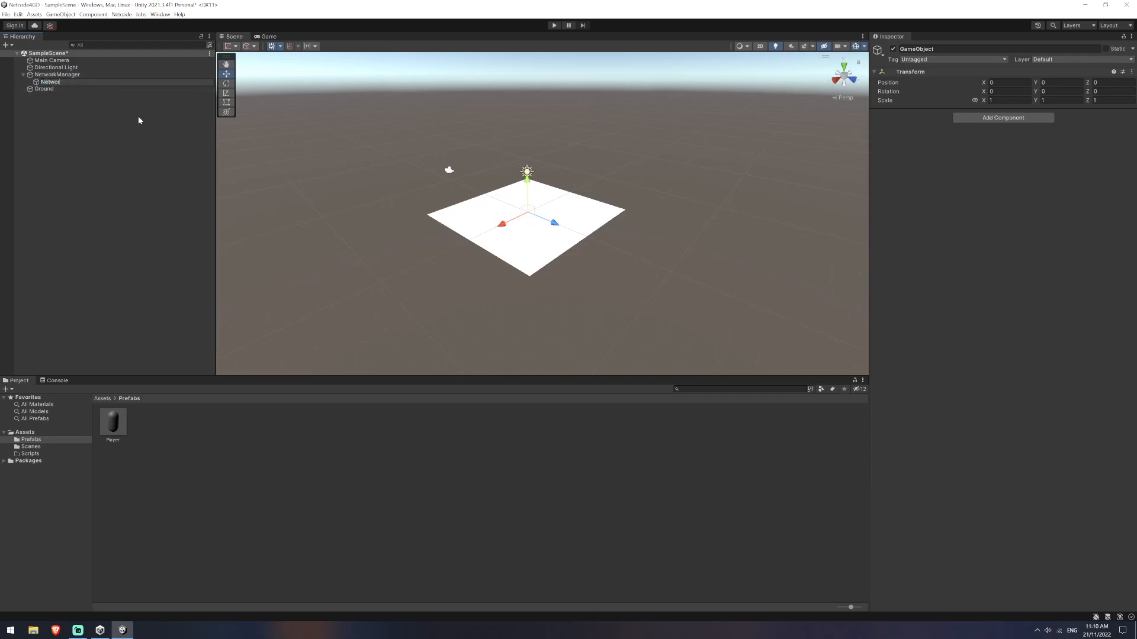
Add an empty child NetworkCommandLine under NetworkManager.
{"action": "left_click", "coordinate": [70, 81]}
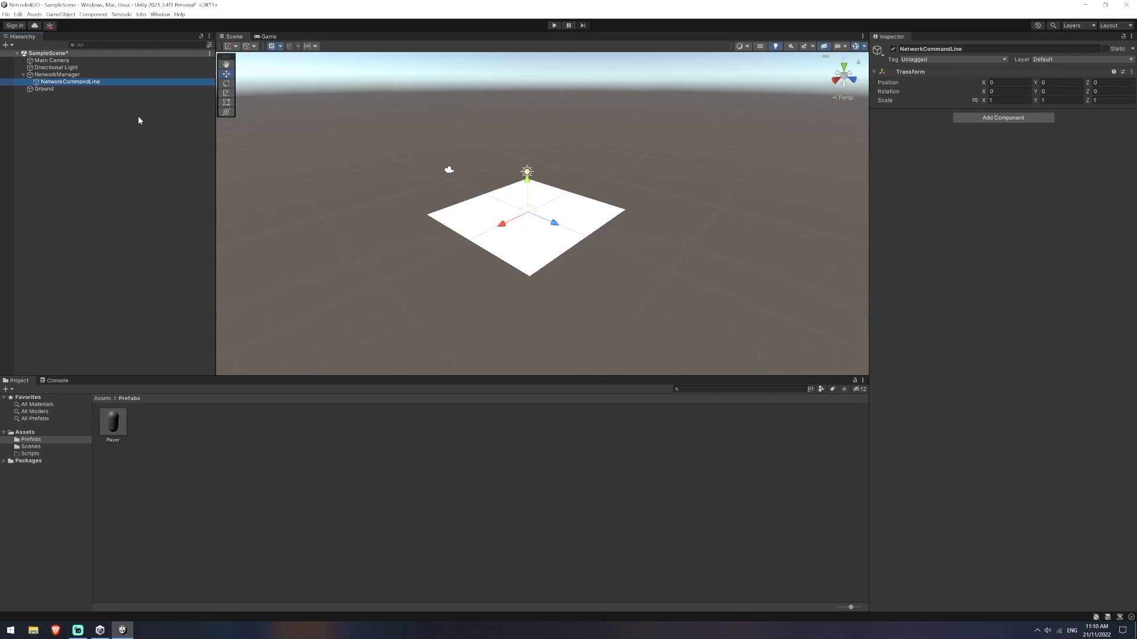
{"action": "mouse_move", "coordinate": [64, 97]}
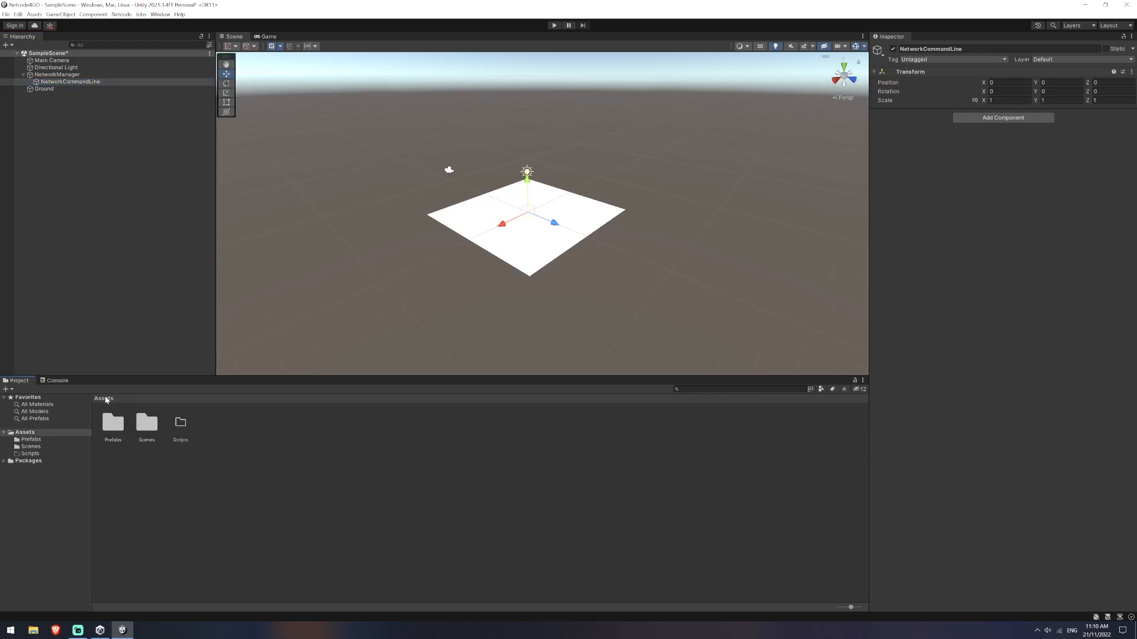
{"action": "right_click", "coordinate": [180, 426]}
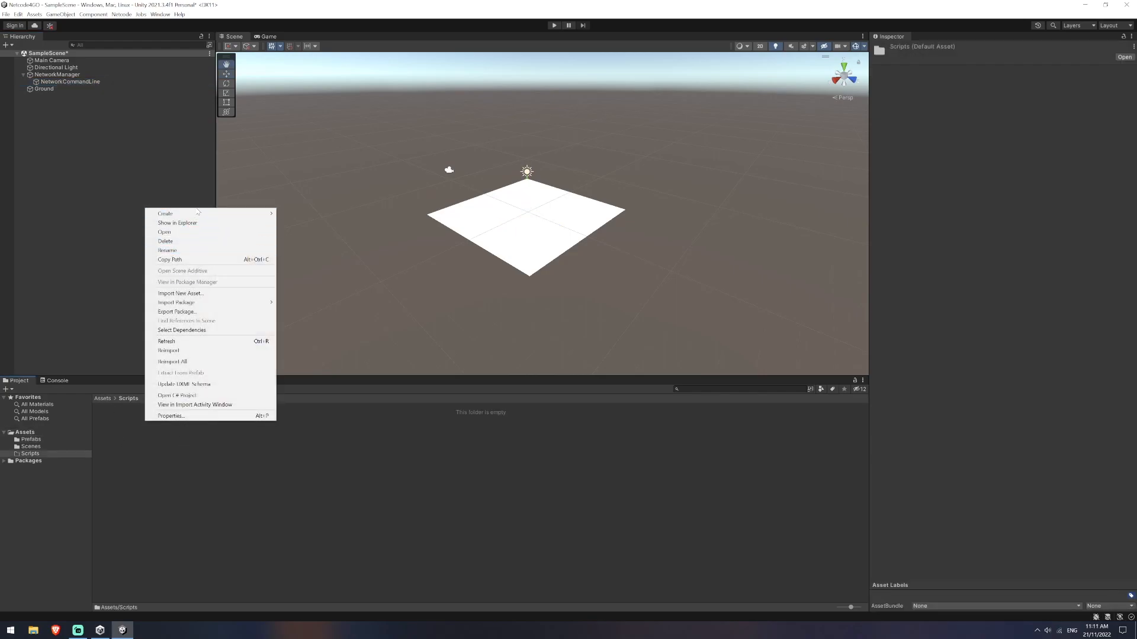
Create the NetworkCommandLine C# script in Scripts and open it in Visual Studio.
{"action": "left_click", "coordinate": [164, 213]}
{"action": "type", "text": "CommandLine"}
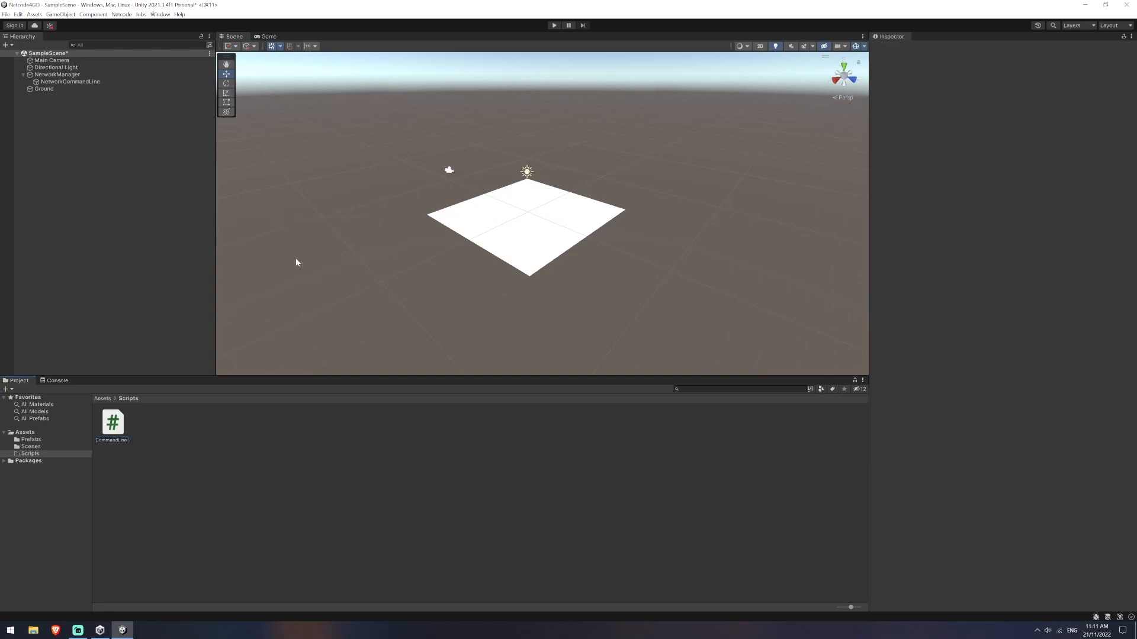
{"action": "left_click", "coordinate": [112, 423]}
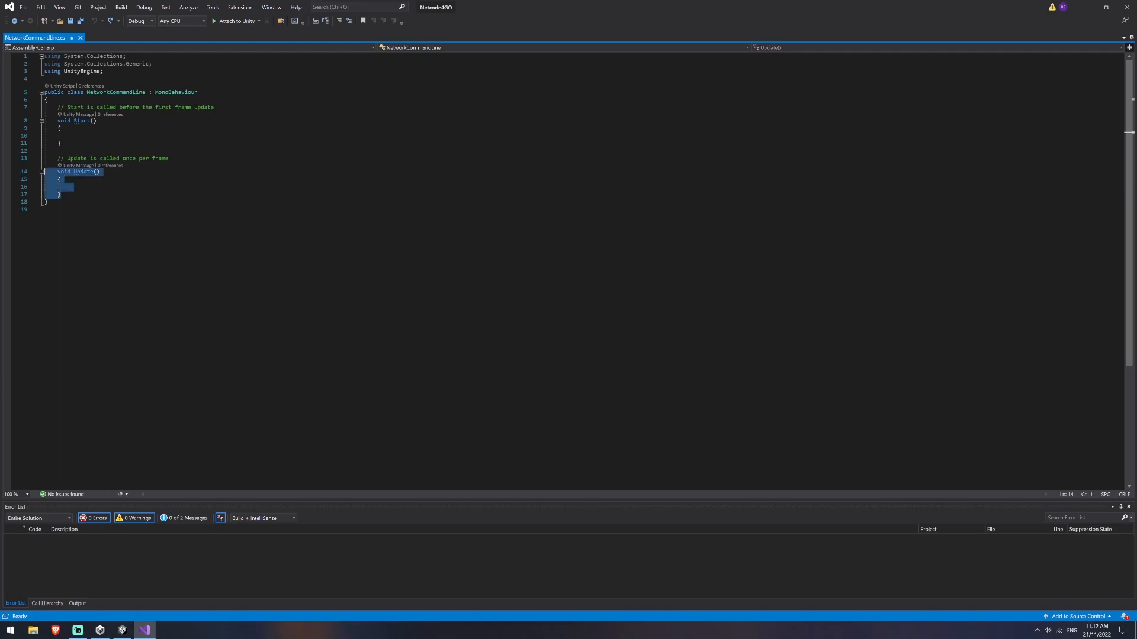
Delete the Update method and add 'using Unity.Netcode;' to NetworkCommandLine.
{"action": "key", "text": "Delete"}
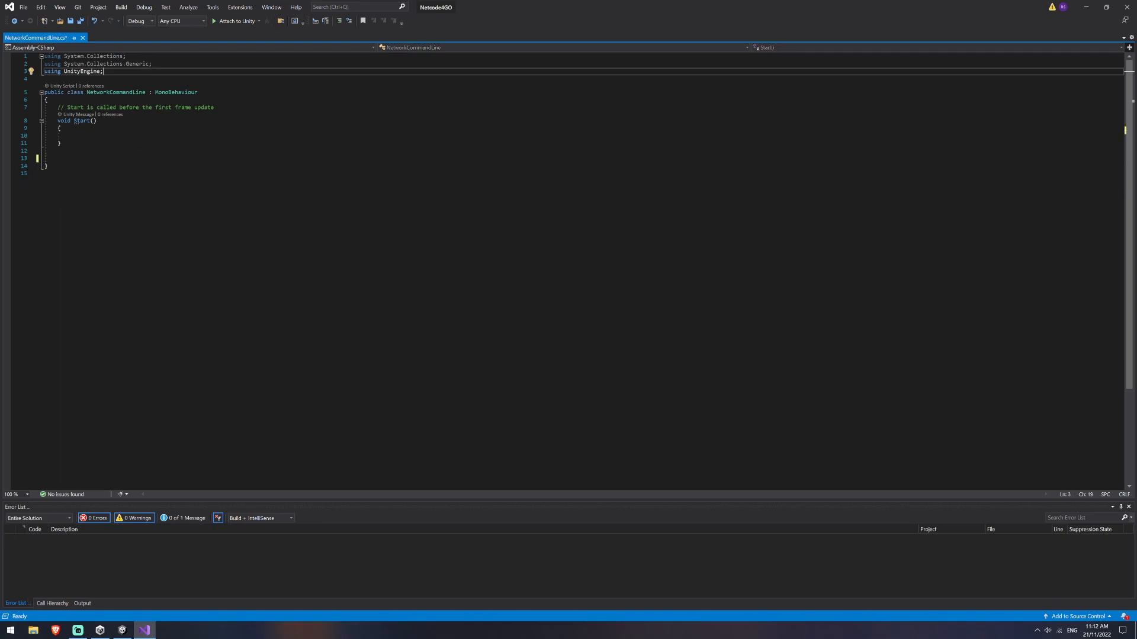
{"action": "type", "text": "using Unity.Netcode;"}
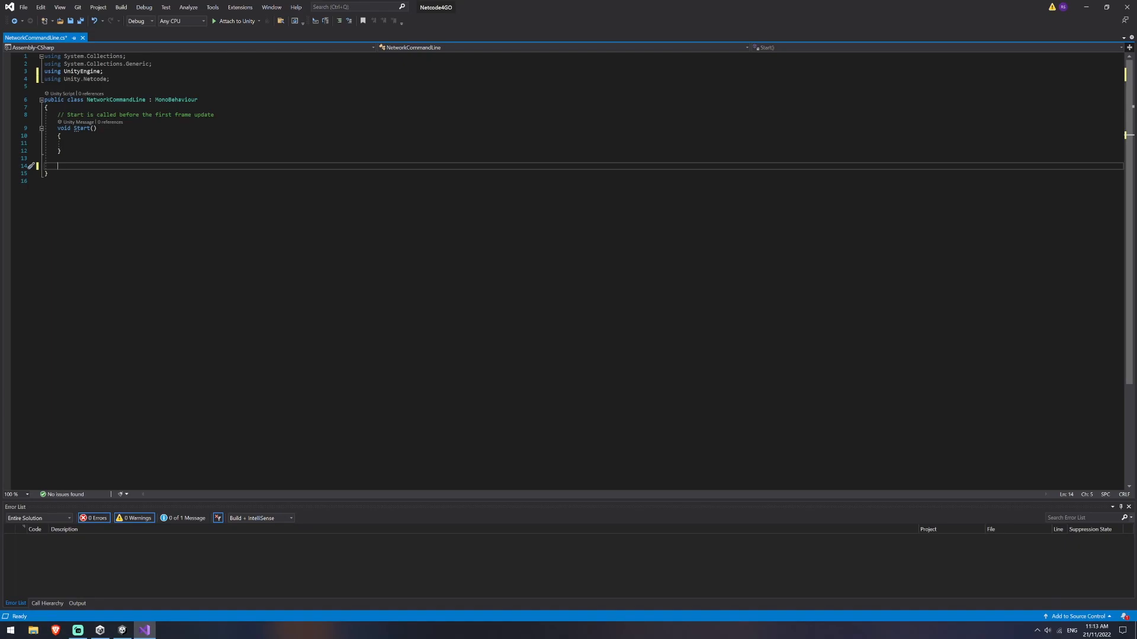
Declare private Dictionary<string, string> GetCommandlineArgs() and create argDictionary = new Dictionary<string, string>().
{"action": "type", "text": "private Dicti"}
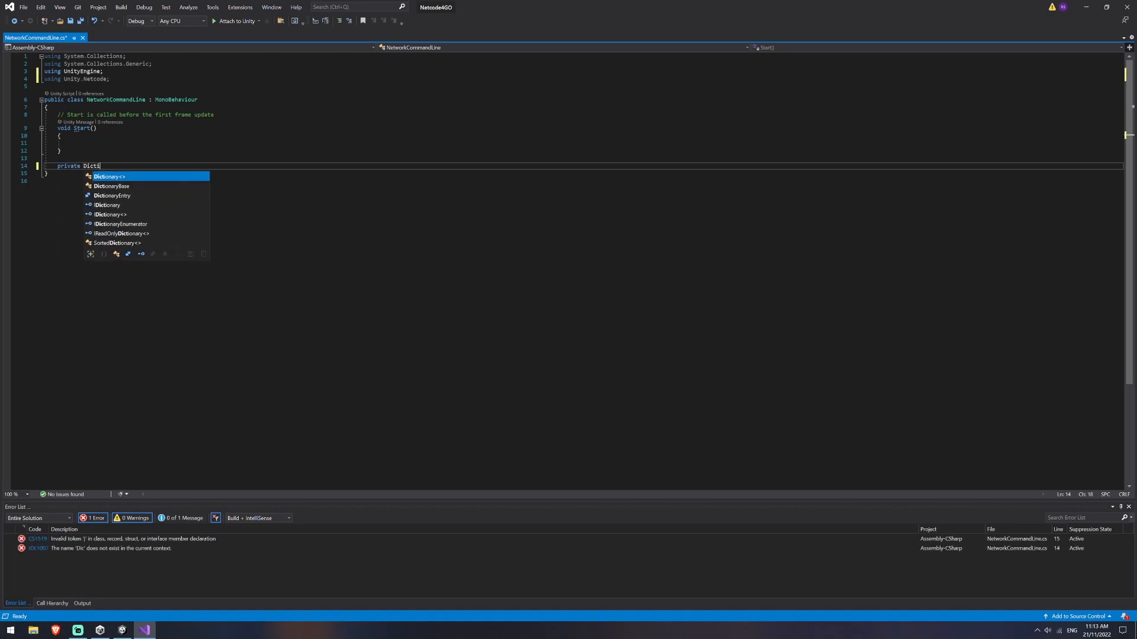
{"action": "type", "text": "onary<string, string> Get"}
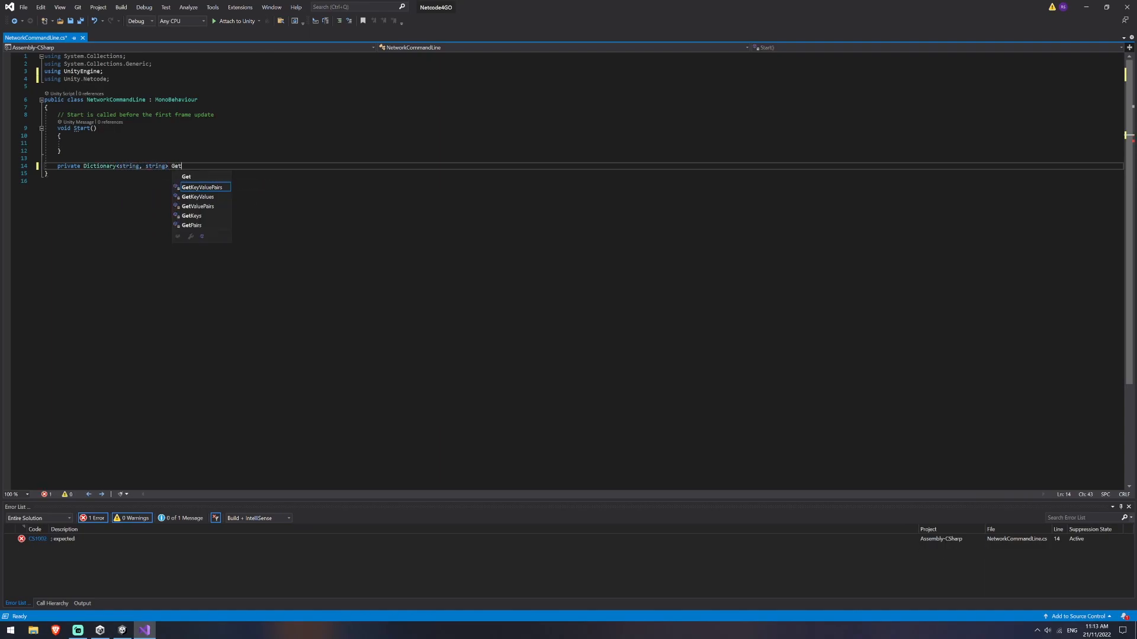
{"action": "type", "text": "CommandlineArgs("}
{"action": "type", "text": "{"}
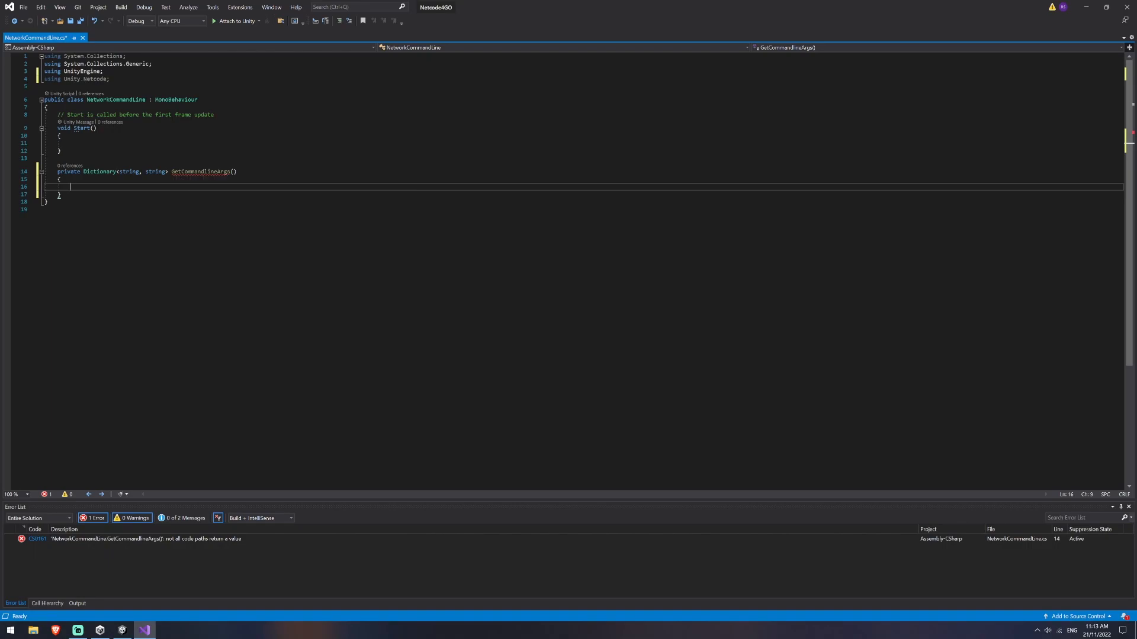
{"action": "type", "text": "D"}
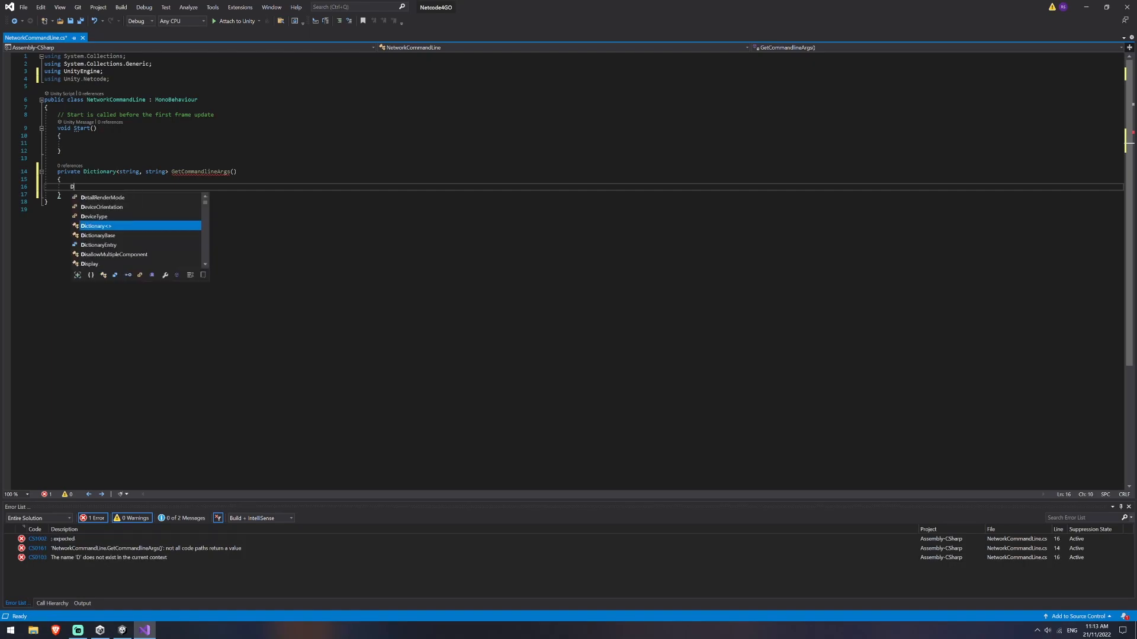
{"action": "type", "text": "Dictionary<string, >"}
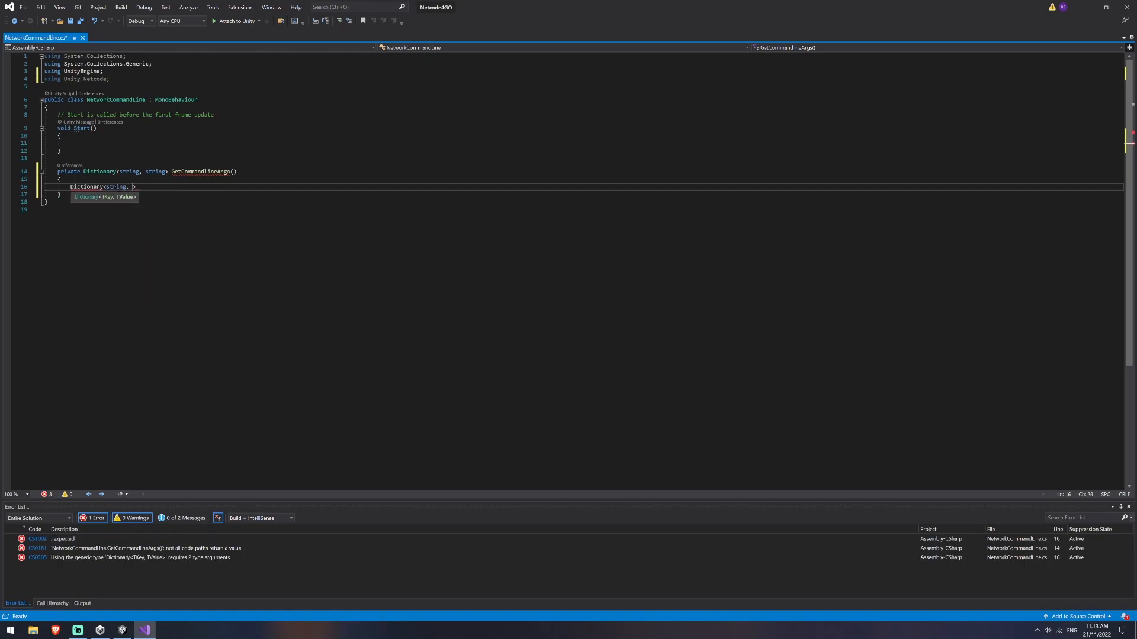
{"action": "type", "text": "string> argDictionary = new Dictionary<>"}
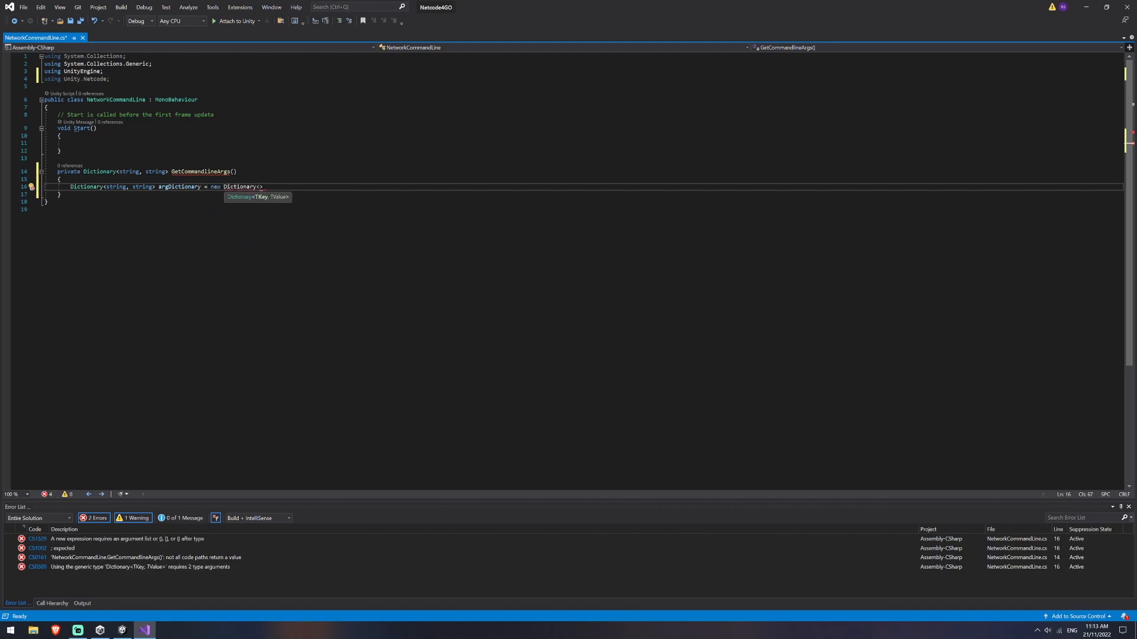
{"action": "type", "text": "string, string"}
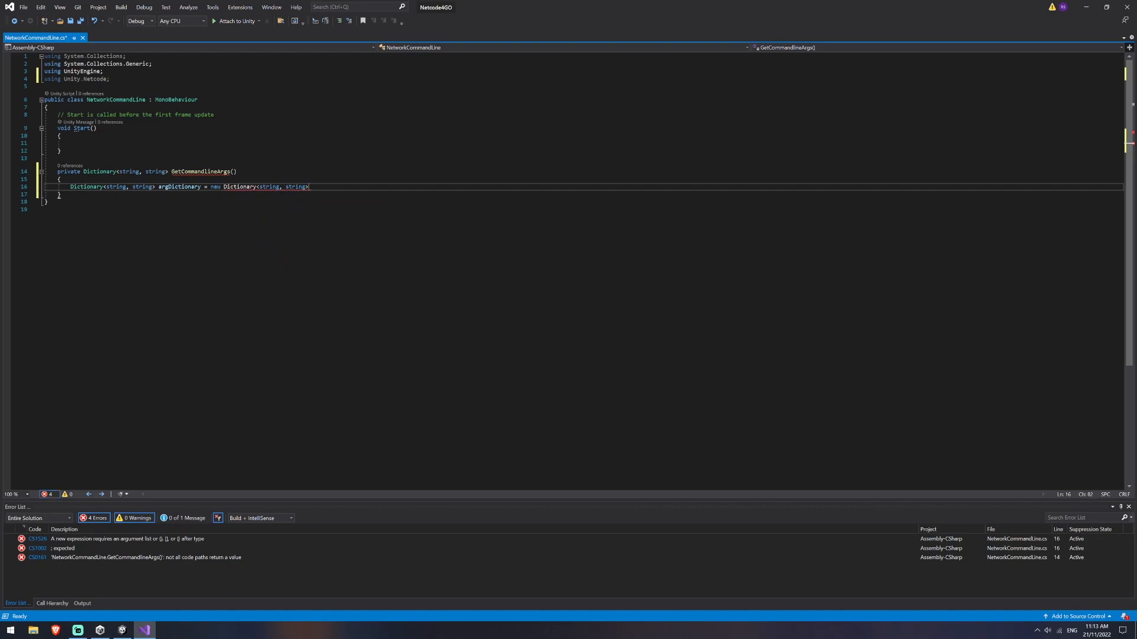
{"action": "type", "text": "();"}
{"action": "type", "text": "var args = System."}
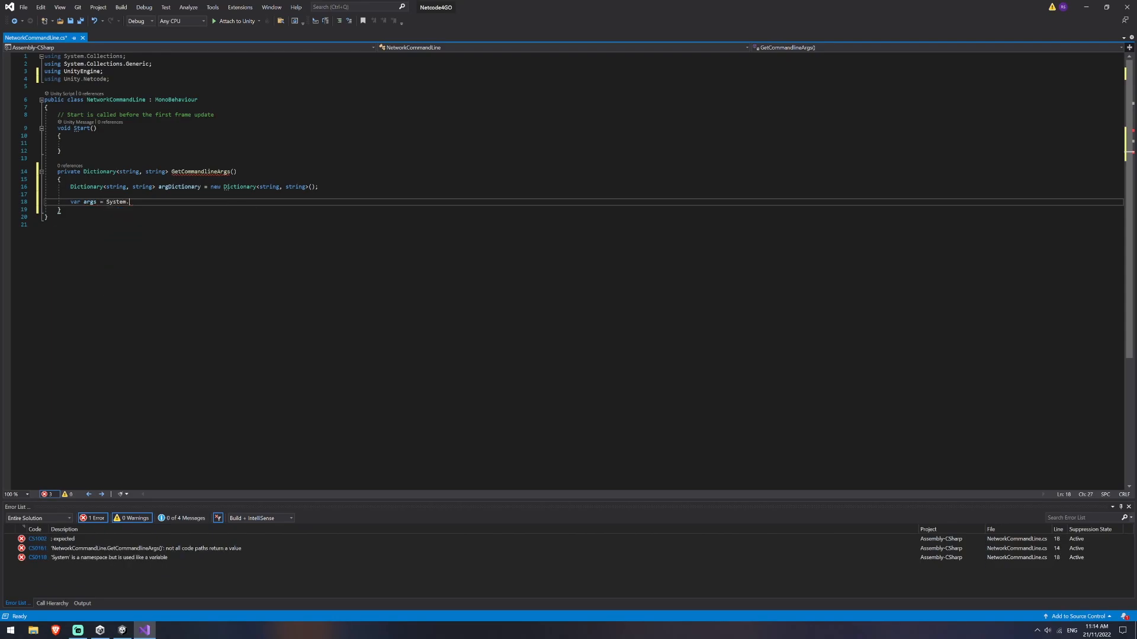
Assign var args = System.Environment.GetCommandLineArgs() and start a new line.
{"action": "type", "text": "Environment"}
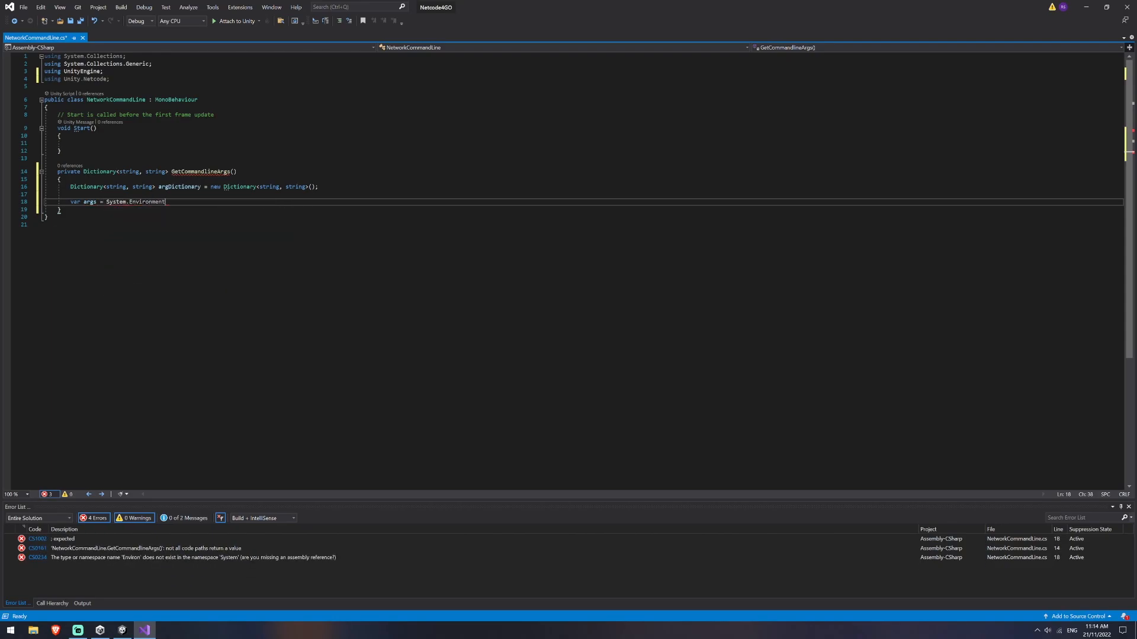
{"action": "type", "text": ".GetCommandLineArgs();"}
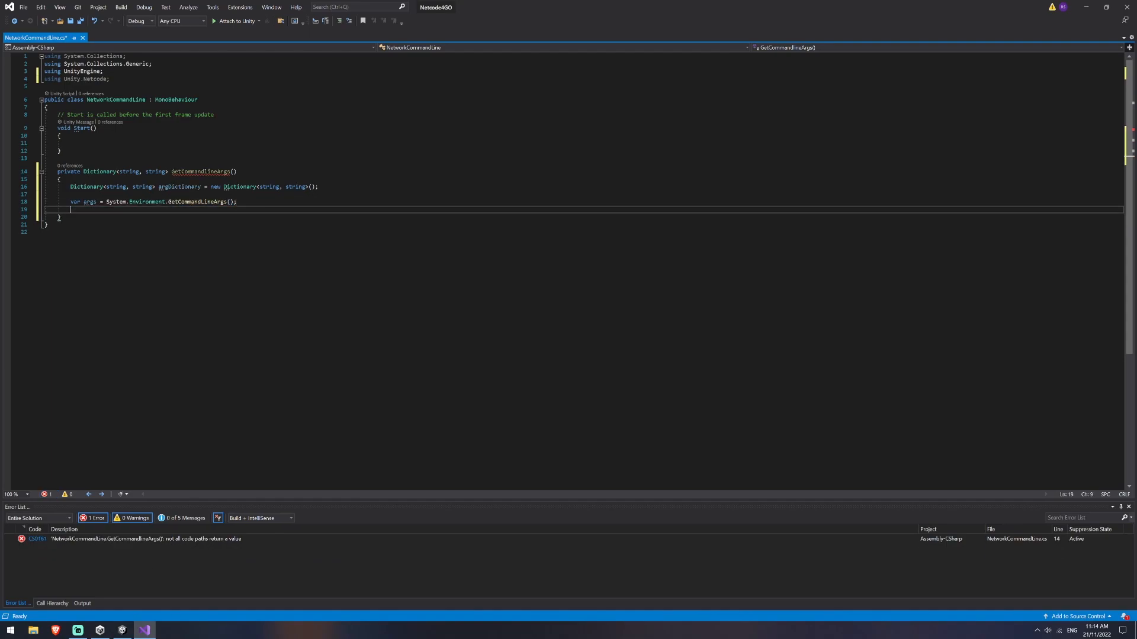
{"action": "key", "text": "enter"}
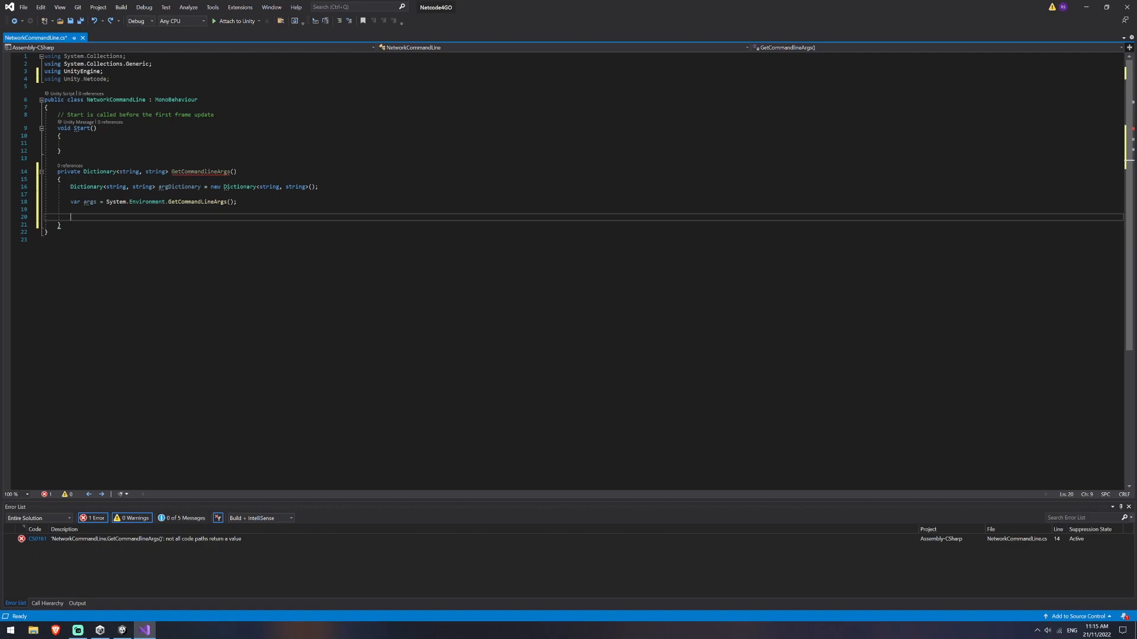
Add a for loop over args.Length setting var arg = args[i].ToLower().
{"action": "type", "text": "for (int i = 0; i < length; i++)"}
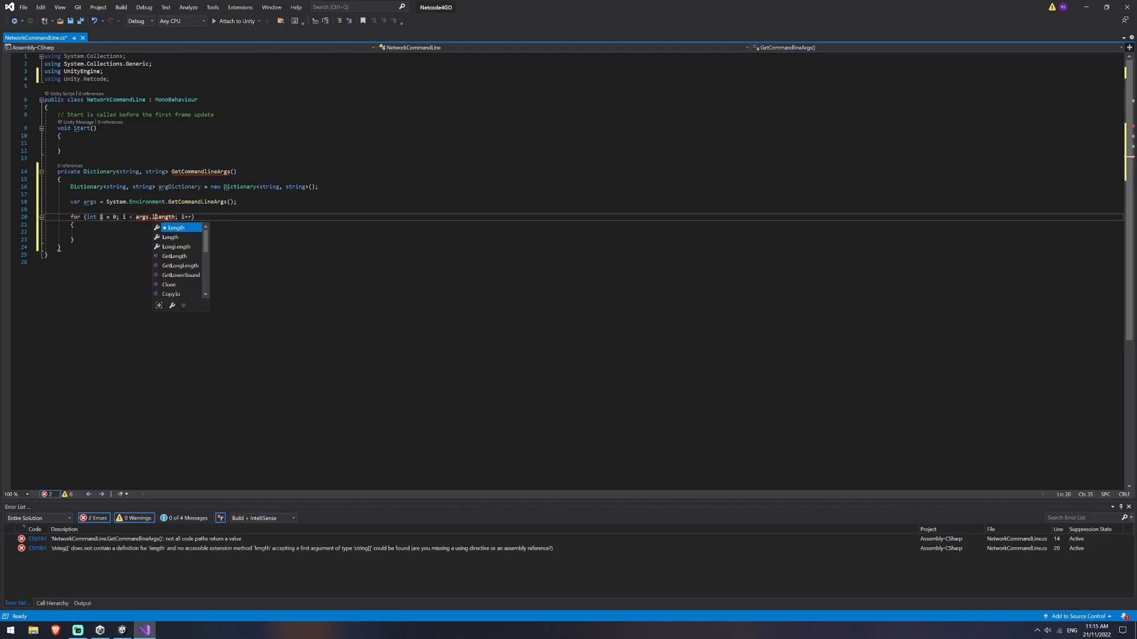
{"action": "type", "text": "Length"}
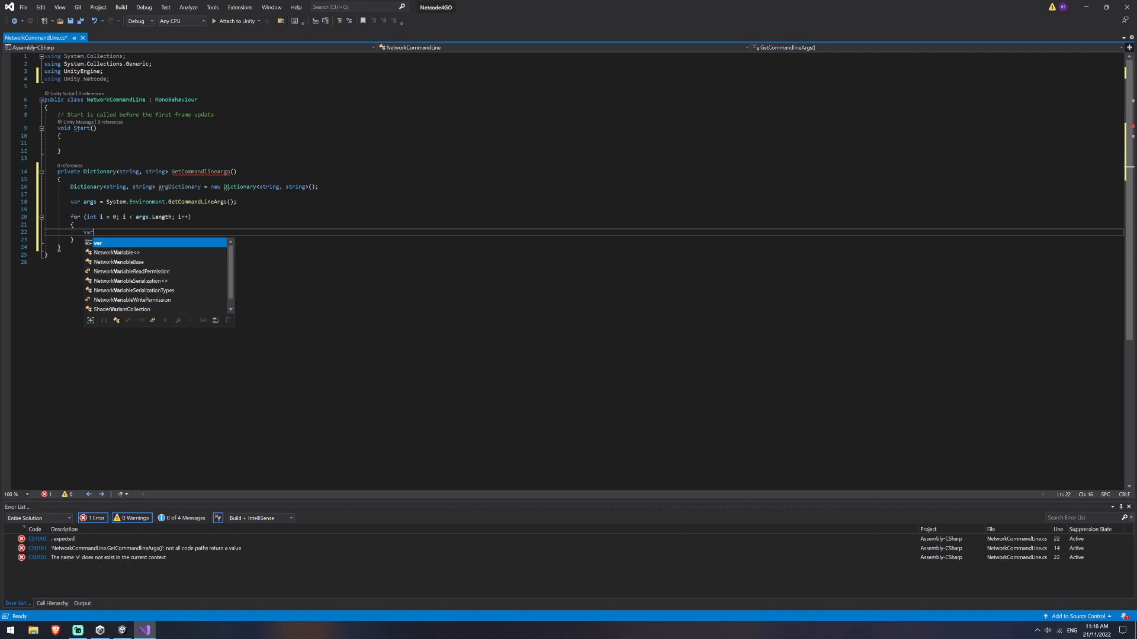
{"action": "type", "text": "arg = args"}
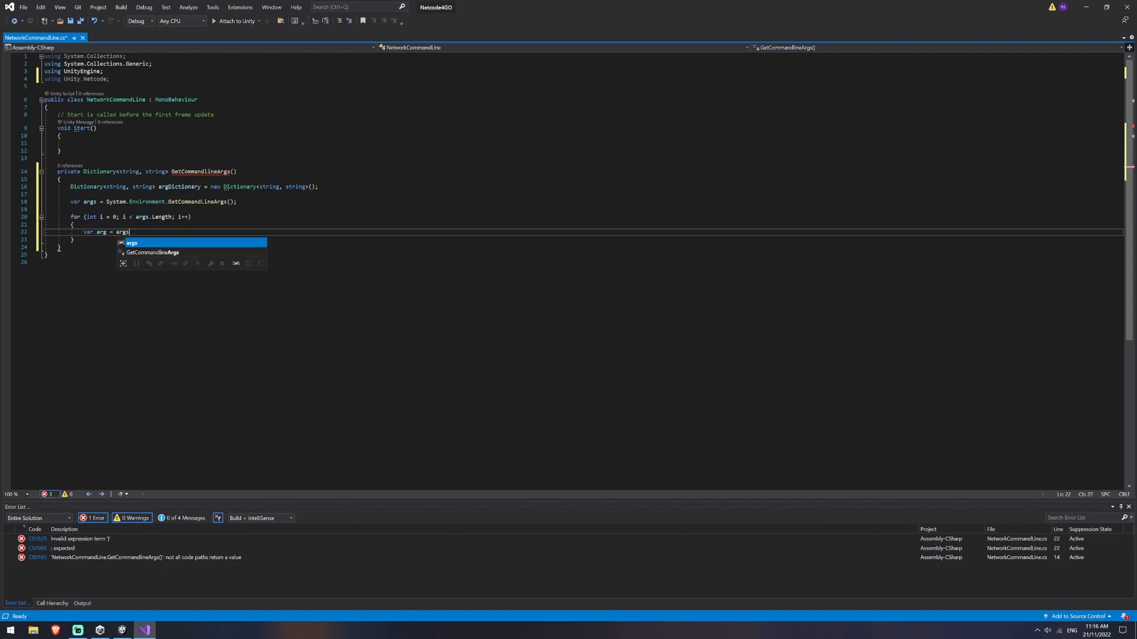
{"action": "type", "text": "[i].ToLower();"}
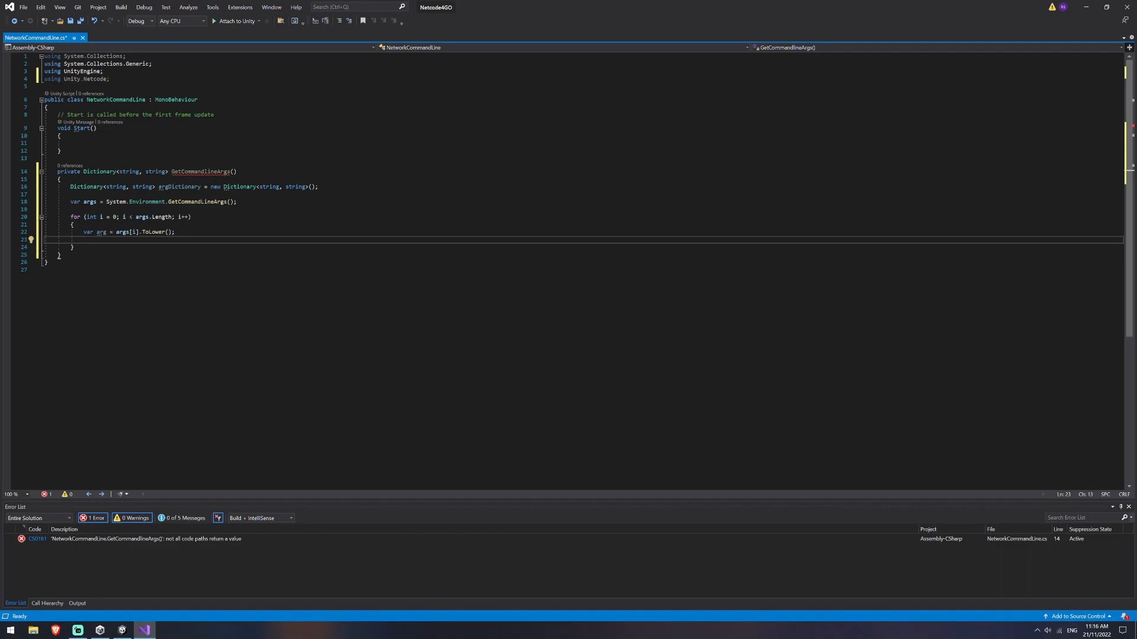
Add an if (arg.StartsWith("-")) block with braces inside the loop.
{"action": "type", "text": "if (arg."}
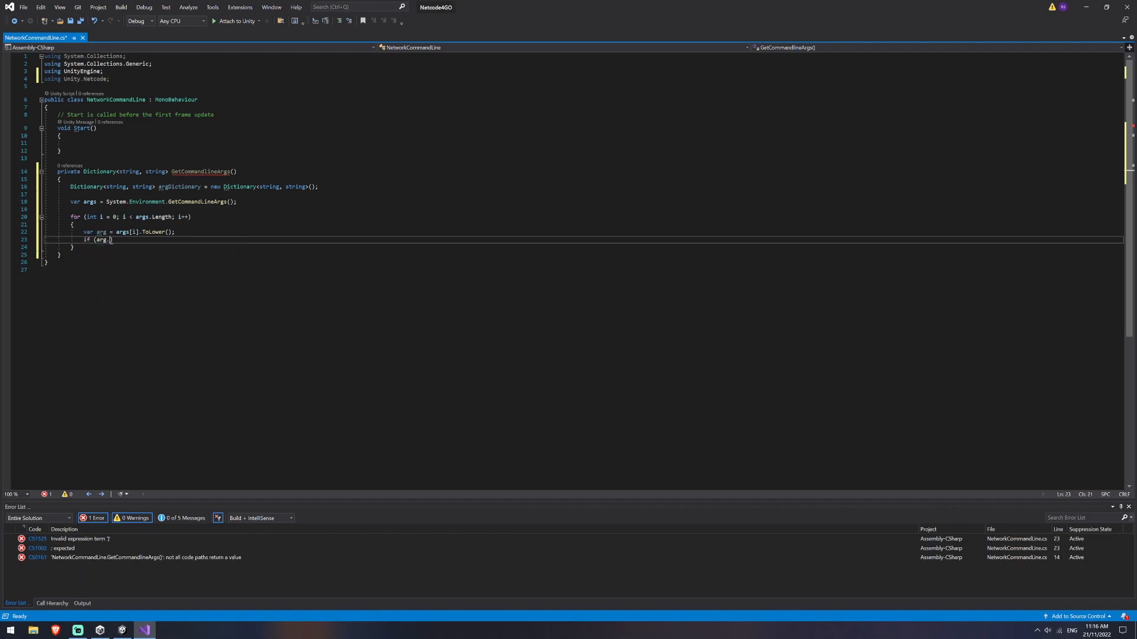
{"action": "type", "text": "StartsWith"}
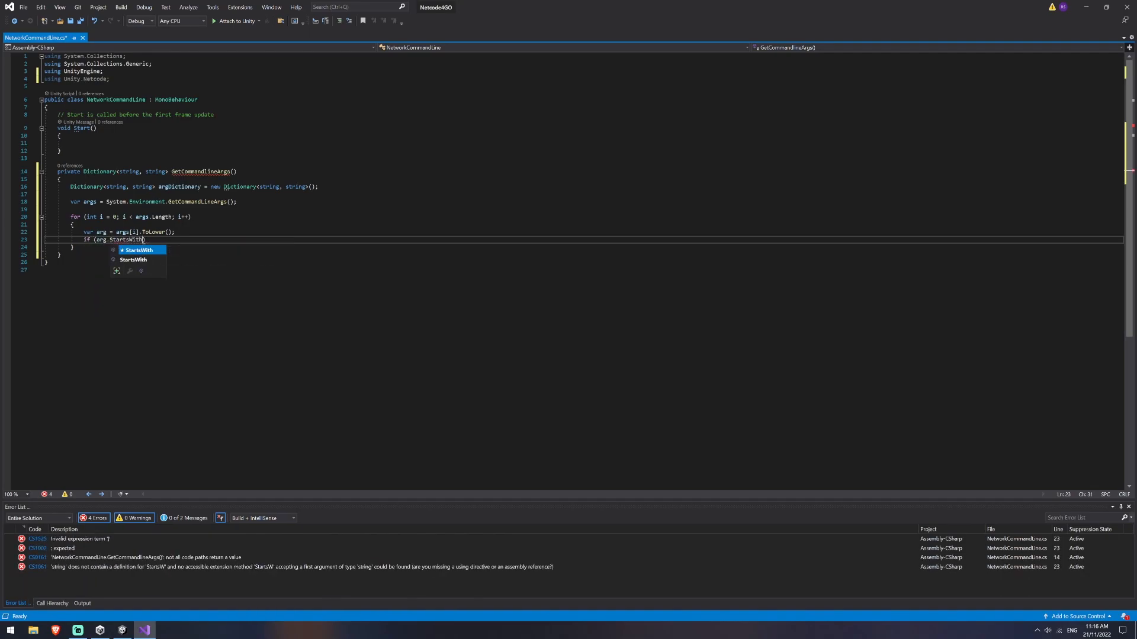
{"action": "type", "text": "(\"-\")"}
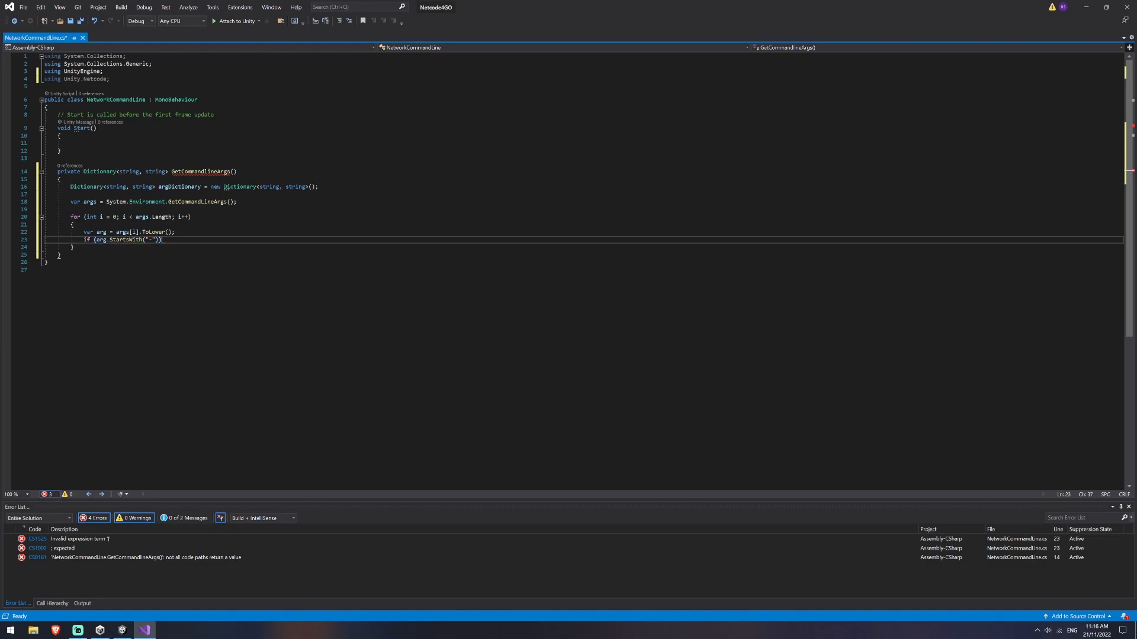
{"action": "type", "text": "{"}
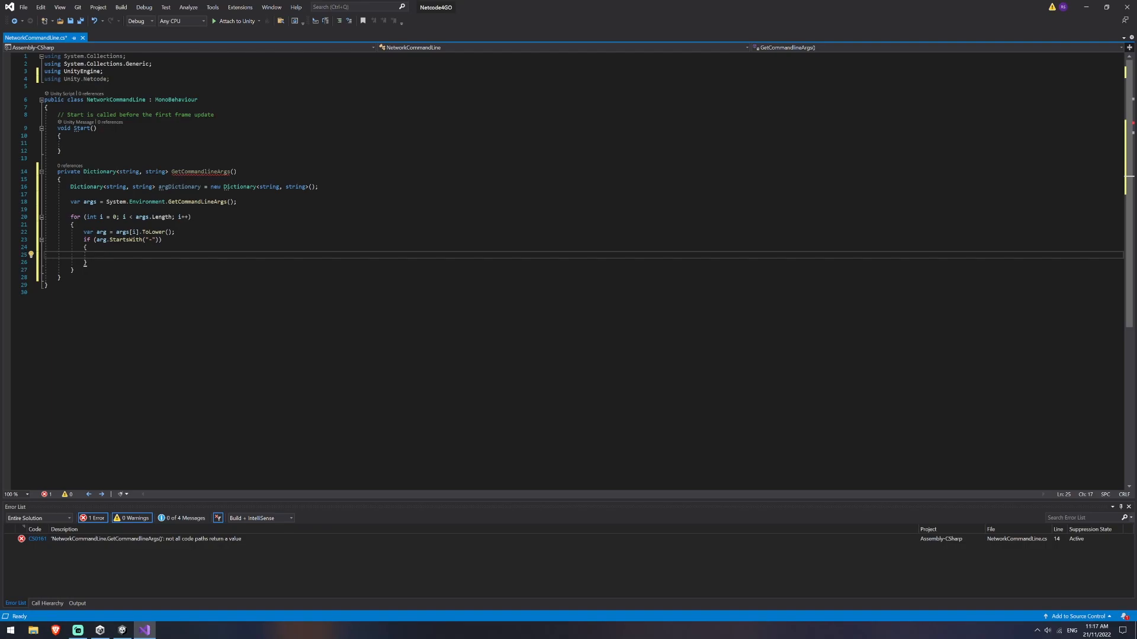
Set var value to args[i + 1].ToLower() when i < args.Length - 1, otherwise null.
{"action": "type", "text": "var value = i < args."}
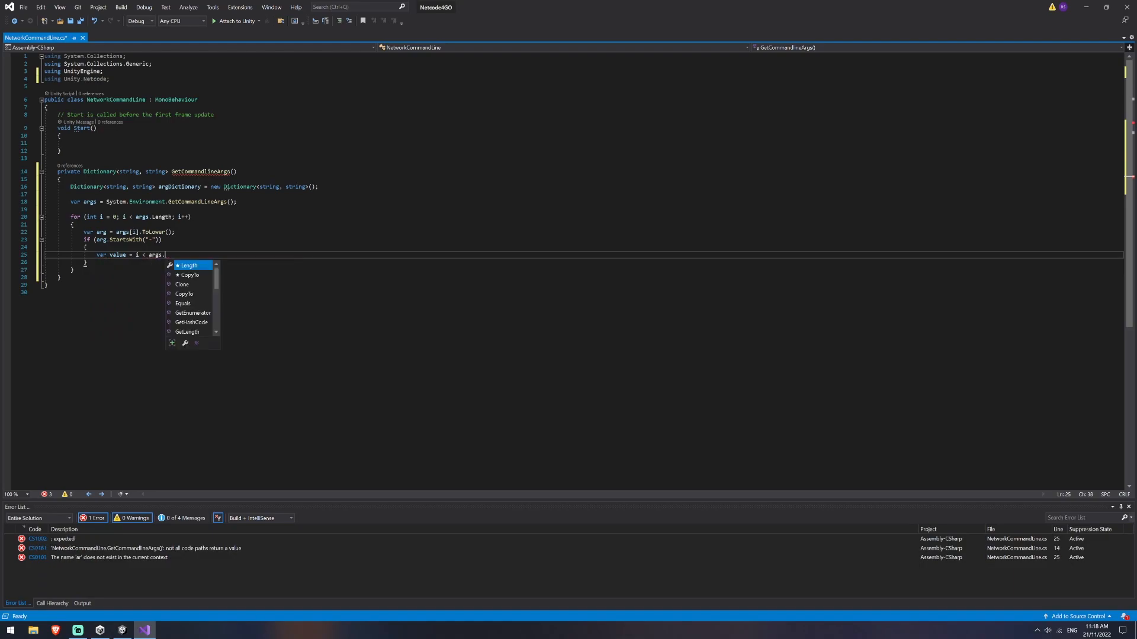
{"action": "type", "text": "Length - 1 ? args"}
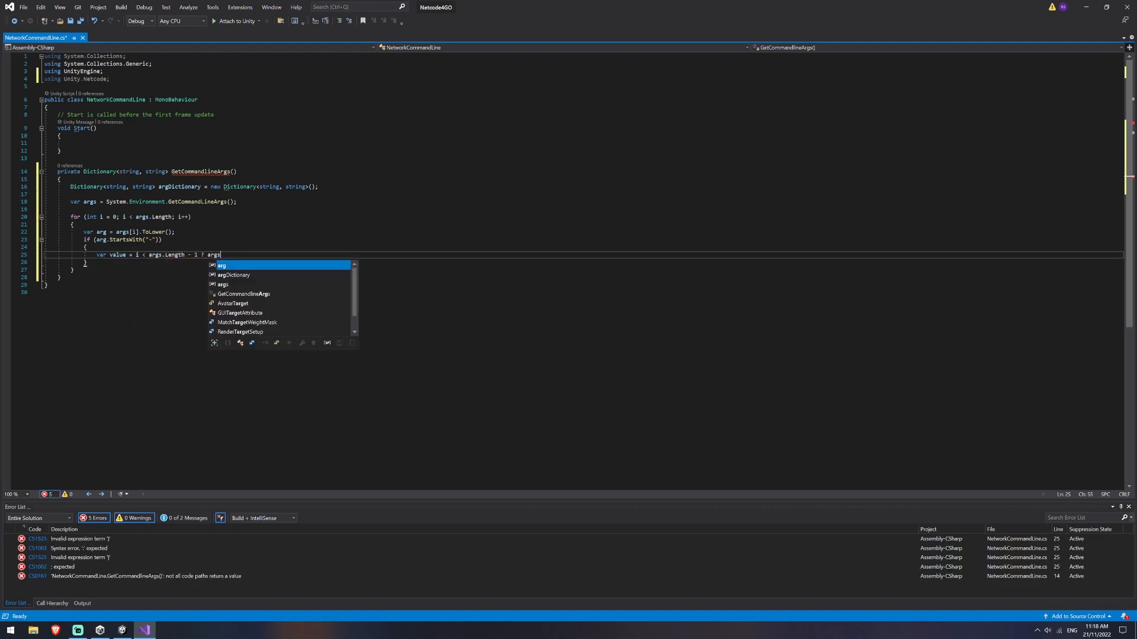
{"action": "type", "text": "[i + 1]."}
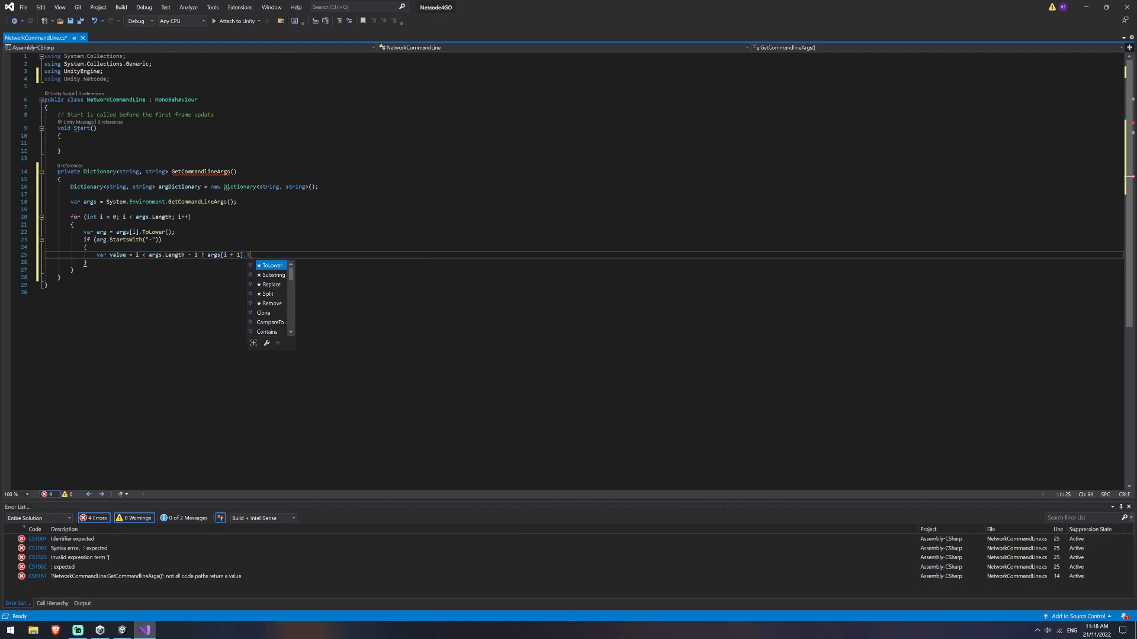
{"action": "type", "text": "ToLower() :"}
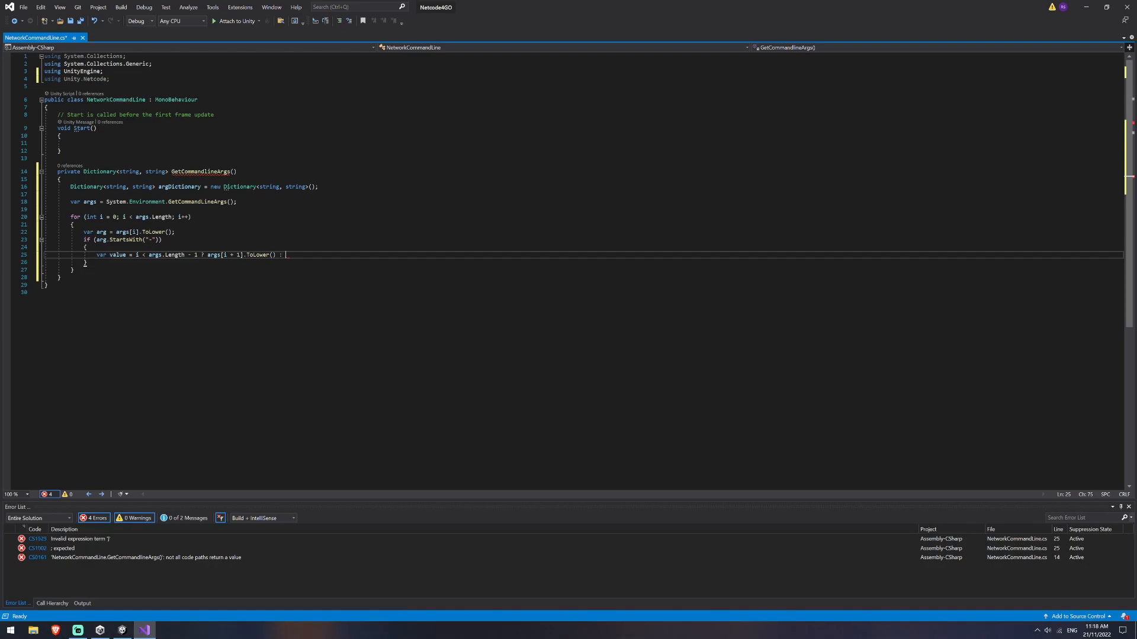
{"action": "type", "text": "null;"}
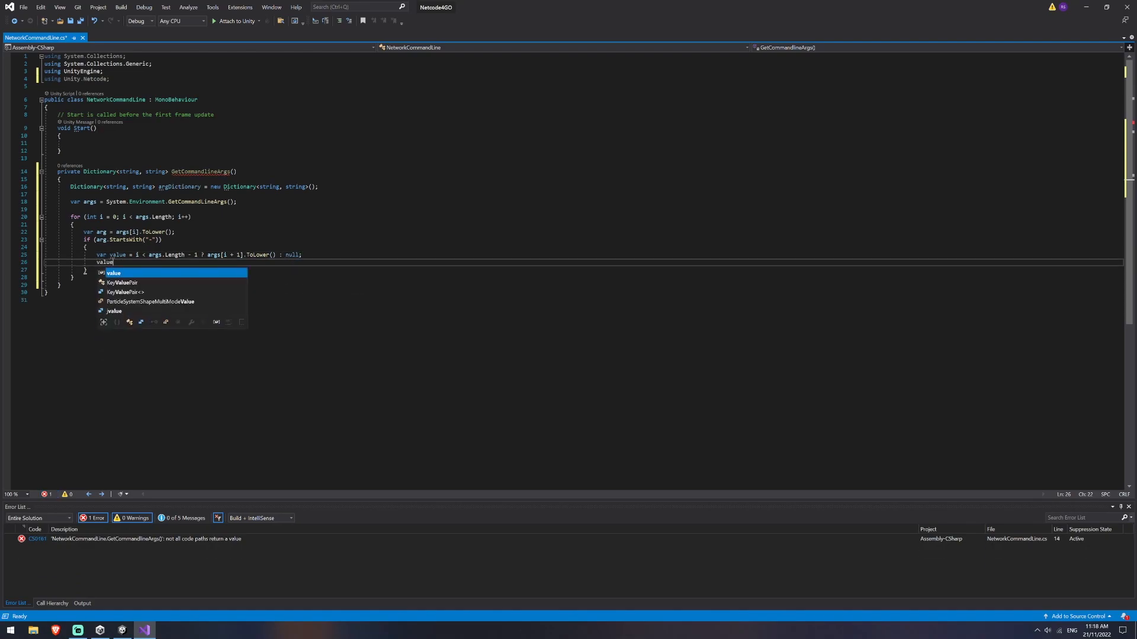
Reset value to null when value?.StartsWith("-") ?? false is true.
{"action": "type", "text": "= ()"}
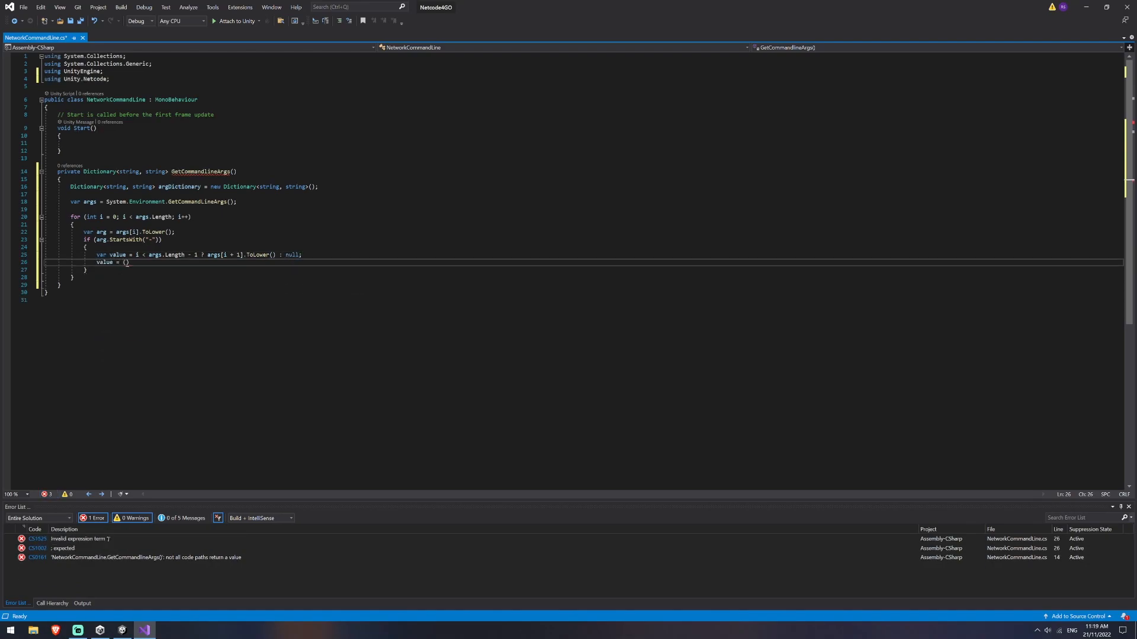
{"action": "type", "text": "value?.StartsWith(\"-"}
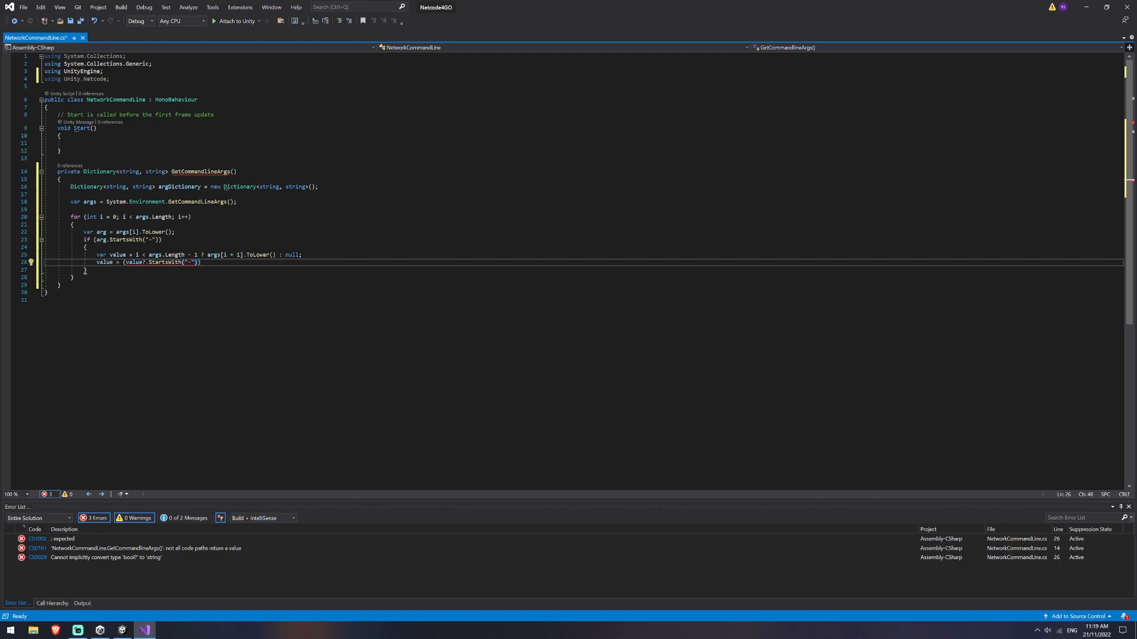
{"action": "type", "text": "?? false"}
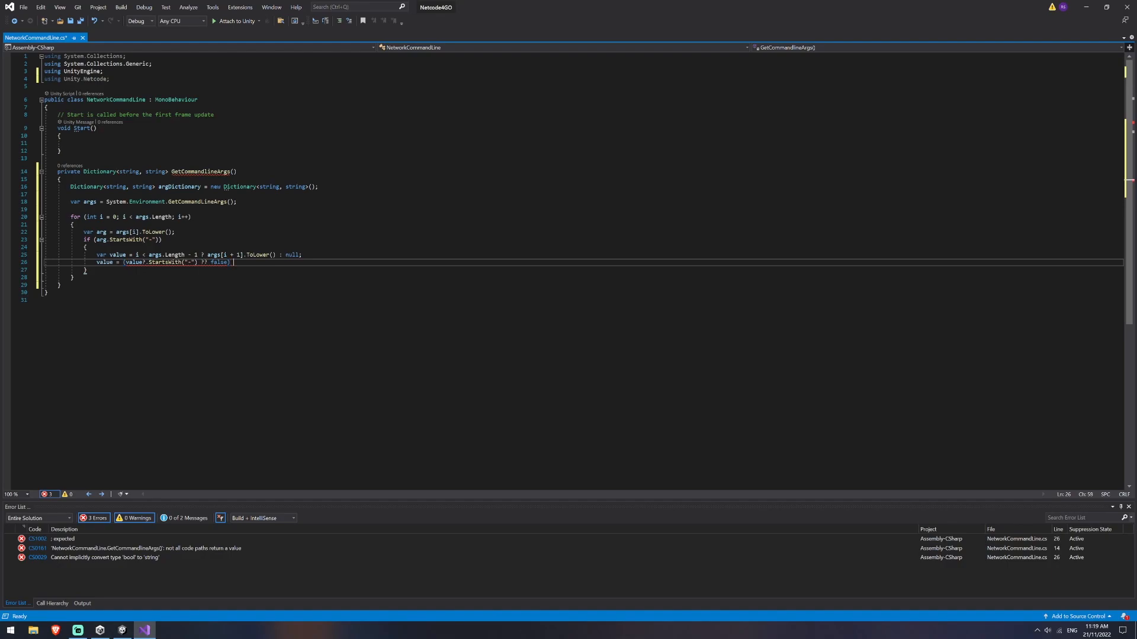
{"action": "type", "text": "? null : value;"}
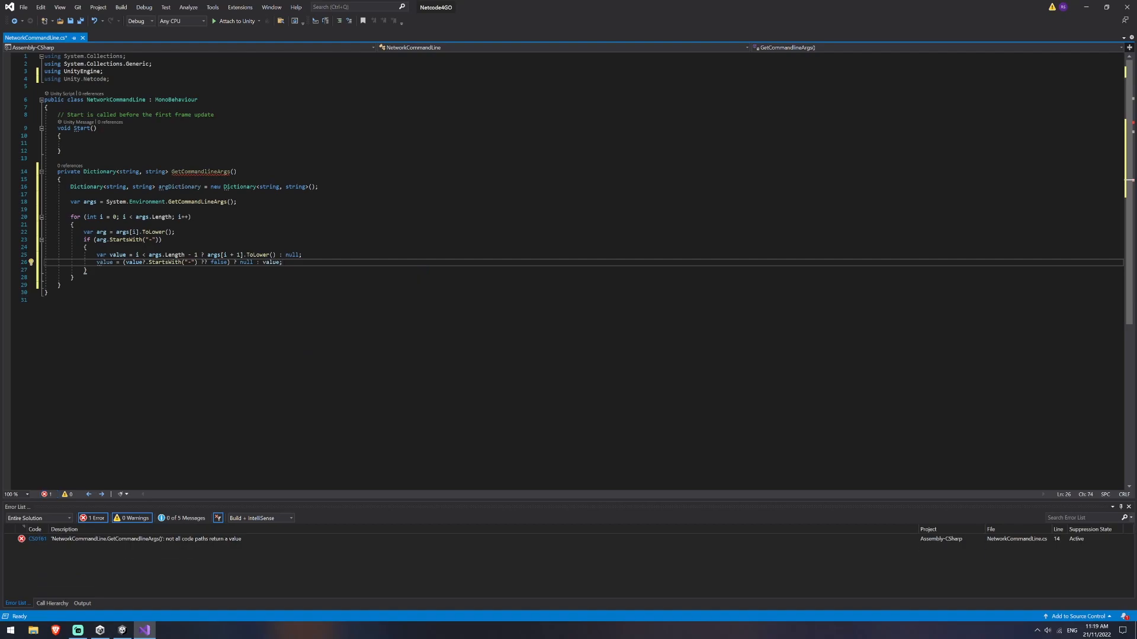
{"action": "type", "text": "ar"}
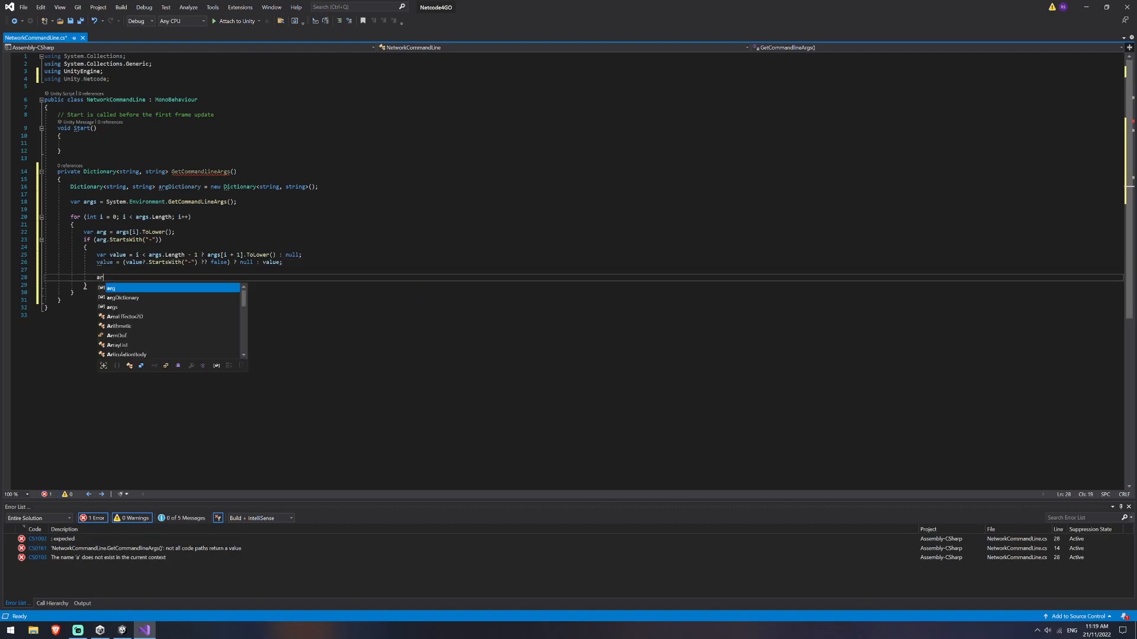
Add argDictionary.Add(arg, value) inside the if and return argDictionary after the loop.
{"action": "type", "text": "gDictionary.Add"}
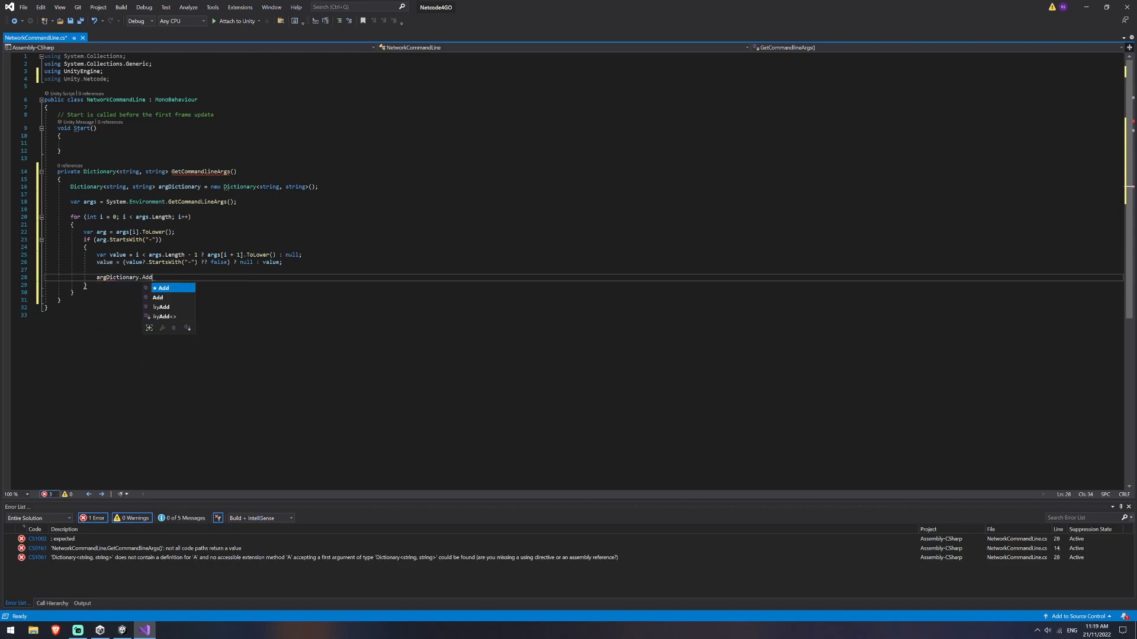
{"action": "type", "text": "(arg, value);"}
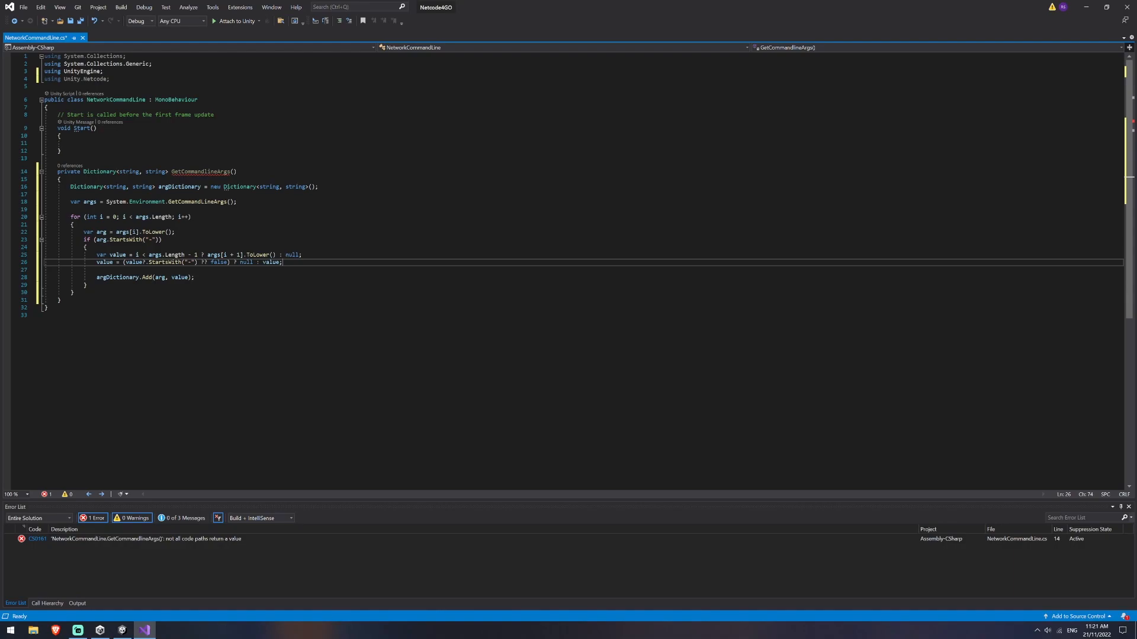
{"action": "left_click", "coordinate": [297, 255]}
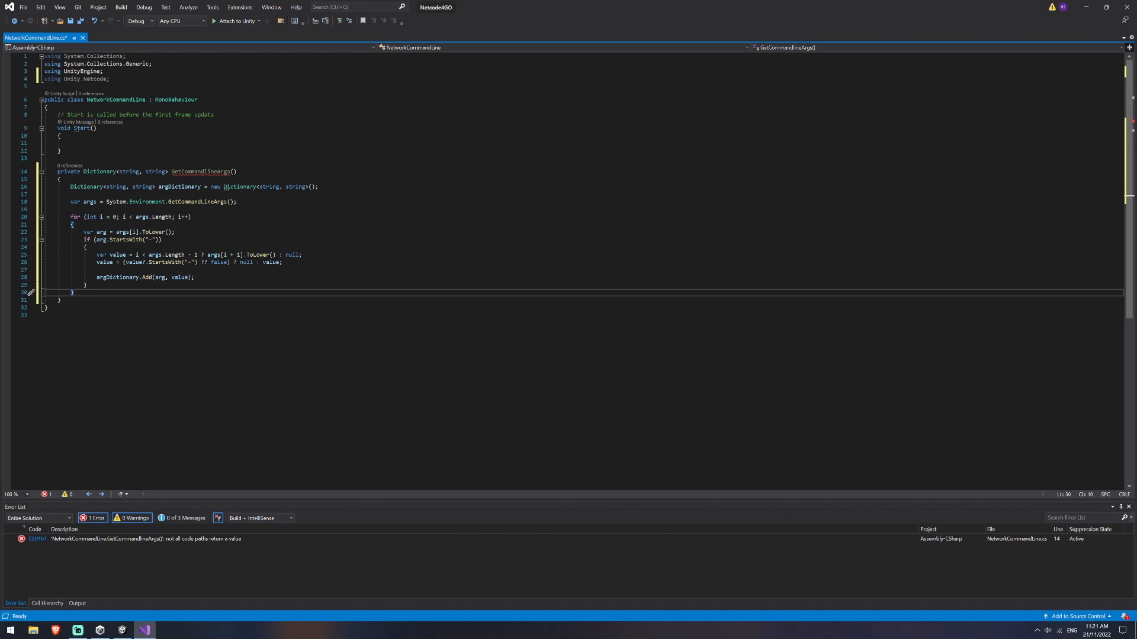
{"action": "type", "text": "return a"}
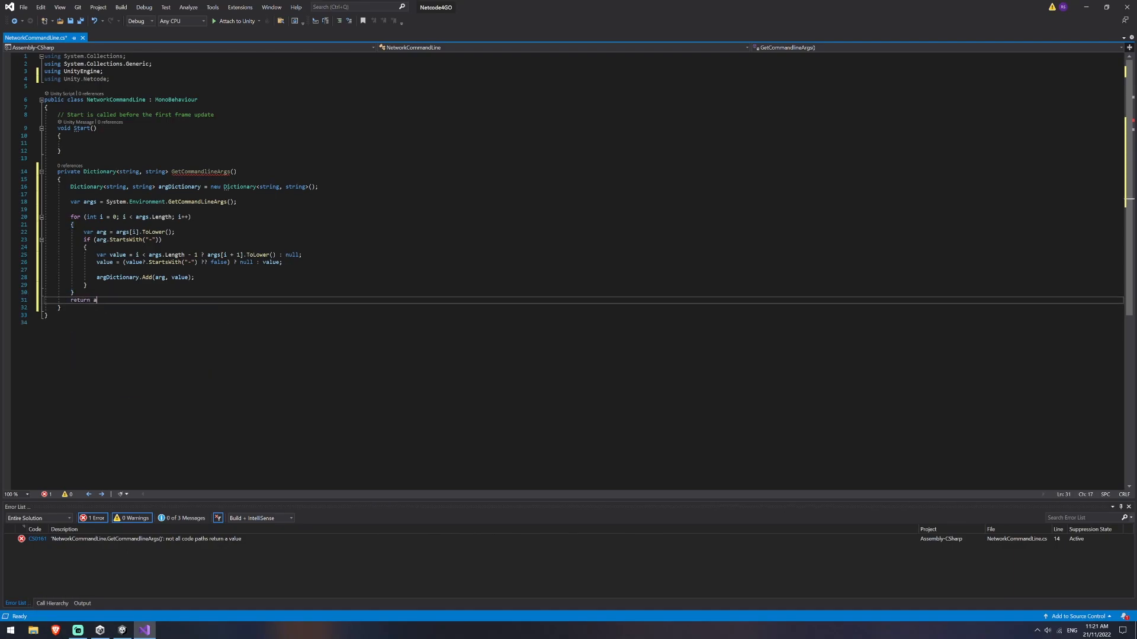
{"action": "type", "text": "rgDictionary;"}
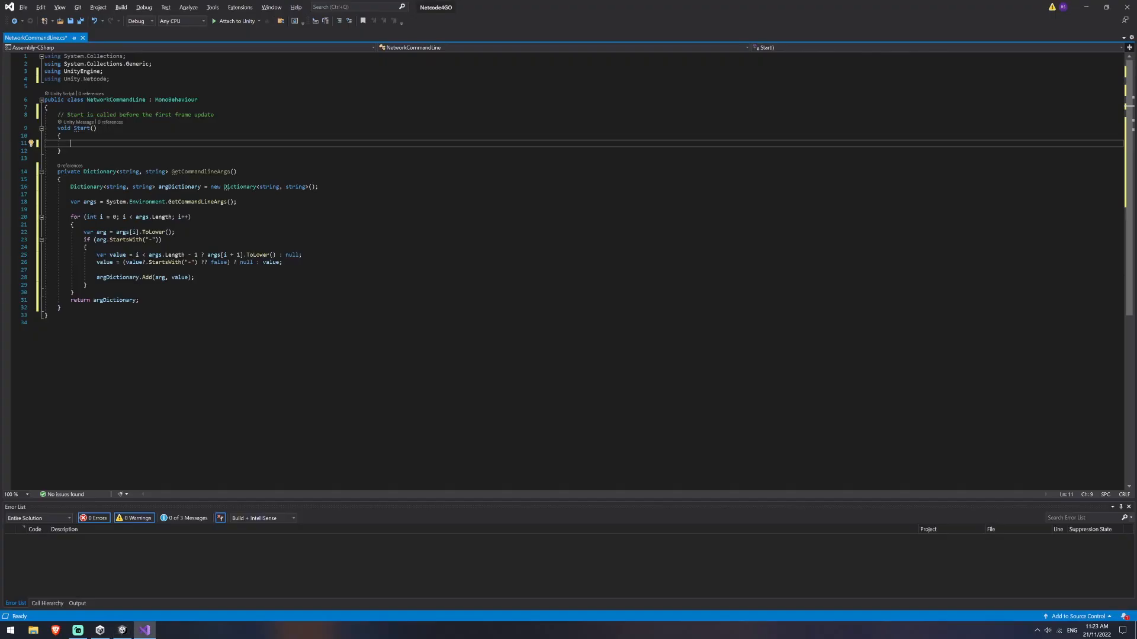
Assign netManager = GetComponentInParent<NetworkManager>() at the start of Start().
{"action": "type", "text": "pri"}
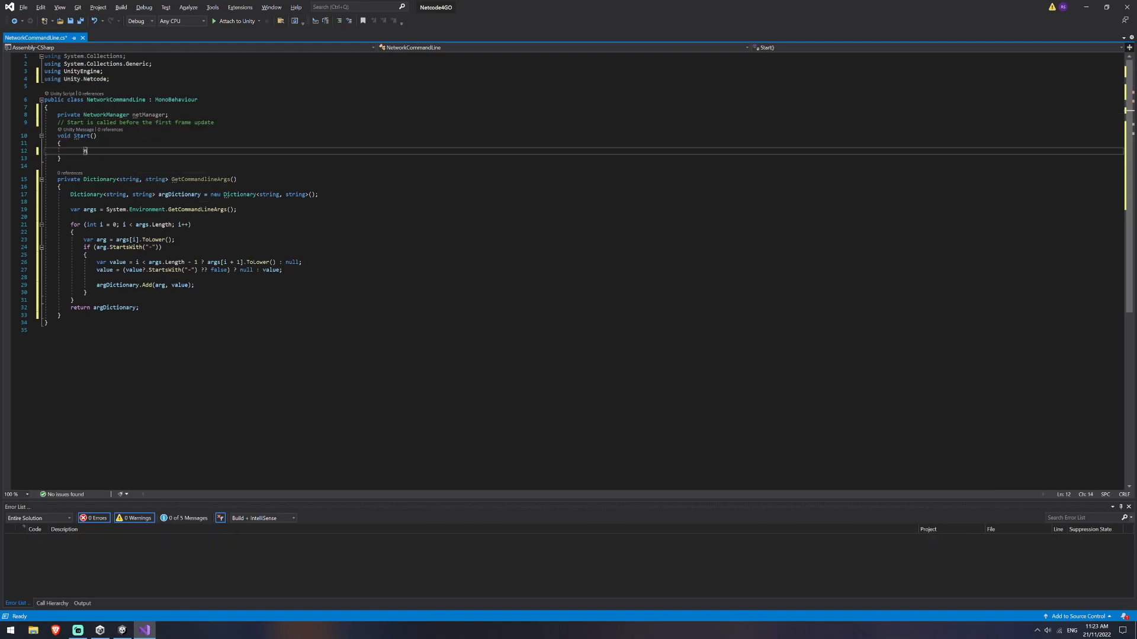
{"action": "type", "text": "netManager = GetComponentInPar"}
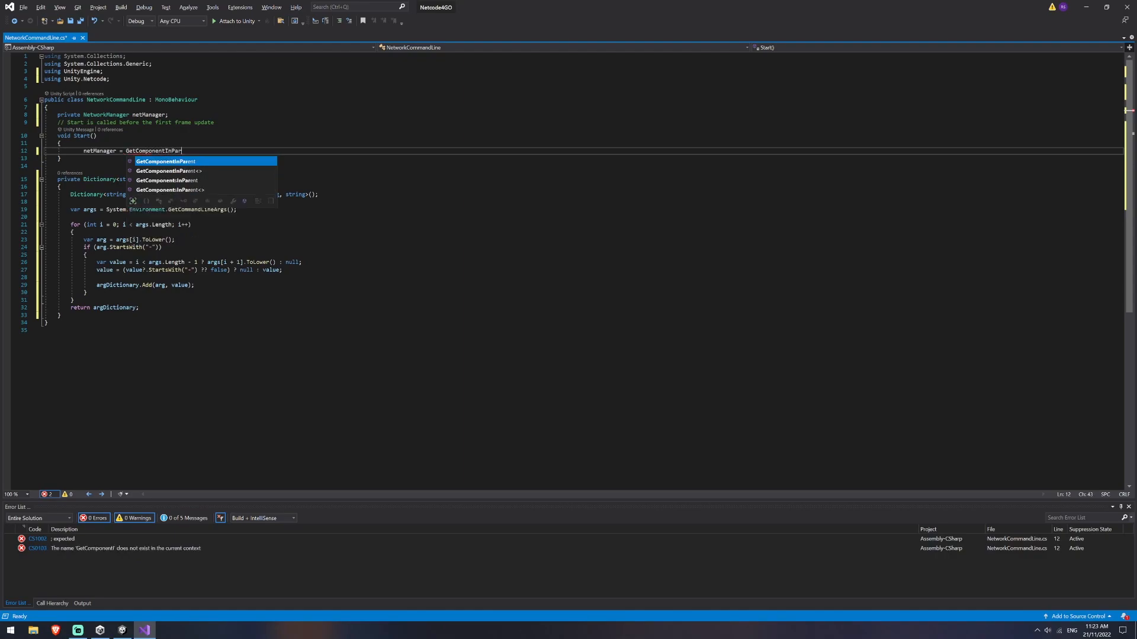
{"action": "type", "text": "<NetWO"}
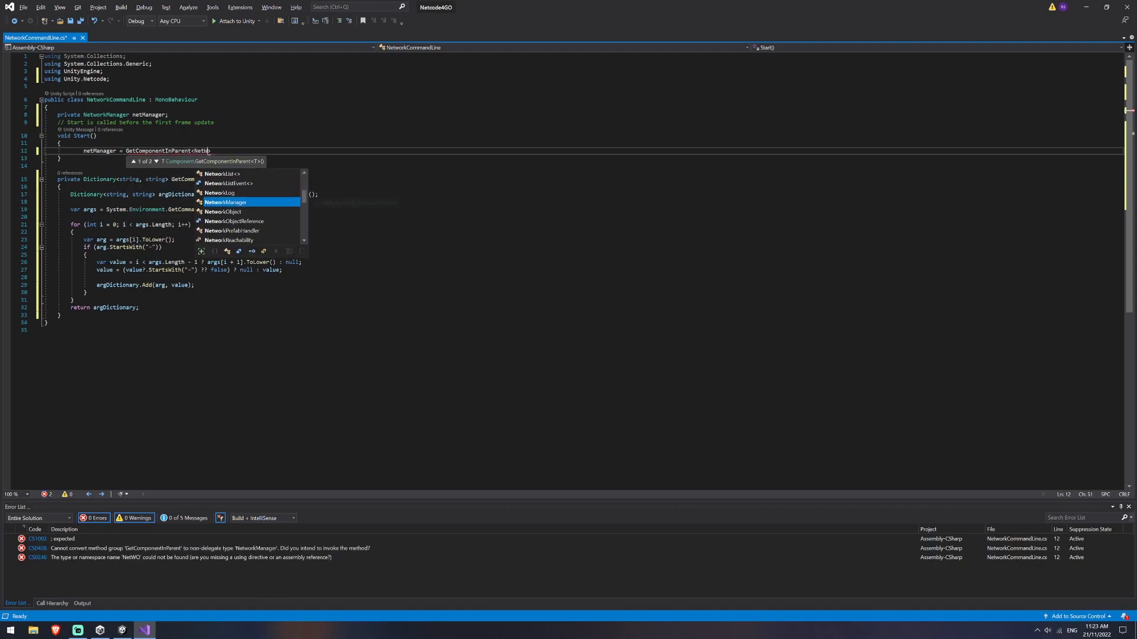
{"action": "key", "text": "Tab"}
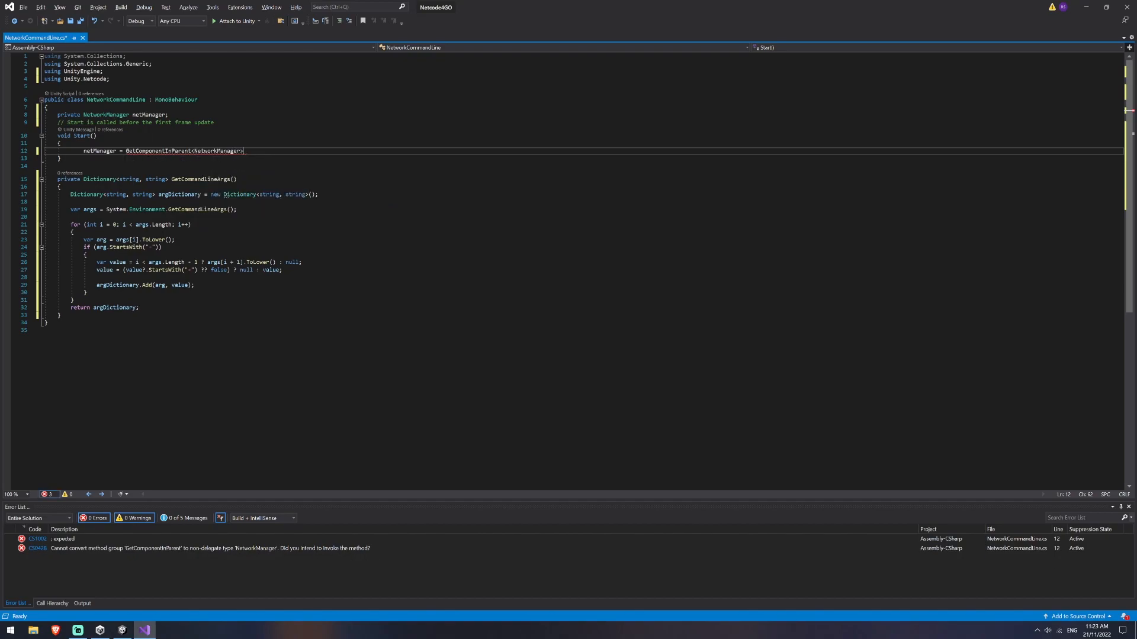
{"action": "type", "text": "();"}
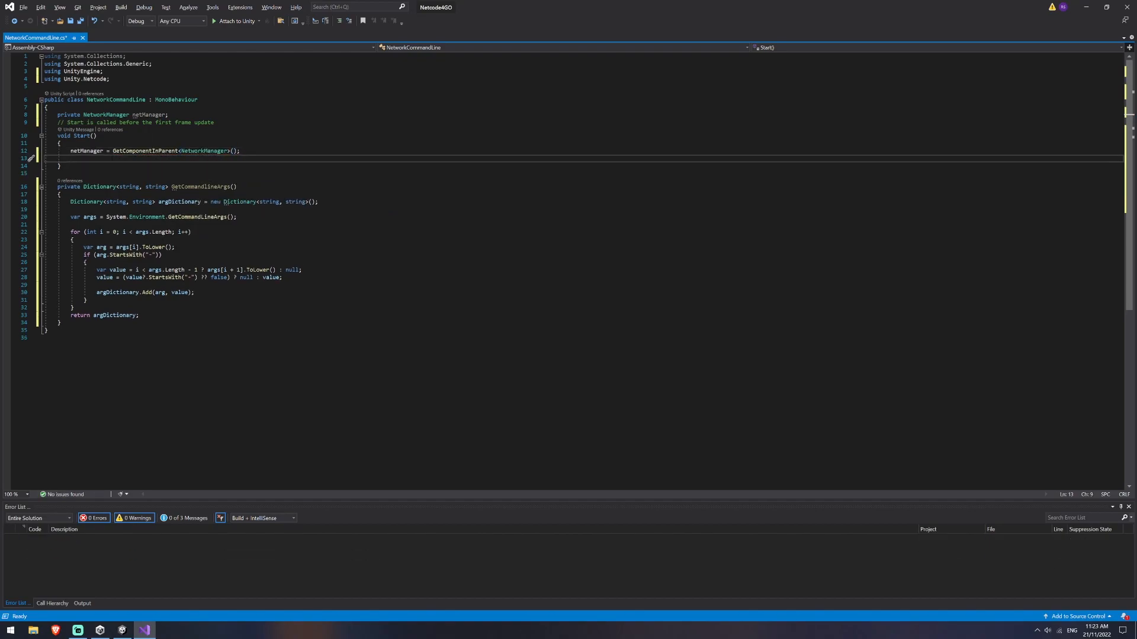
{"action": "key", "text": "enter"}
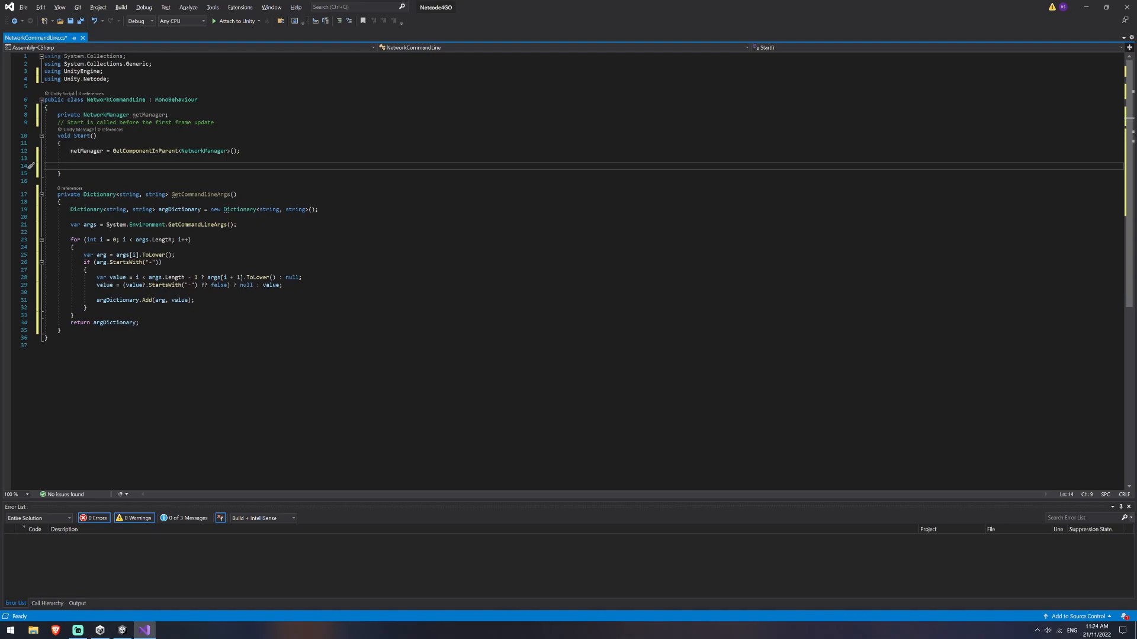
Return early if Application.isEditor, then get args from GetCommandlineArgs().
{"action": "type", "text": "if (application.isEditor"}
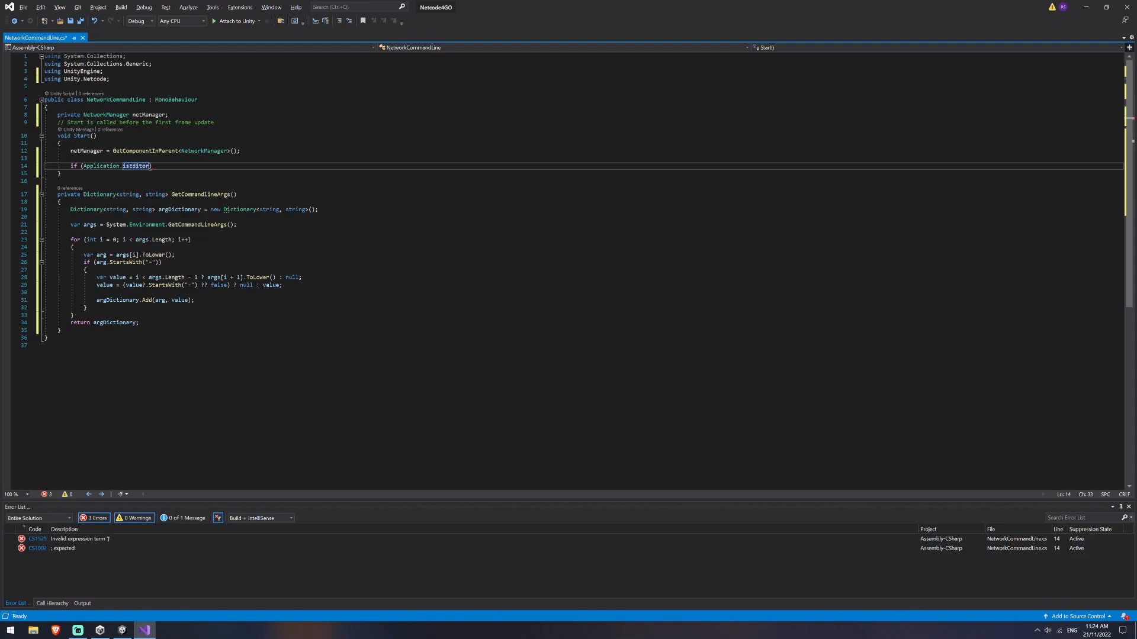
{"action": "type", "text": "return;"}
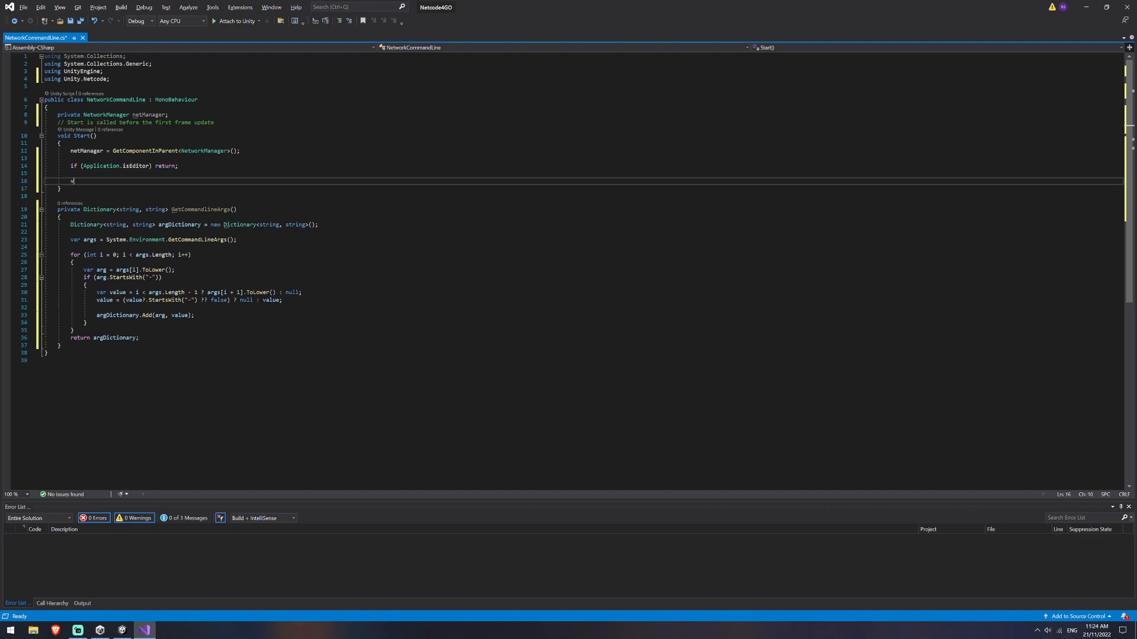
{"action": "type", "text": "var args = Ge"}
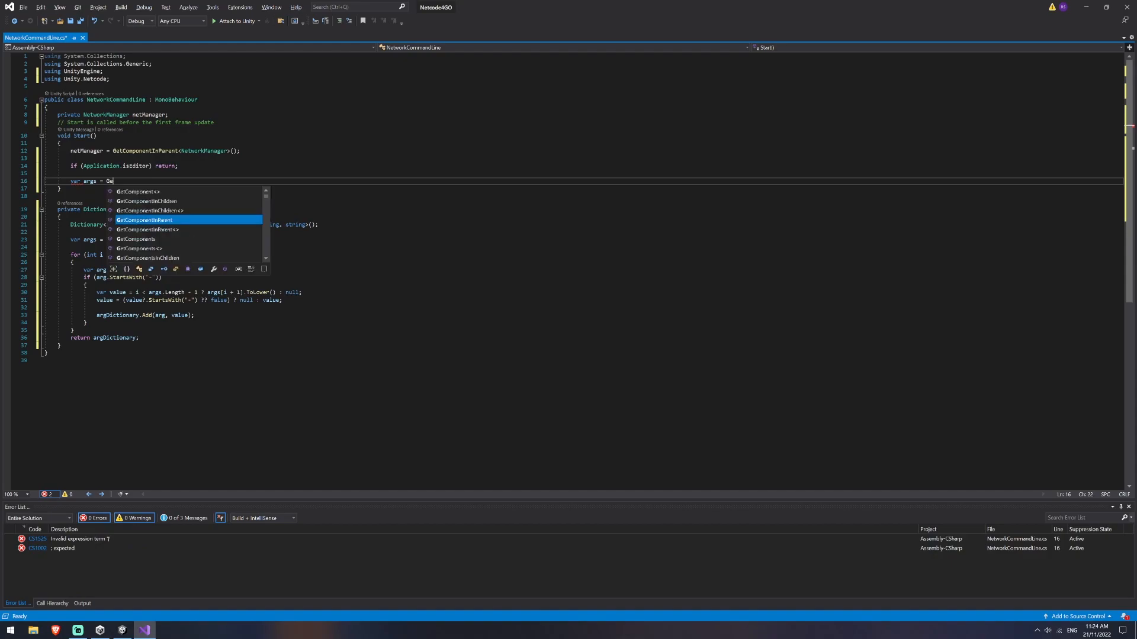
{"action": "type", "text": "tCommandLine"}
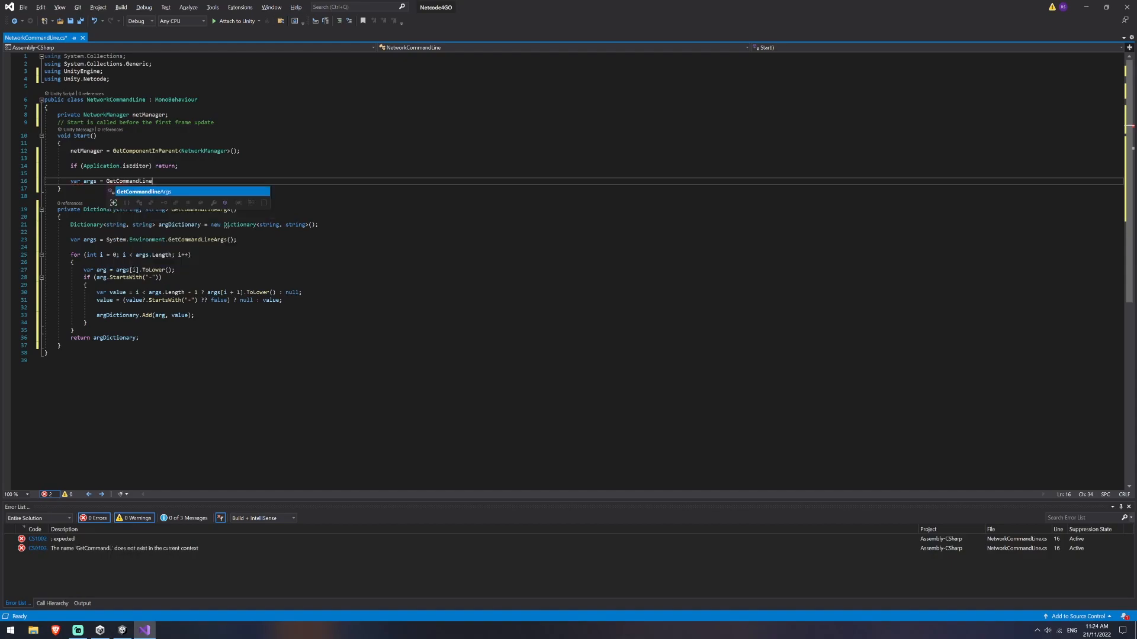
{"action": "key", "text": "Tab"}
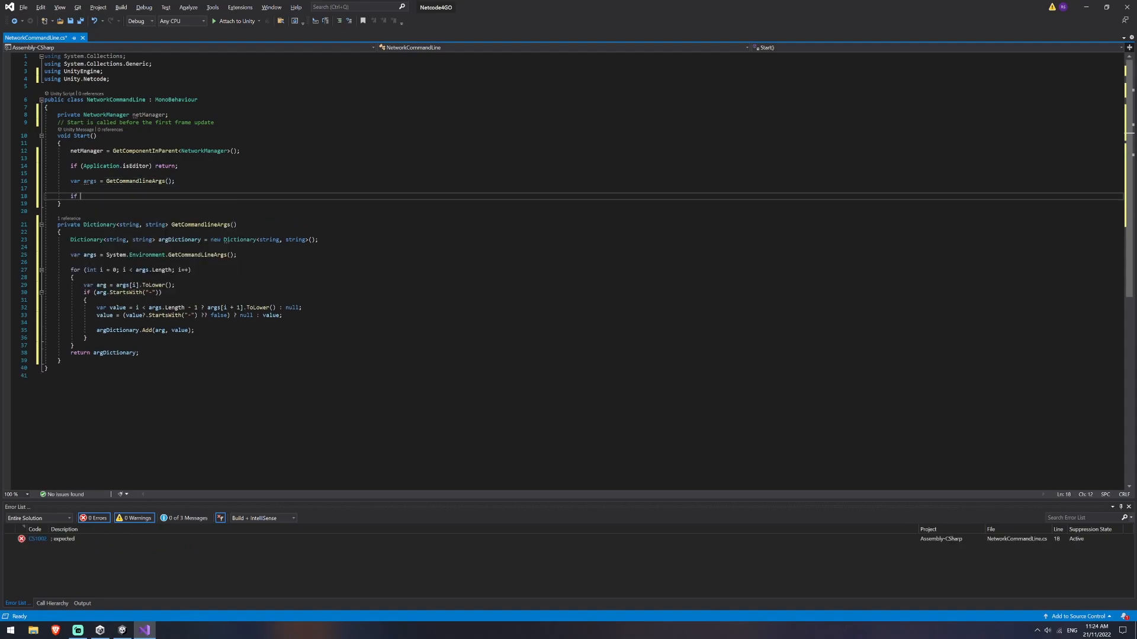
Look up the "-mode" argument with args.TryGetValue into an out mode variable.
{"action": "type", "text": "args.TryGetV)"}
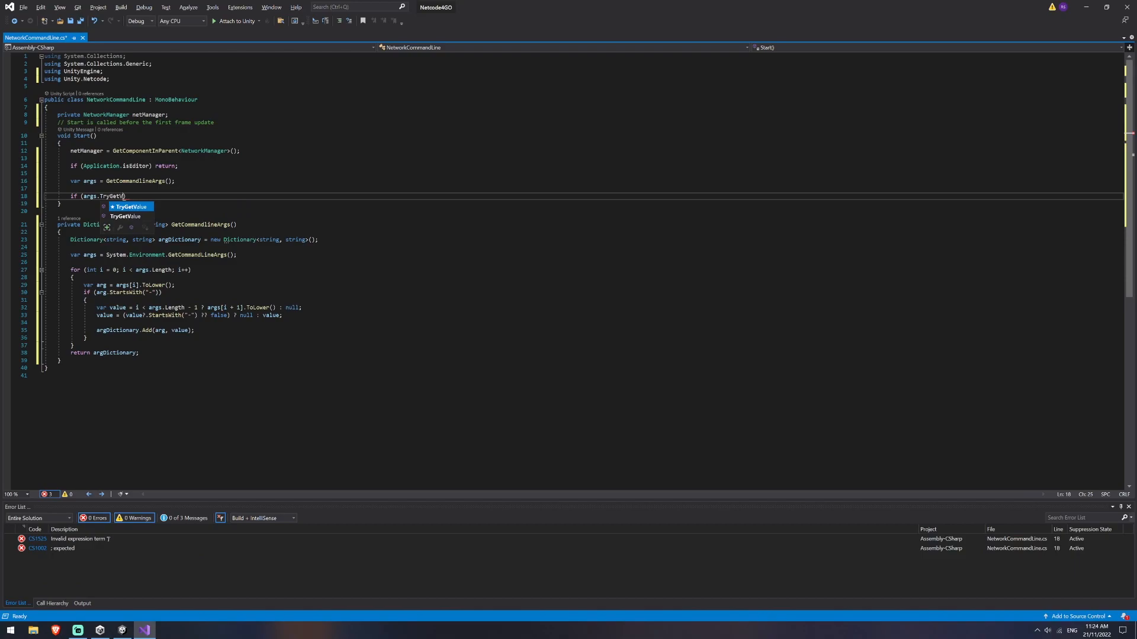
{"action": "type", "text": "(\"\")"}
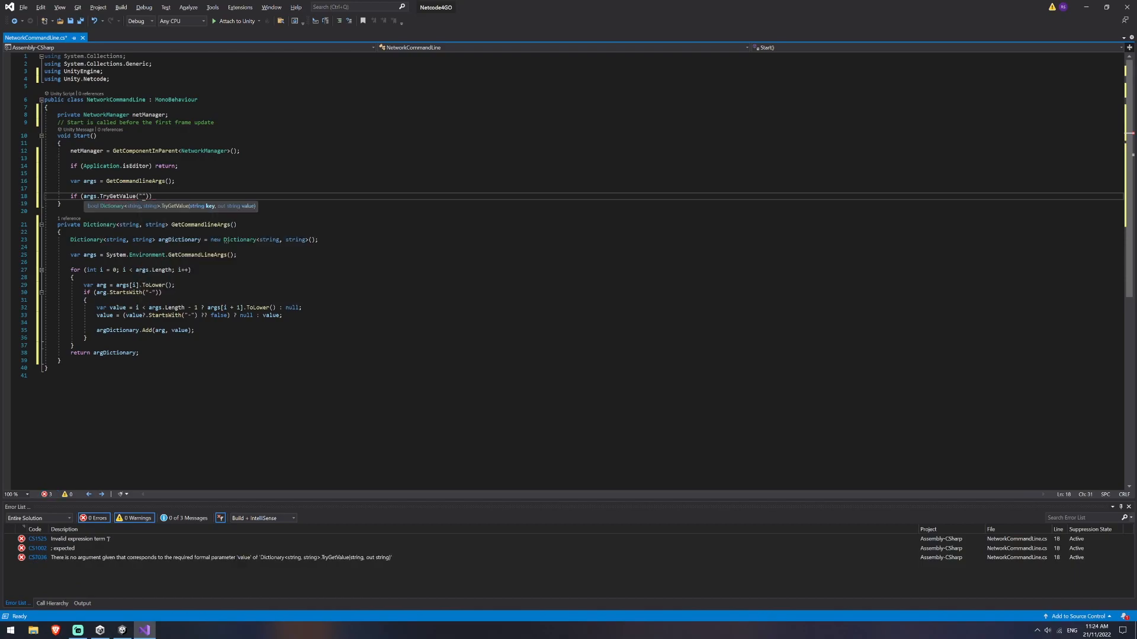
{"action": "type", "text": "-mode"}
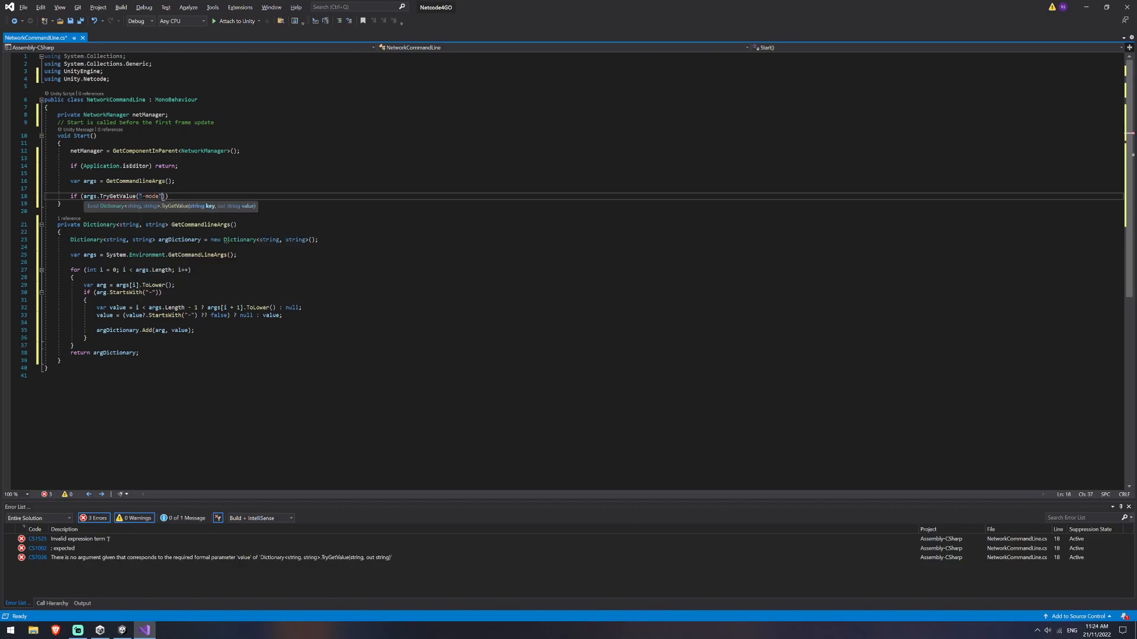
{"action": "type", "text": ", out string mode"}
{"action": "type", "text": "{"}
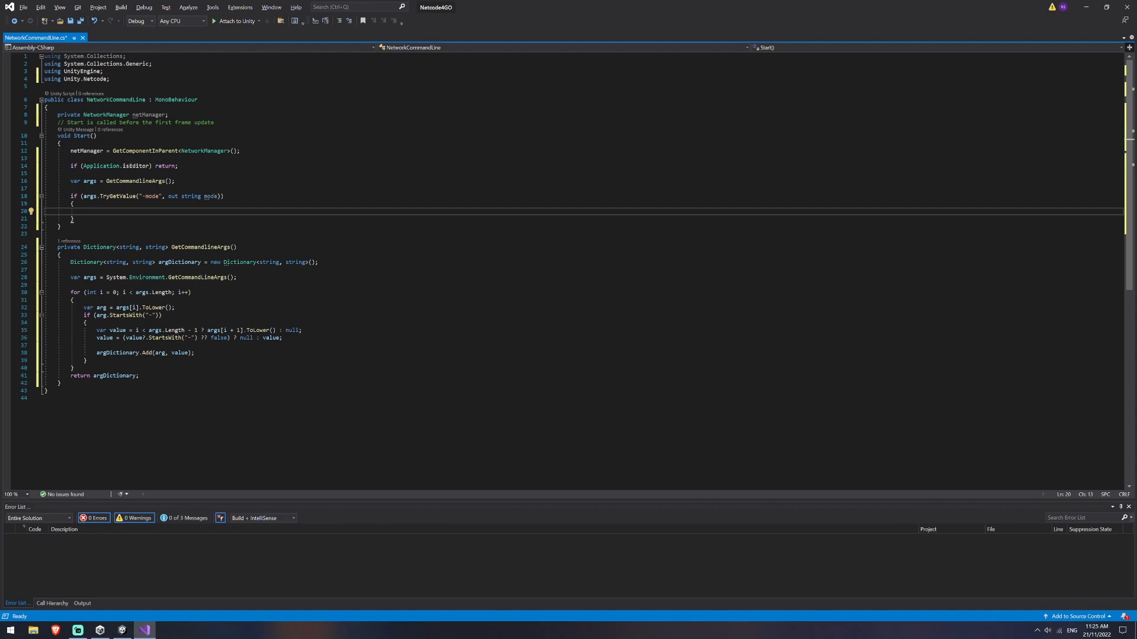
Call StartServer for mode "server", StartClient for "client", and begin the host branch.
{"action": "type", "text": "if (mode"}
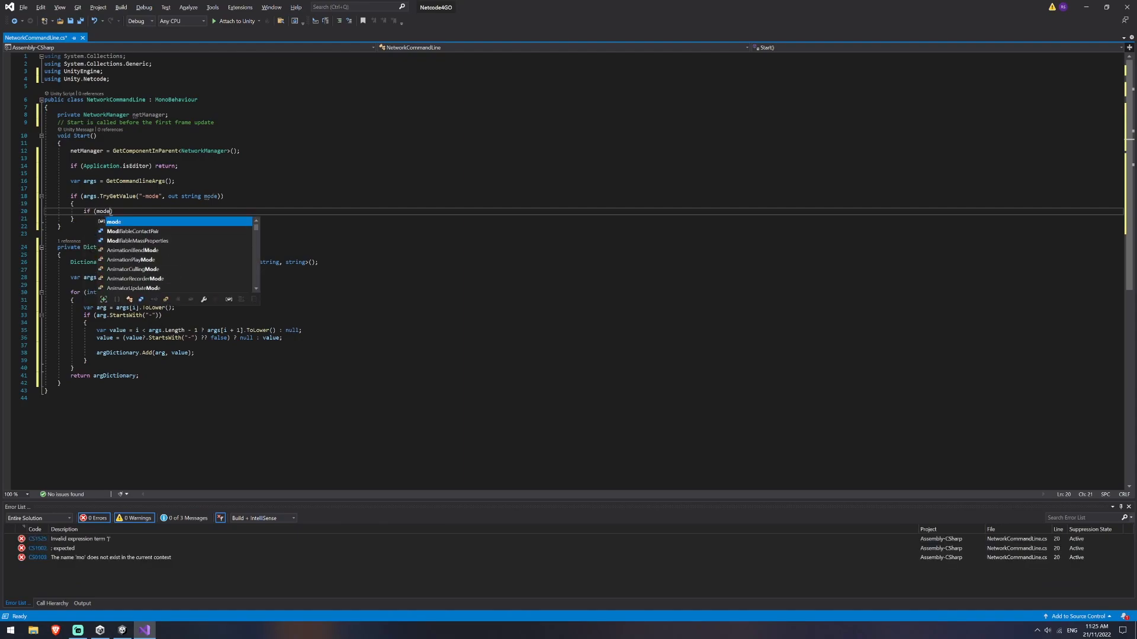
{"action": "type", "text": "== \"server\")"}
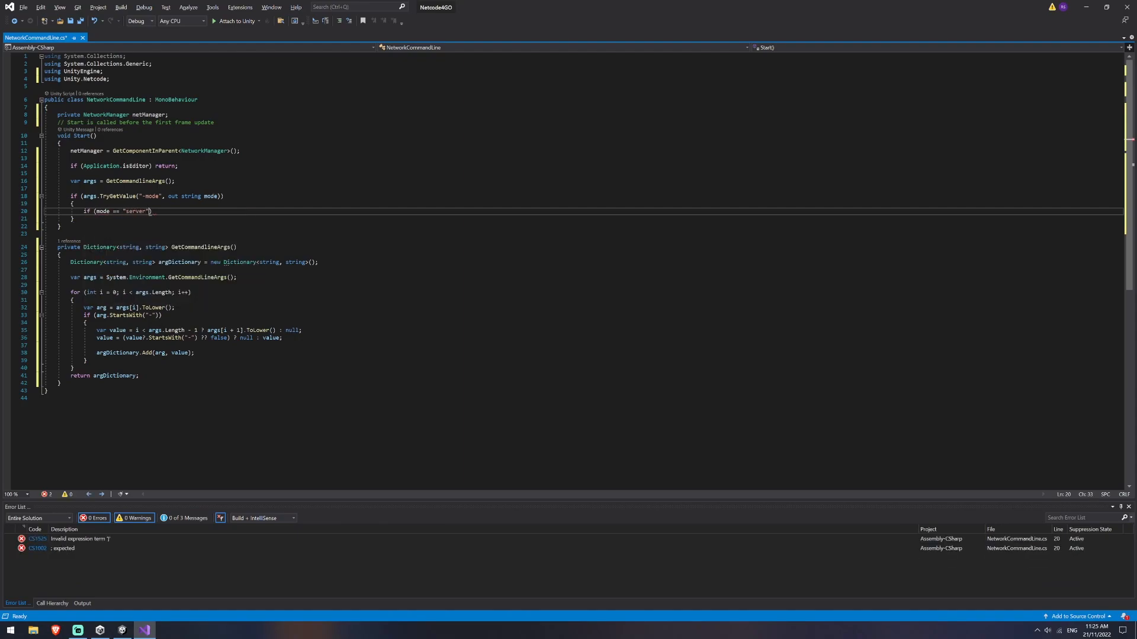
{"action": "type", "text": "netManager.StartServer();"}
{"action": "type", "text": "else if (mode == "}
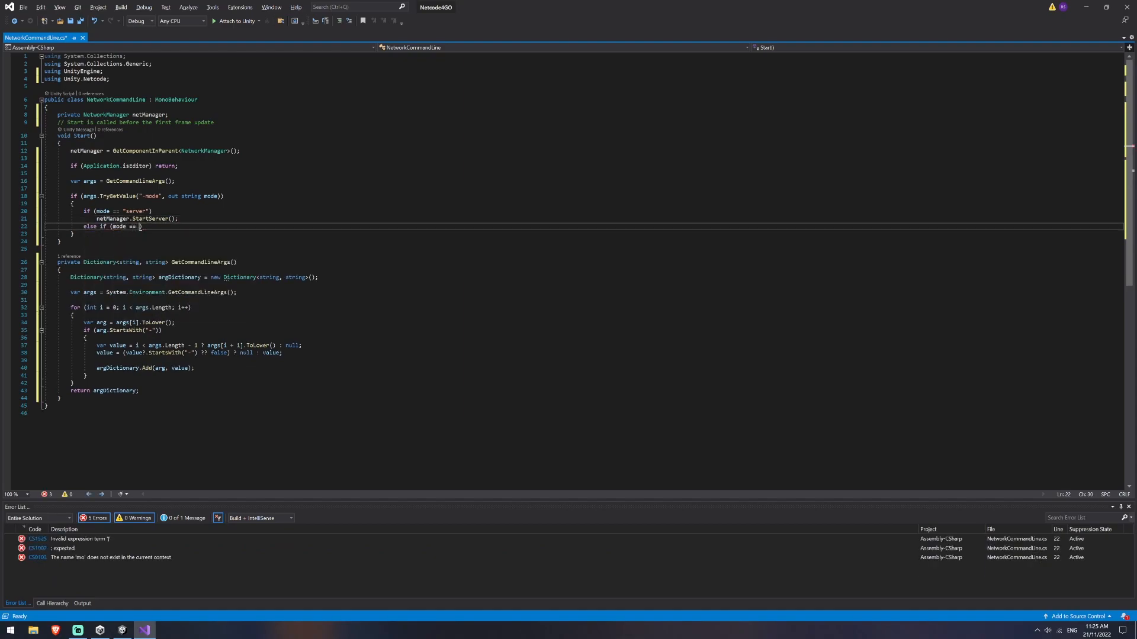
{"action": "type", "text": "\"client\""}
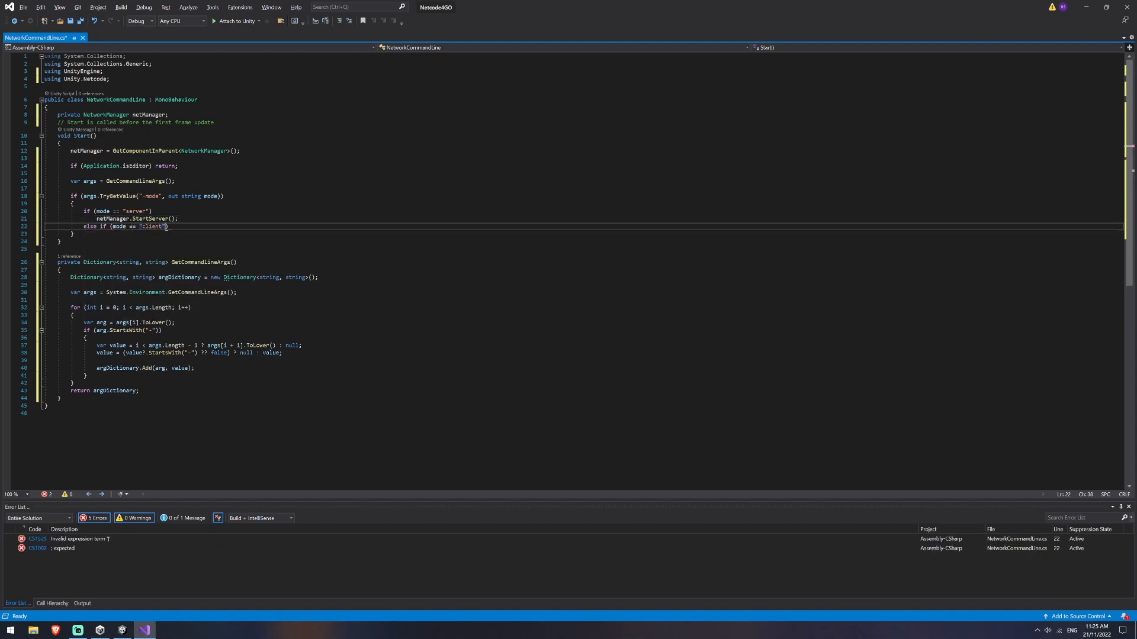
{"action": "type", "text": "netManager.StartClient();"}
{"action": "type", "text": "else if (mode == \"host"}
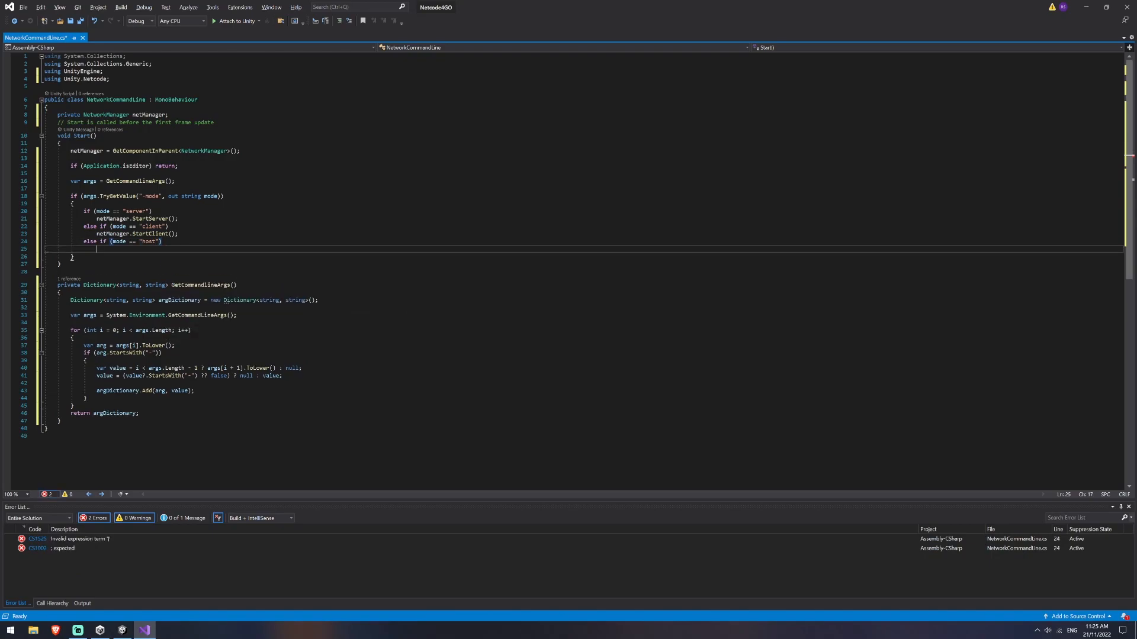
{"action": "type", "text": "netManager.Start"}
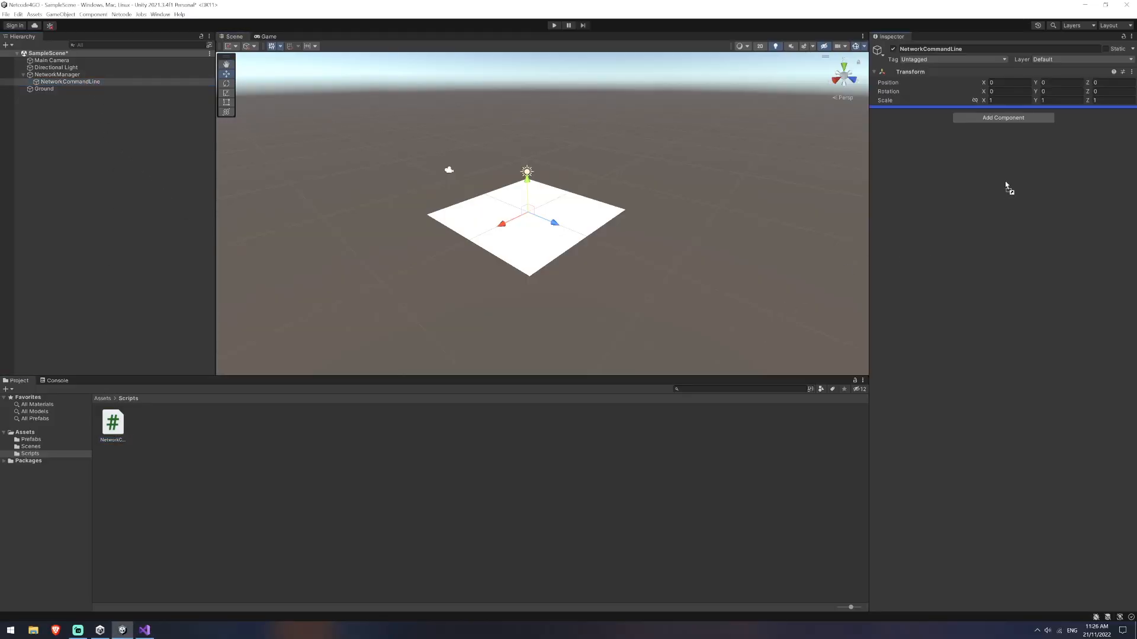
Deselect NetworkCommandLine and briefly open then close Build Settings.
{"action": "left_click", "coordinate": [84, 177]}
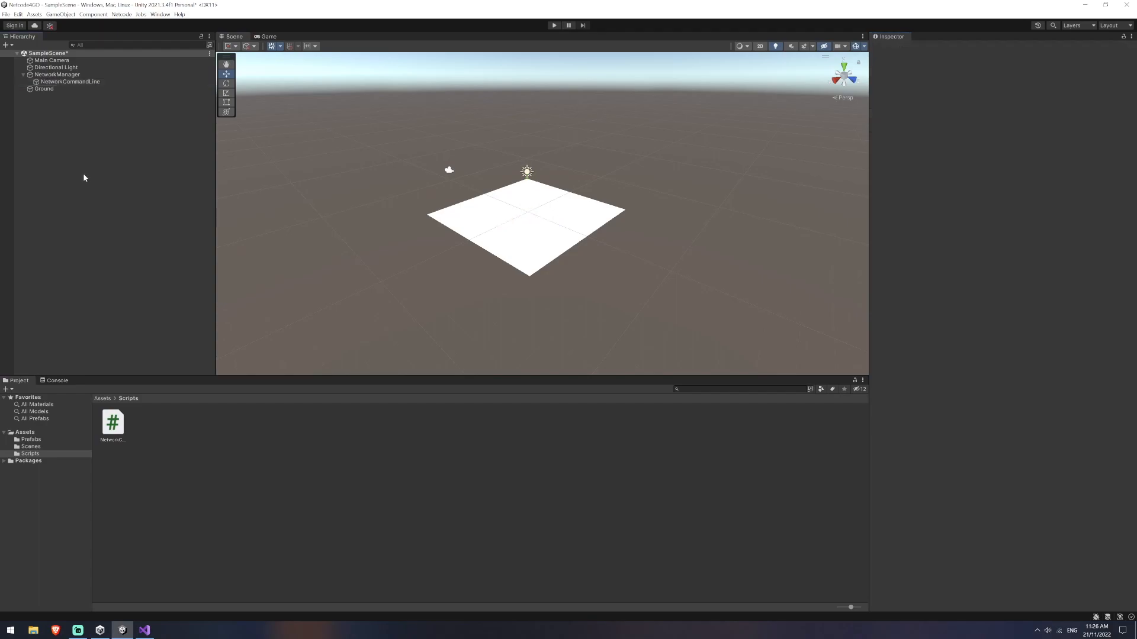
{"action": "left_click", "coordinate": [6, 13]}
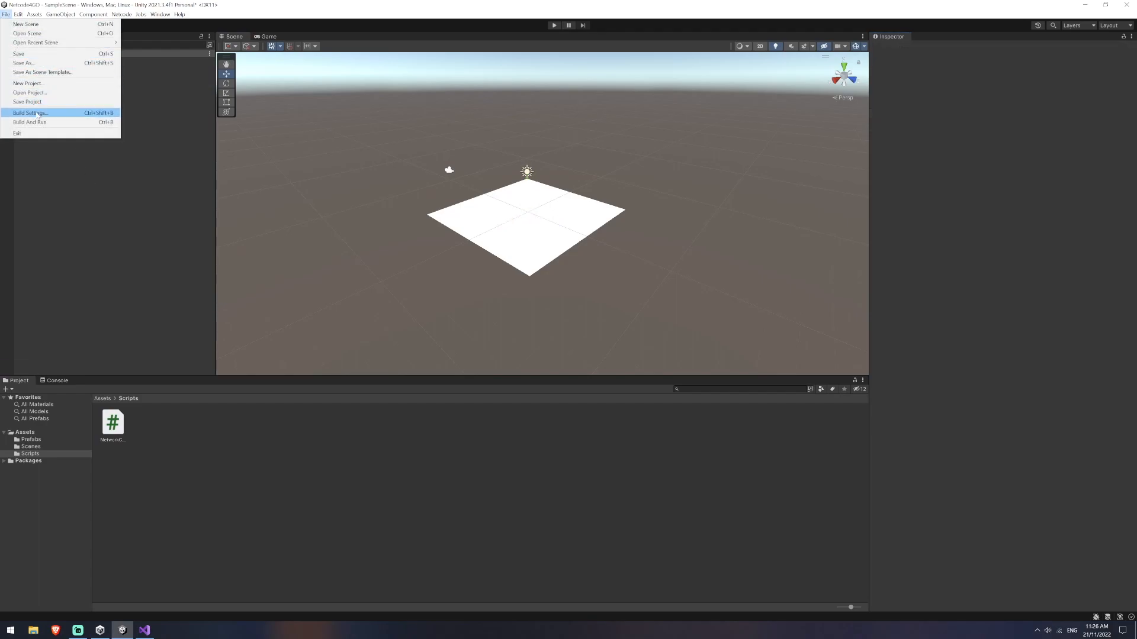
{"action": "left_click", "coordinate": [30, 112]}
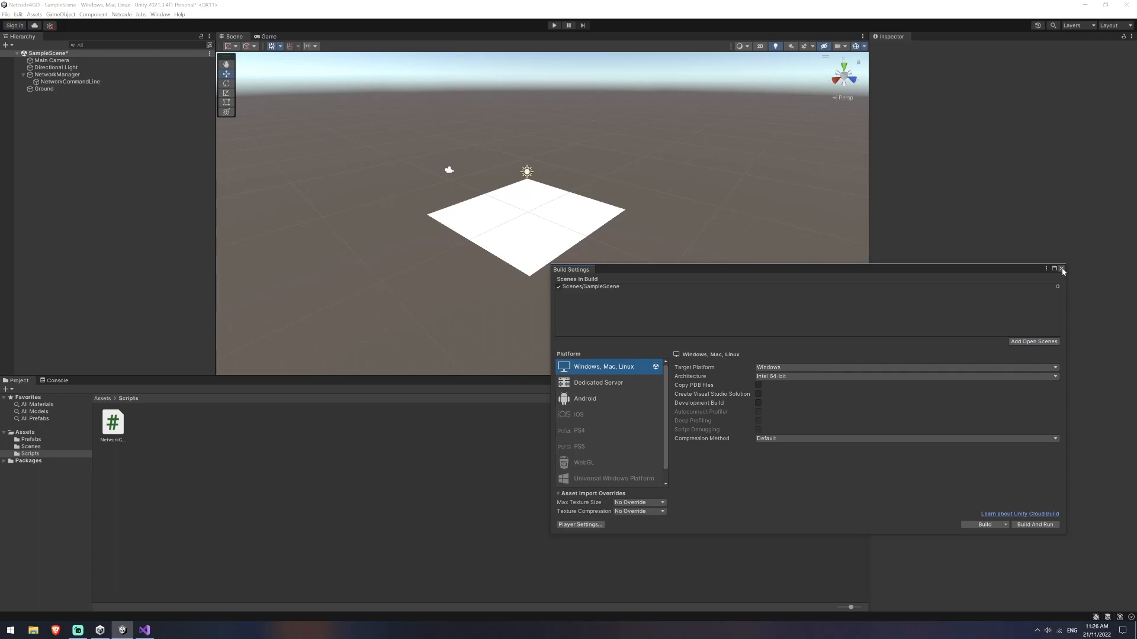
{"action": "left_click", "coordinate": [1062, 269]}
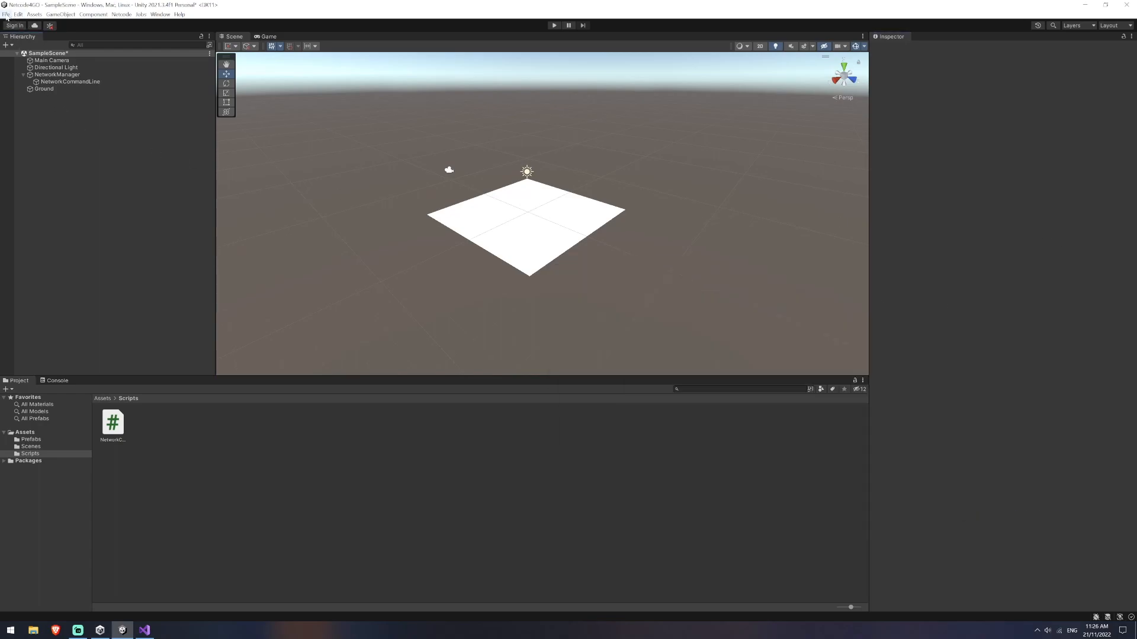
Set the Player Fullscreen Mode to Windowed in Project Settings.
{"action": "left_click", "coordinate": [18, 13]}
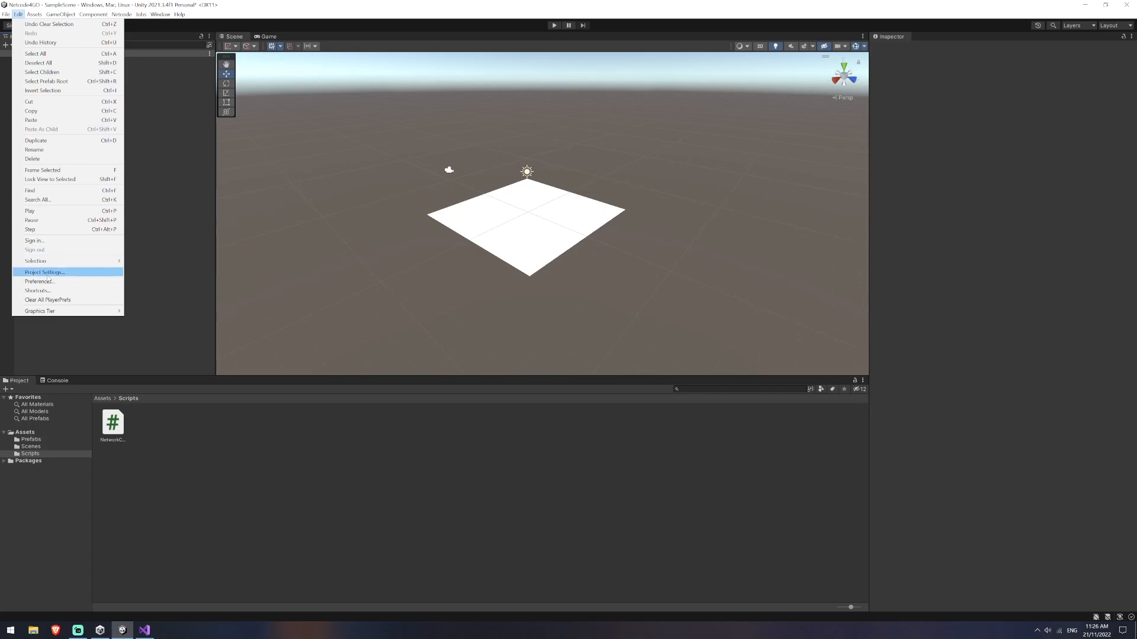
{"action": "left_click", "coordinate": [43, 272]}
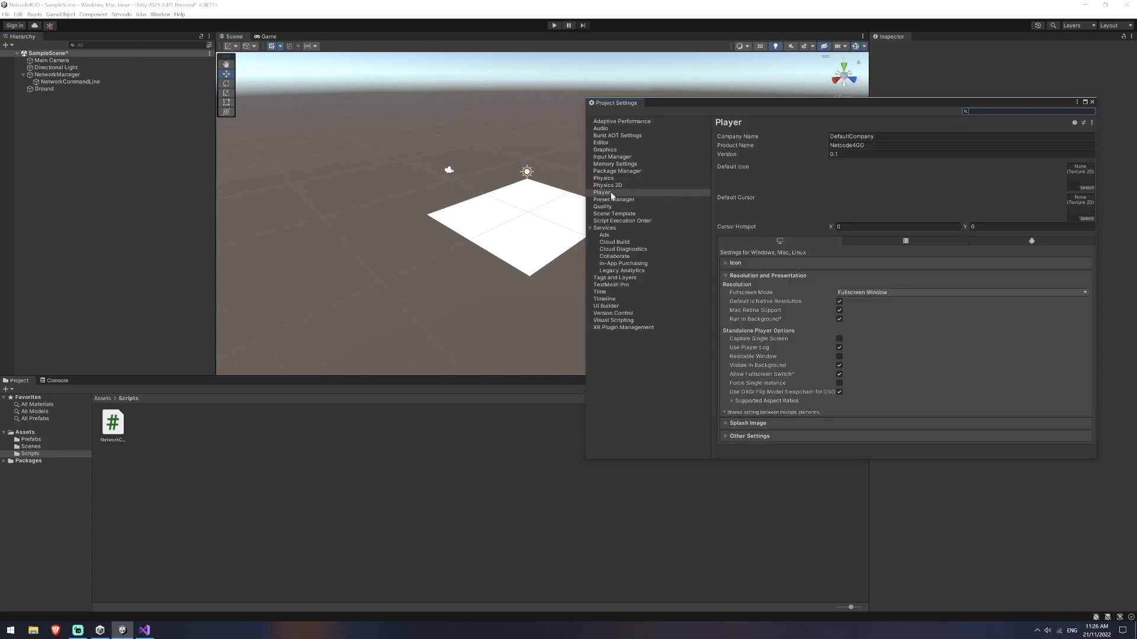
{"action": "left_click", "coordinate": [960, 292]}
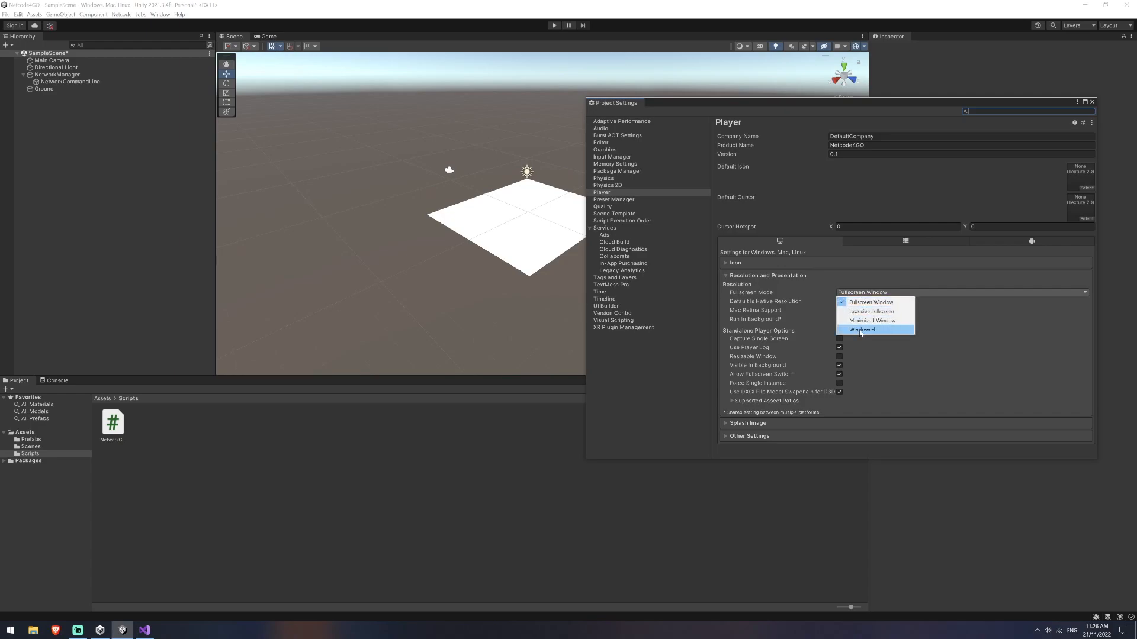
{"action": "left_click", "coordinate": [862, 330]}
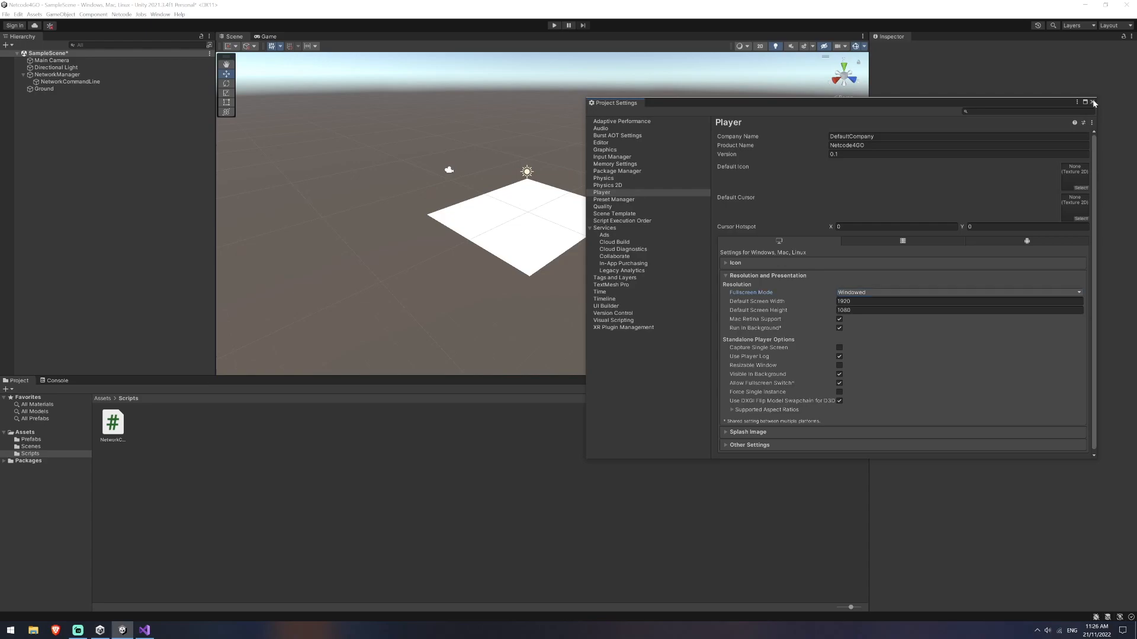
{"action": "left_click", "coordinate": [5, 14]}
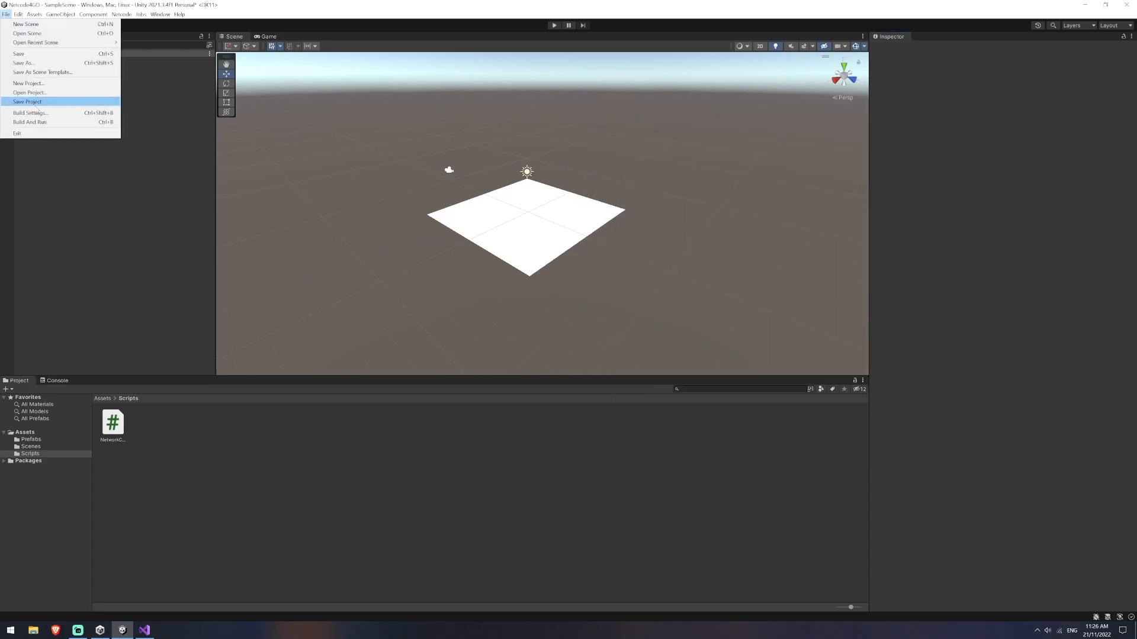
Build the Windows player into a new Versions/0.01 folder, saving the scene first.
{"action": "left_click", "coordinate": [30, 113]}
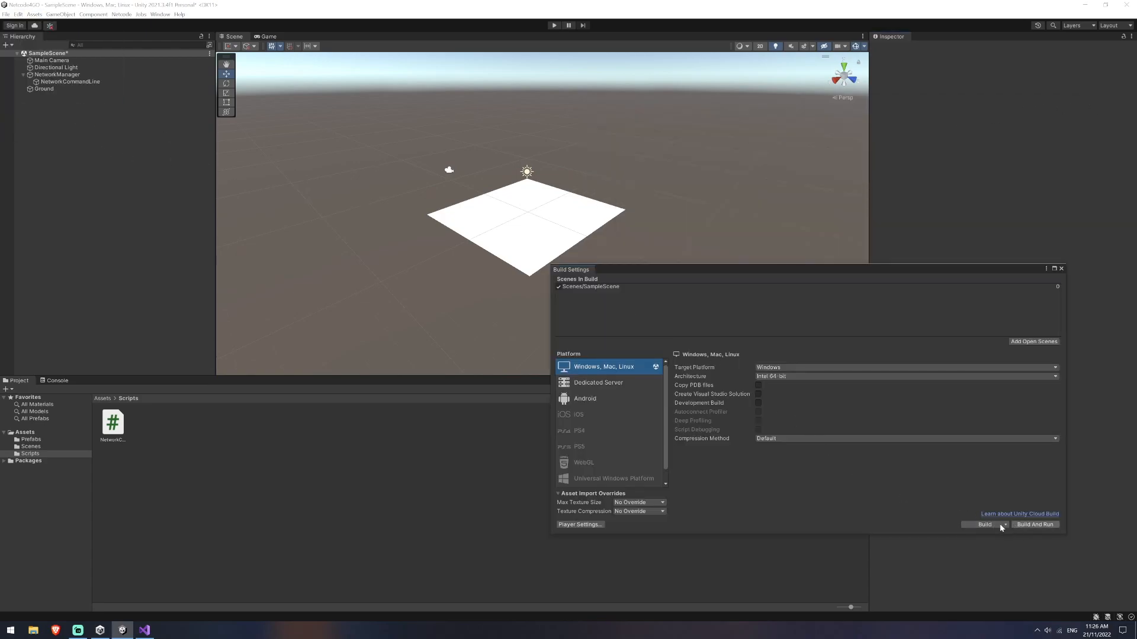
{"action": "left_click", "coordinate": [984, 524]}
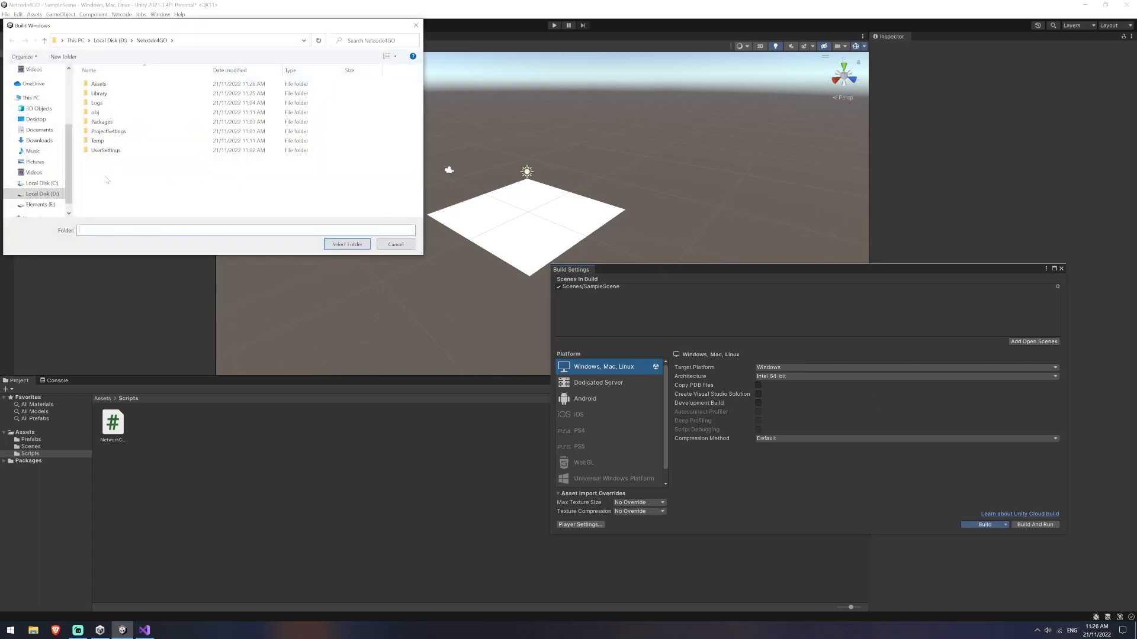
{"action": "right_click", "coordinate": [106, 181]}
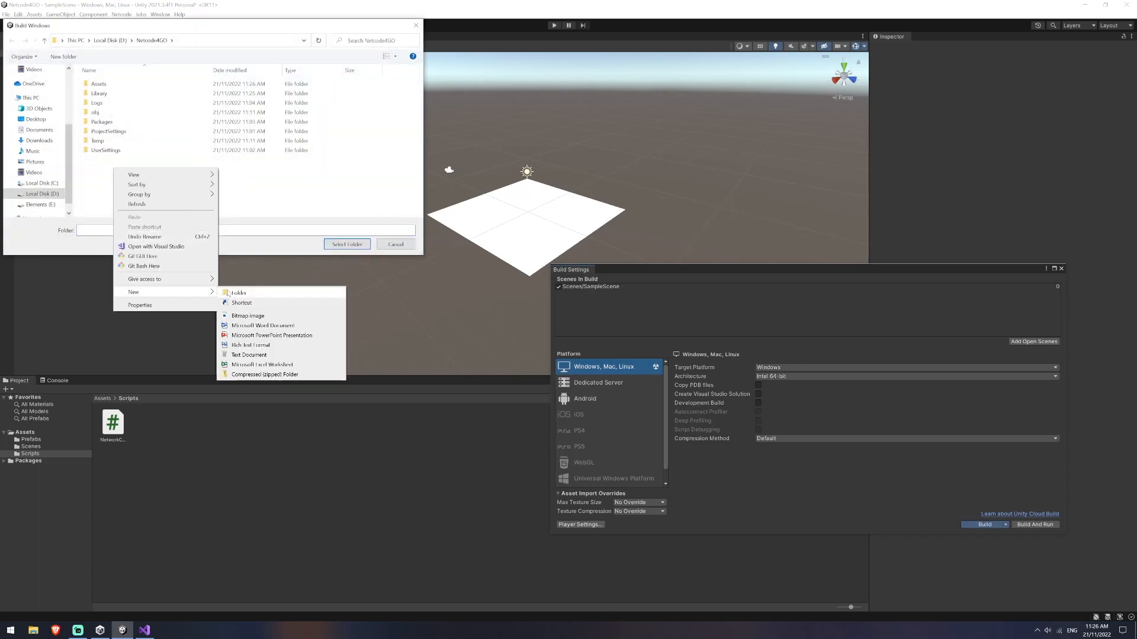
{"action": "left_click", "coordinate": [238, 293]}
{"action": "type", "text": "Versions"}
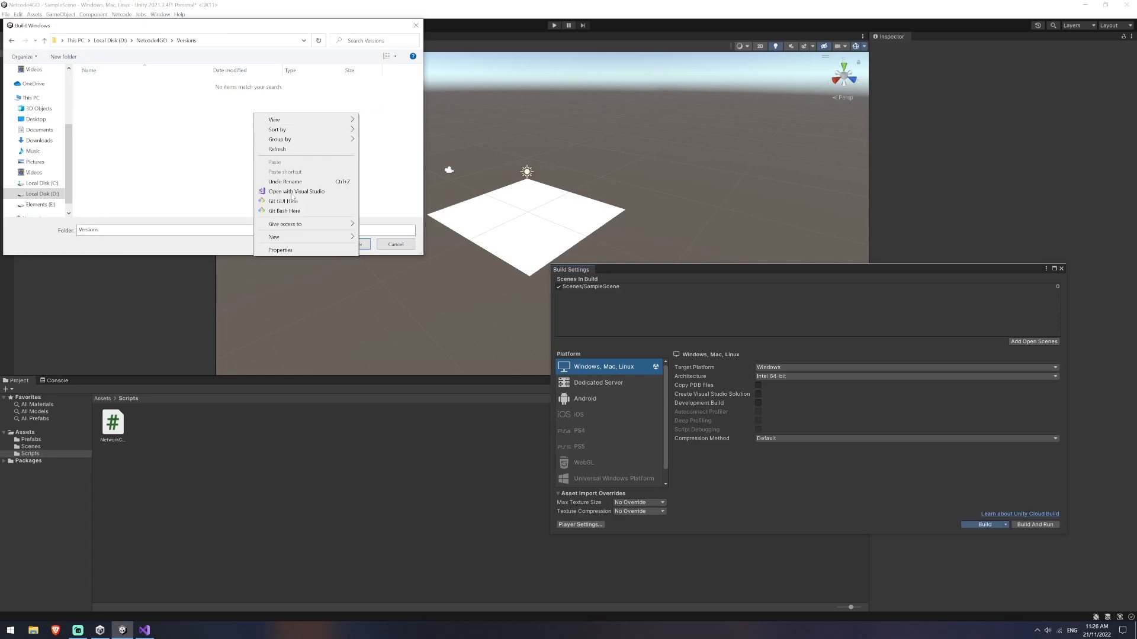
{"action": "left_click", "coordinate": [274, 236]}
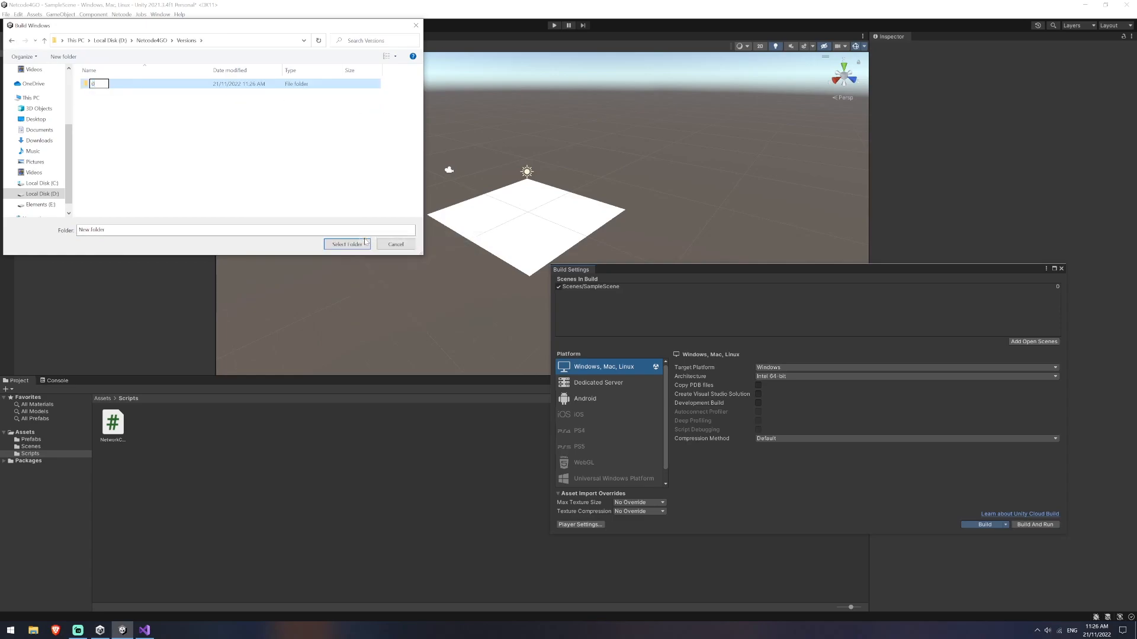
{"action": "type", "text": "0.01"}
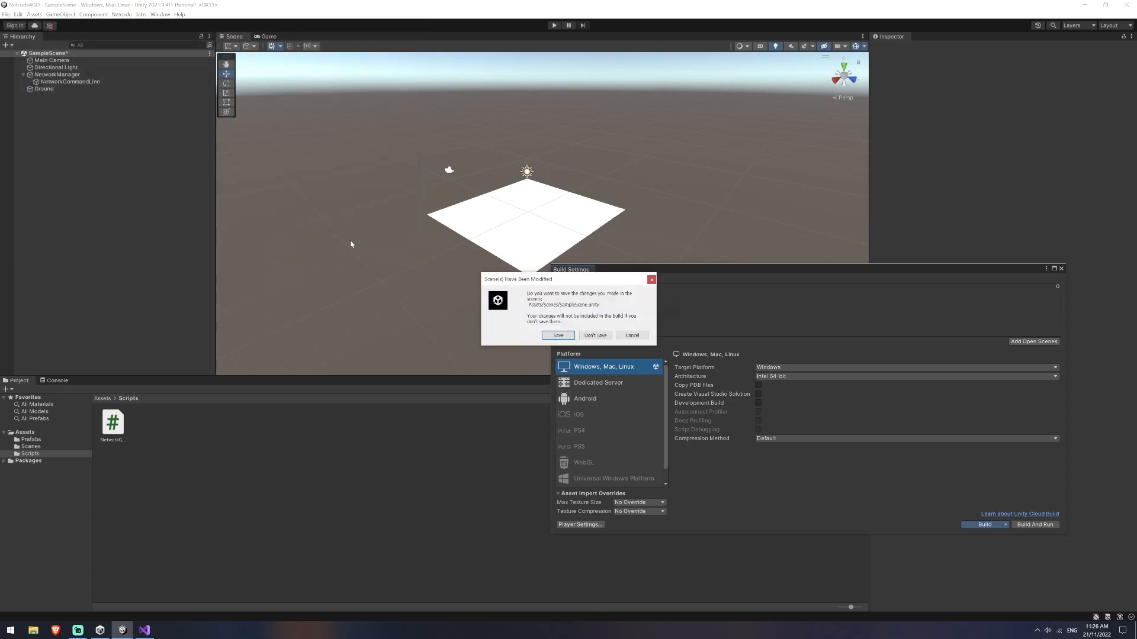
{"action": "left_click", "coordinate": [557, 336]}
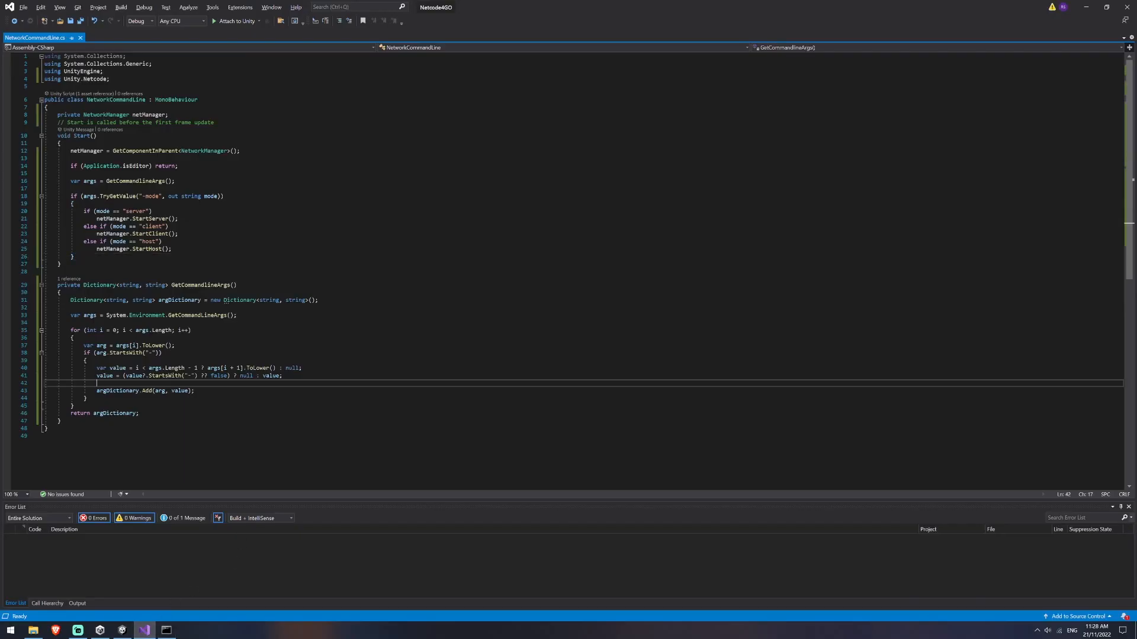
Open Command Prompt in the 0.01 build folder and type Netcode4GO.exe -mode.
{"action": "double_click", "coordinate": [149, 196]}
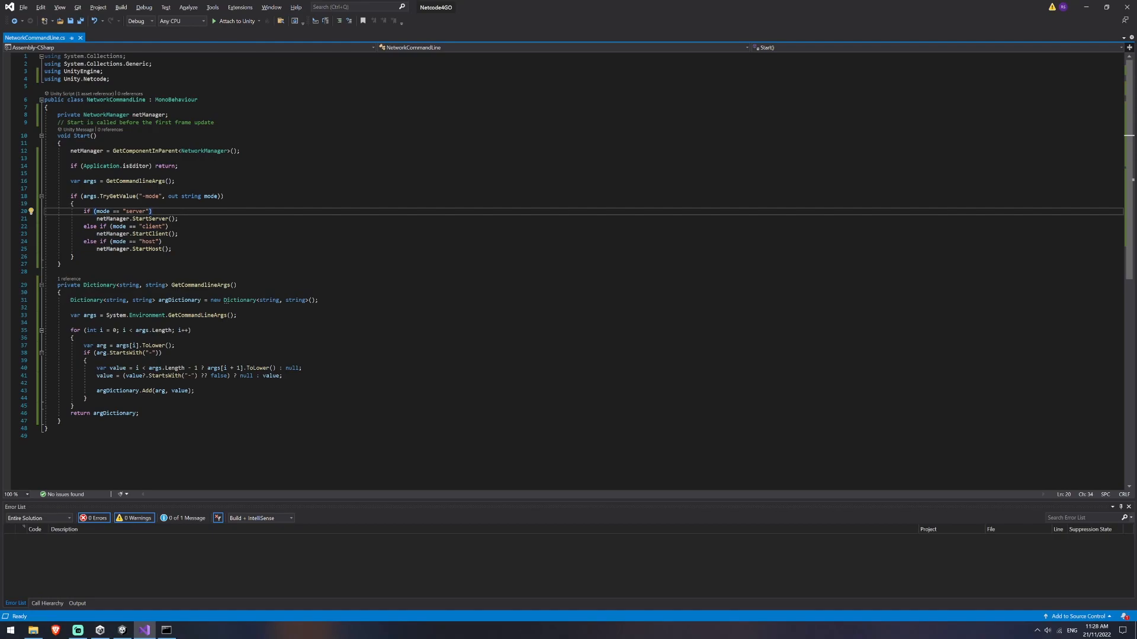
{"action": "left_click", "coordinate": [166, 629]}
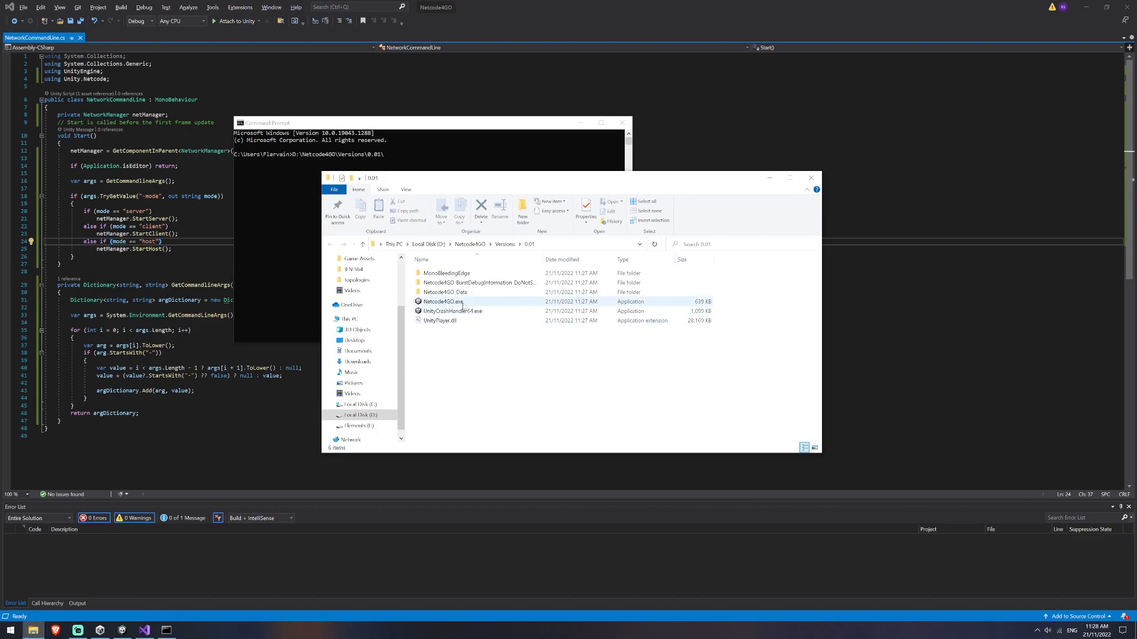
{"action": "left_click", "coordinate": [443, 302]}
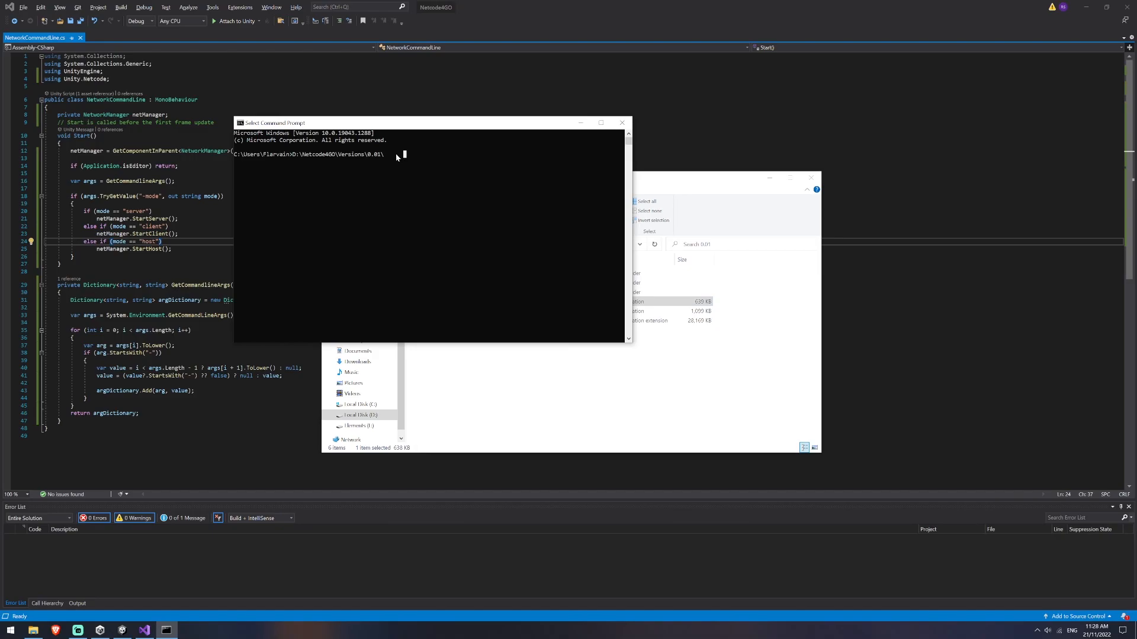
{"action": "type", "text": "Netcode4GO.exe"}
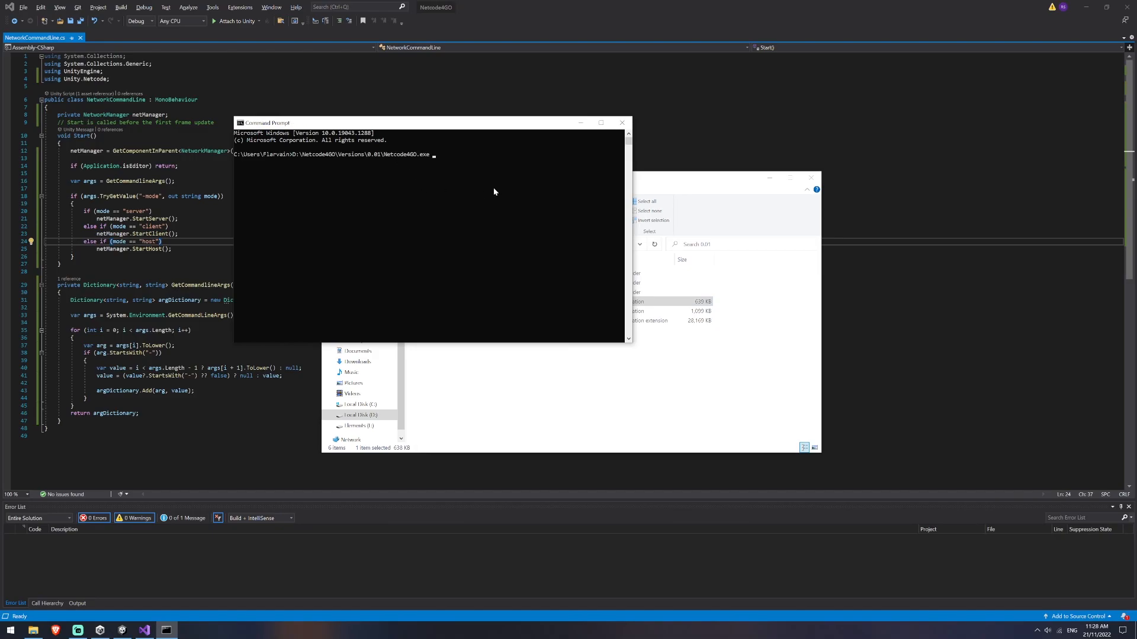
{"action": "type", "text": "-mode server"}
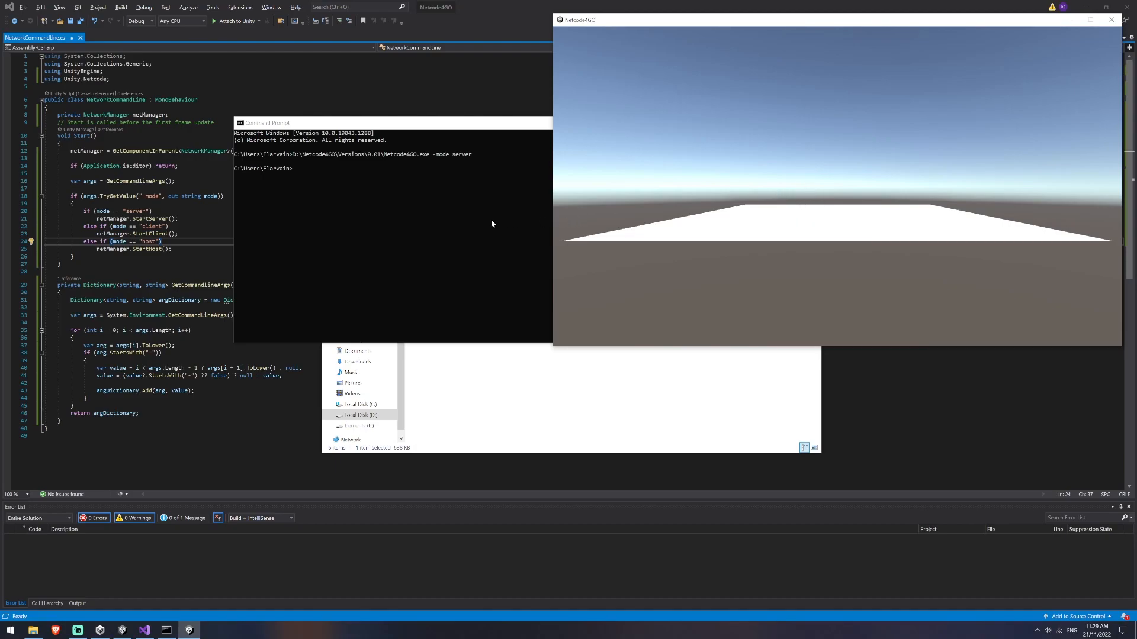
{"action": "mouse_move", "coordinate": [459, 162]}
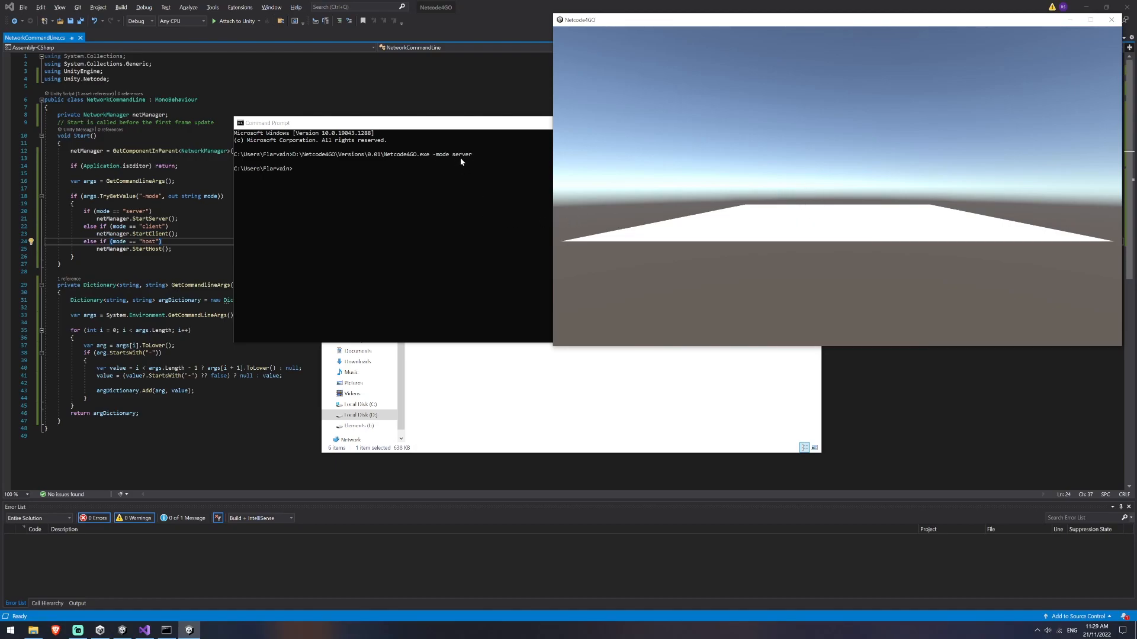
{"action": "mouse_move", "coordinate": [741, 218]}
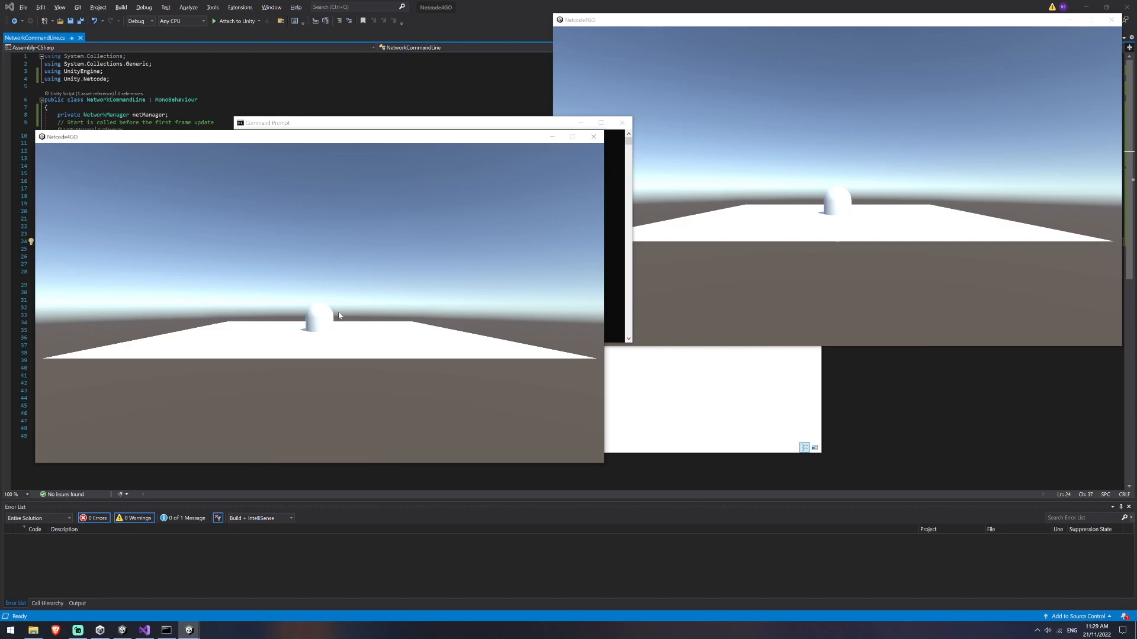
{"action": "mouse_move", "coordinate": [350, 158]}
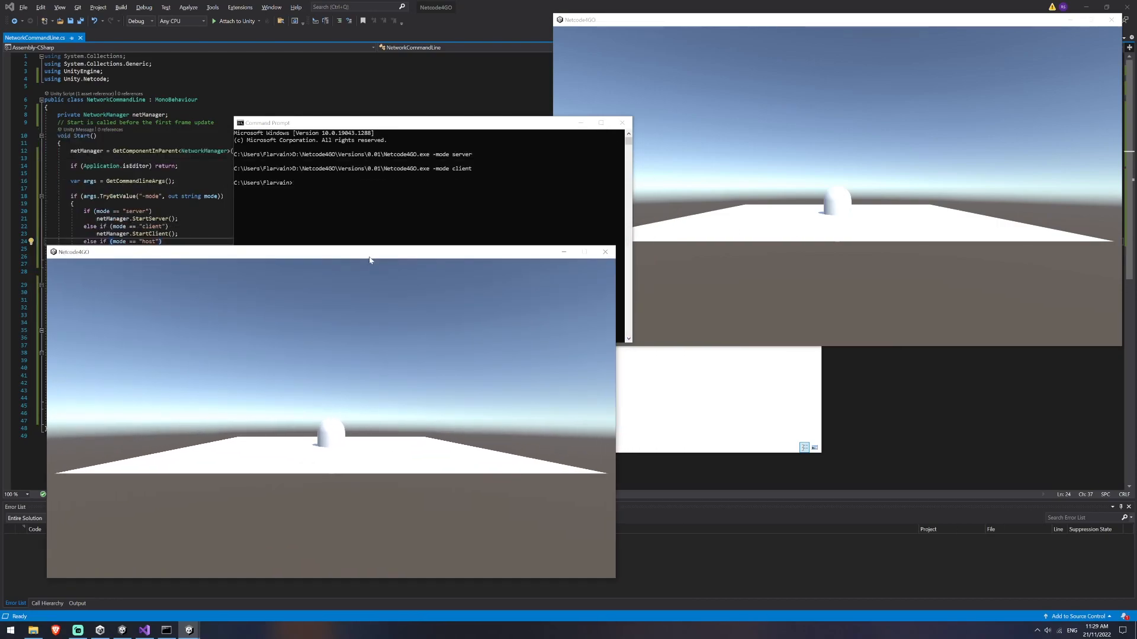
{"action": "mouse_move", "coordinate": [446, 327]}
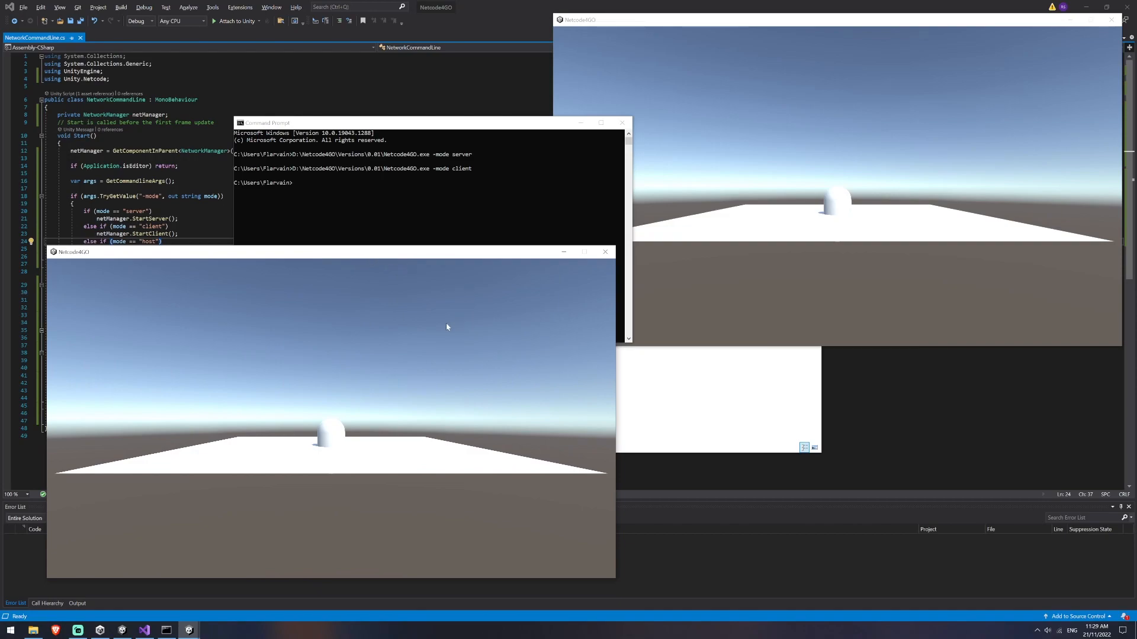
{"action": "mouse_move", "coordinate": [478, 350]}
{"action": "type", "text": "D:\\Netcode4GO\\Versions\\0.01\\Netcode4GO.exe -mode client"}
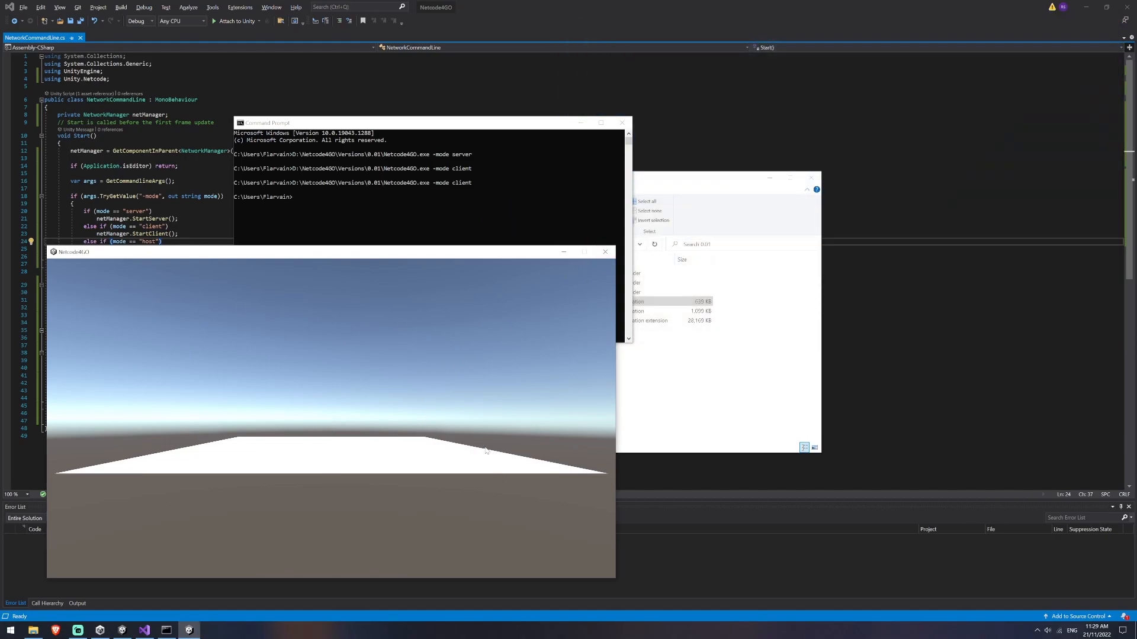
{"action": "mouse_move", "coordinate": [307, 424]}
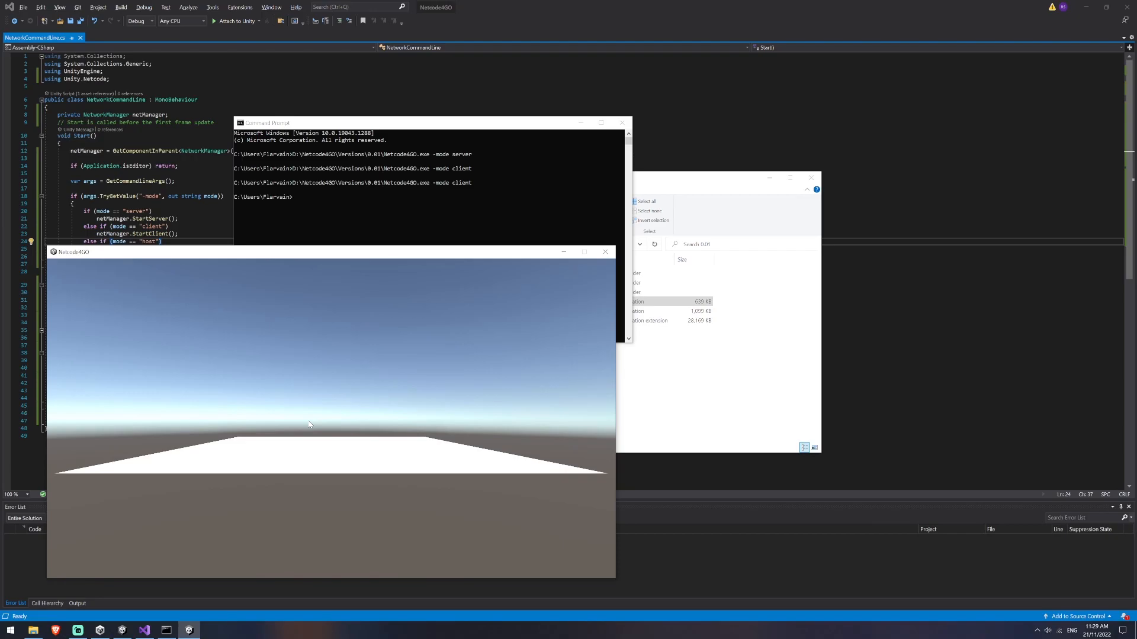
{"action": "mouse_move", "coordinate": [457, 303]}
{"action": "type", "text": "D:\\Netcode4GO\\Versions\\0.01\\Netcode4GO.exe -mode host"}
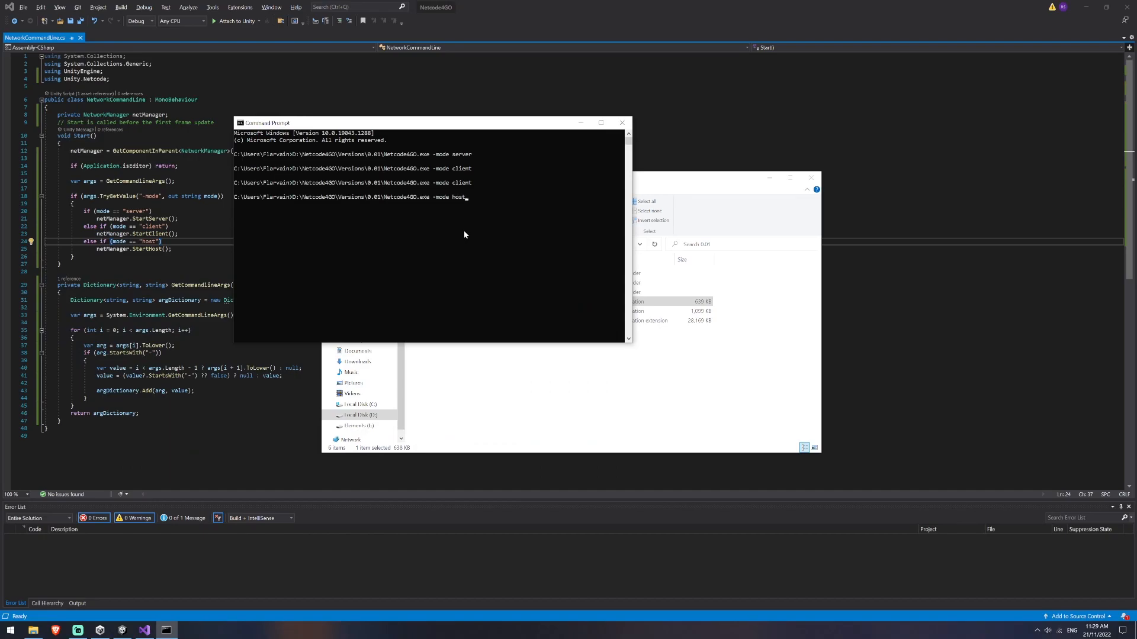
{"action": "mouse_move", "coordinate": [288, 272]}
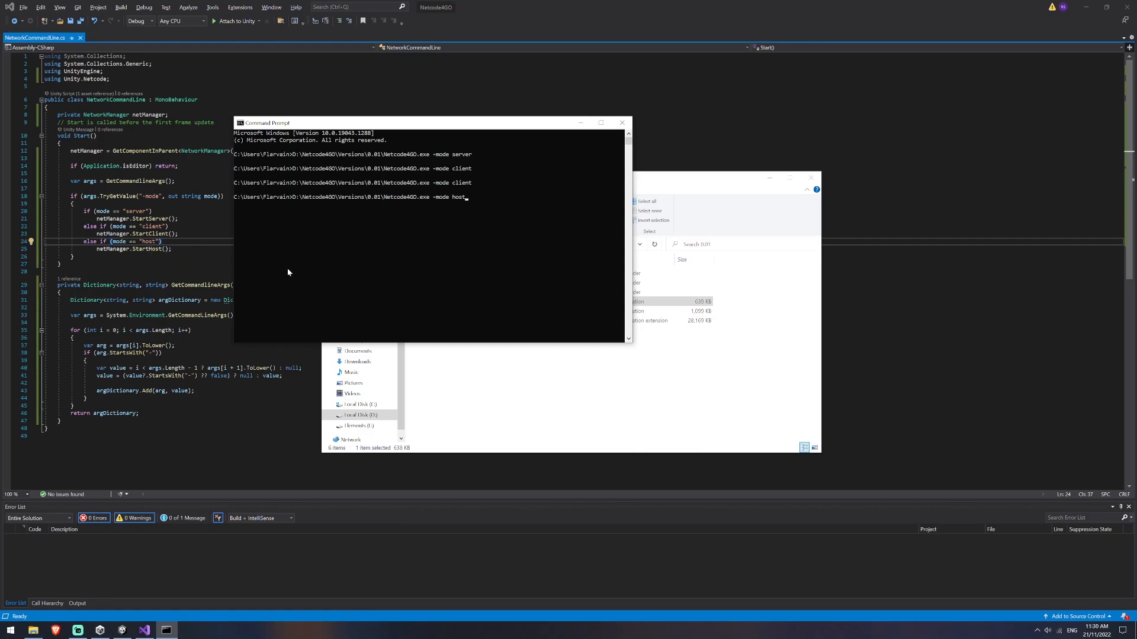
Run Netcode4GO.exe -mode host from Command Prompt to see the player capsule.
{"action": "left_click", "coordinate": [427, 197]}
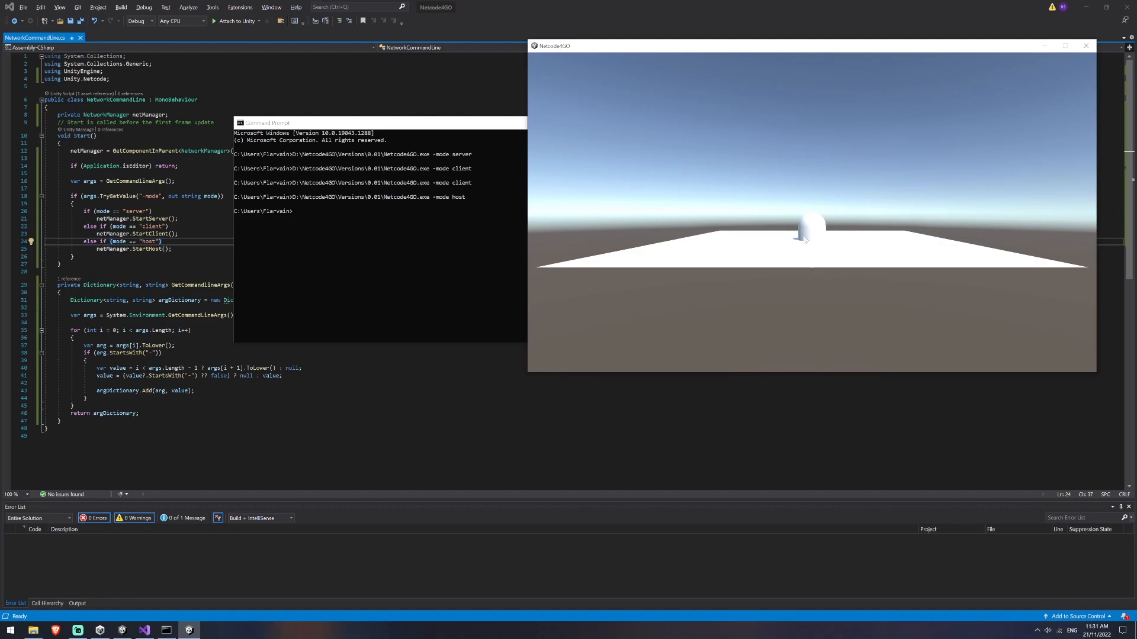
{"action": "mouse_move", "coordinate": [462, 252]}
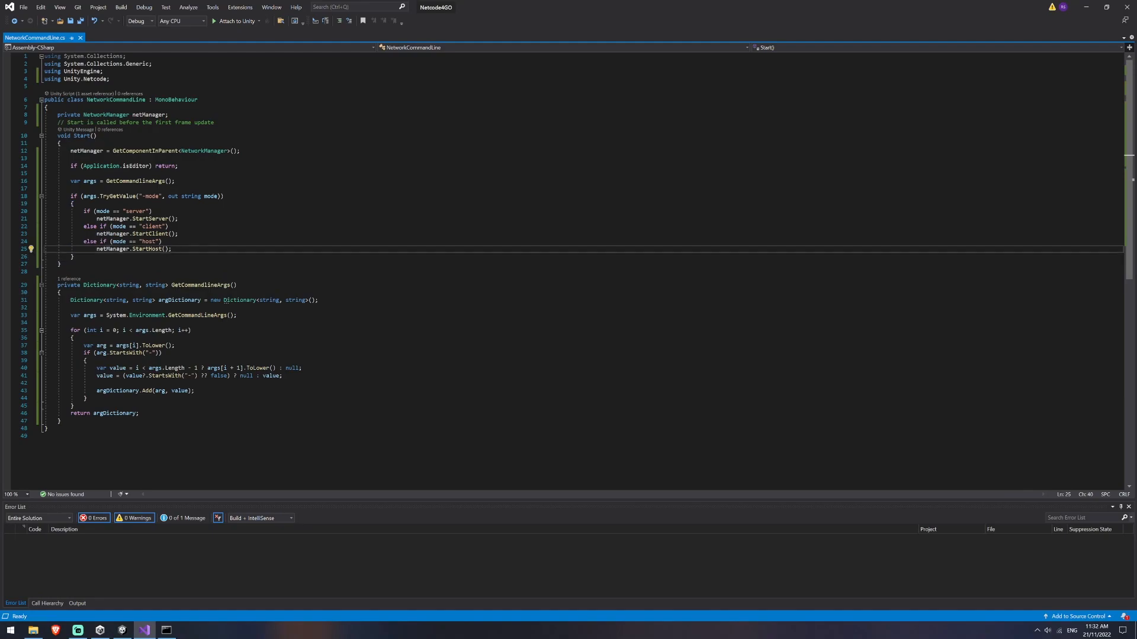
Return to Unity and close the Build Settings window after the successful Windows build.
{"action": "key", "text": "alt+tab"}
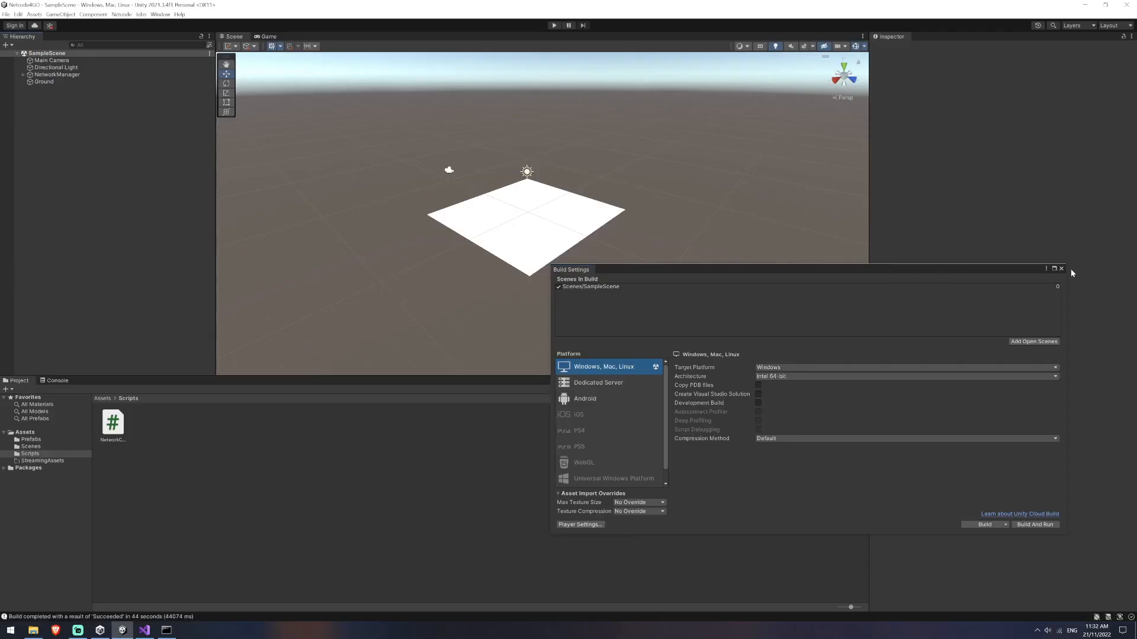
{"action": "left_click", "coordinate": [1060, 269]}
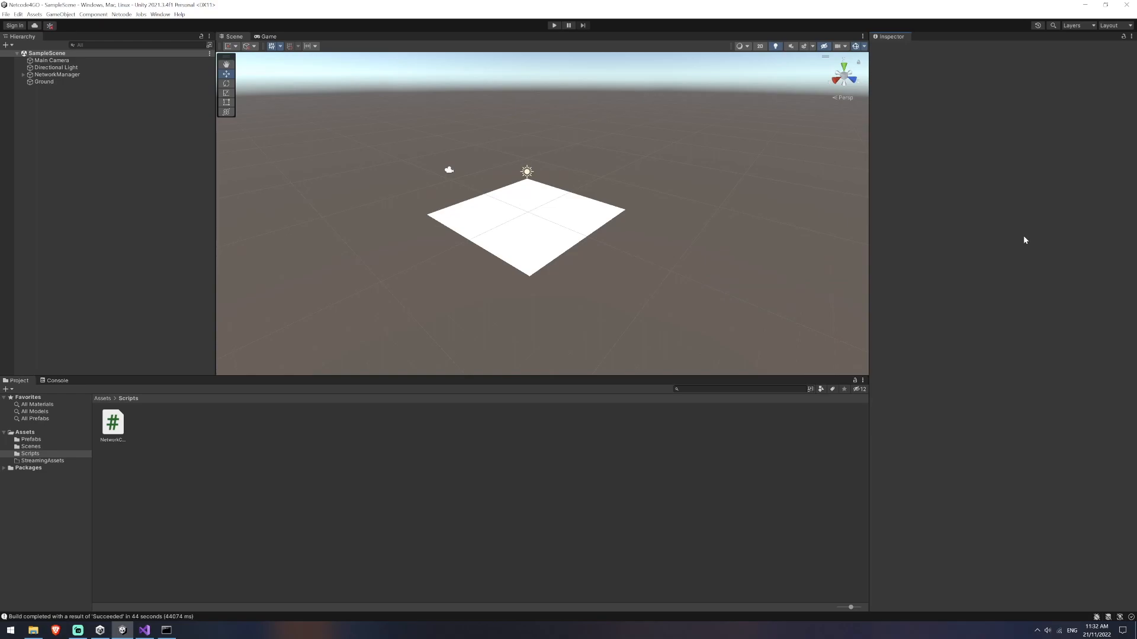